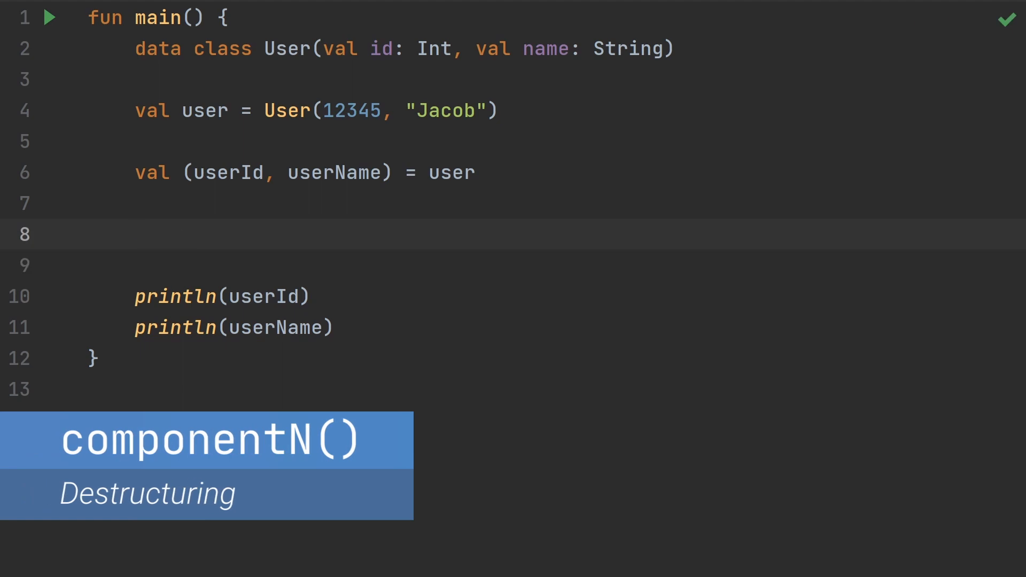
# Step: Type user.comp on blank line 8 to list the componentN completion suggestions
pyautogui.write('user.comp')
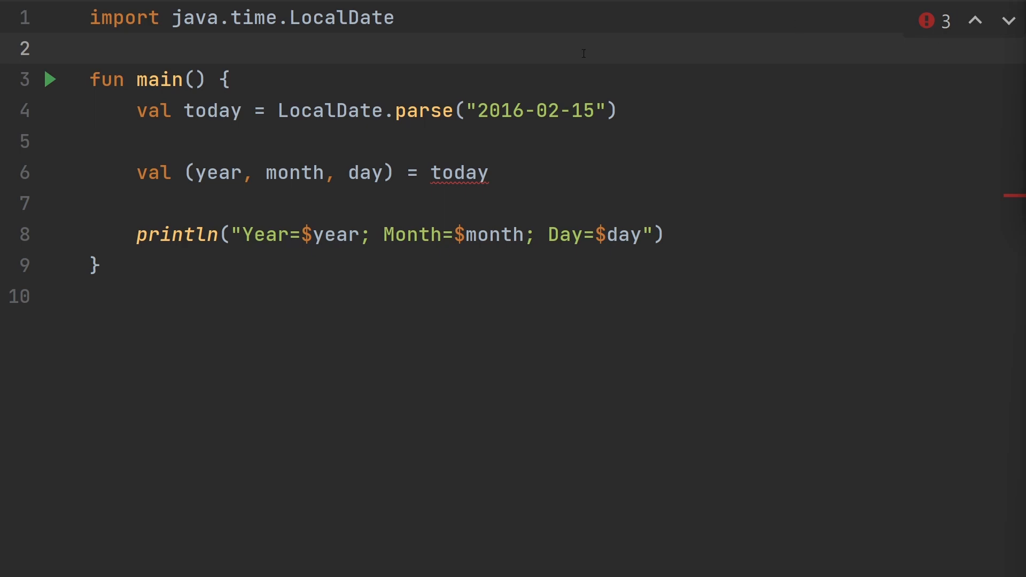
# Step: Add operator LocalDate.component1–3 extensions returning year, monthValue and dayOfMonth above val today
pyautogui.press('Enter')
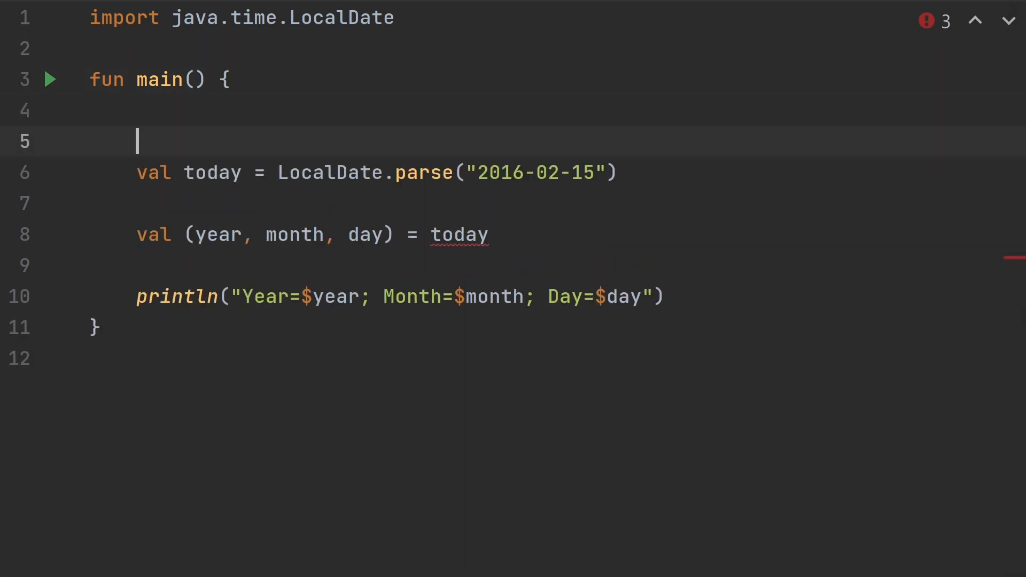
pyautogui.press('Enter')
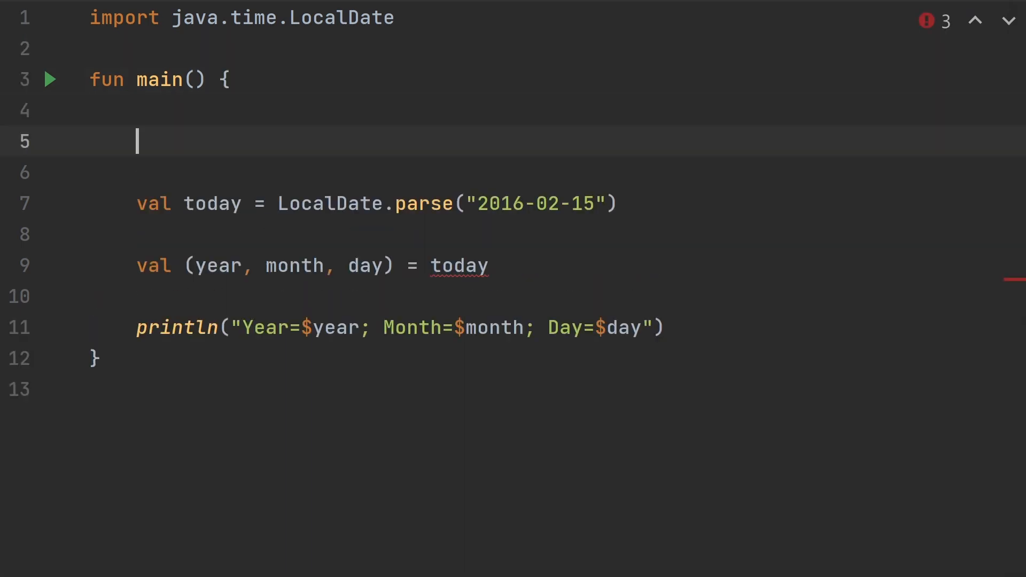
pyautogui.write('operator')
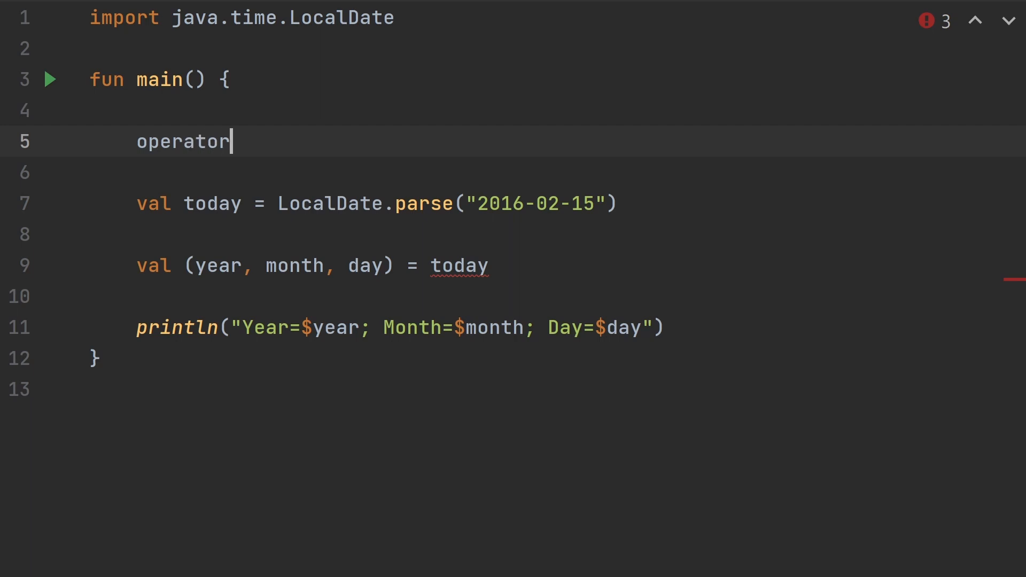
pyautogui.write('fun Local')
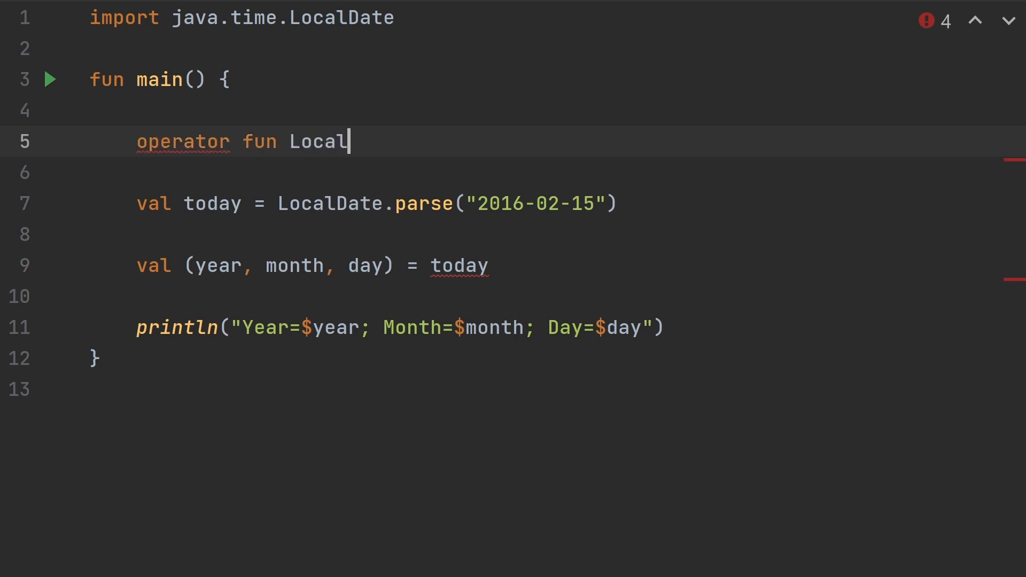
pyautogui.write('Date')
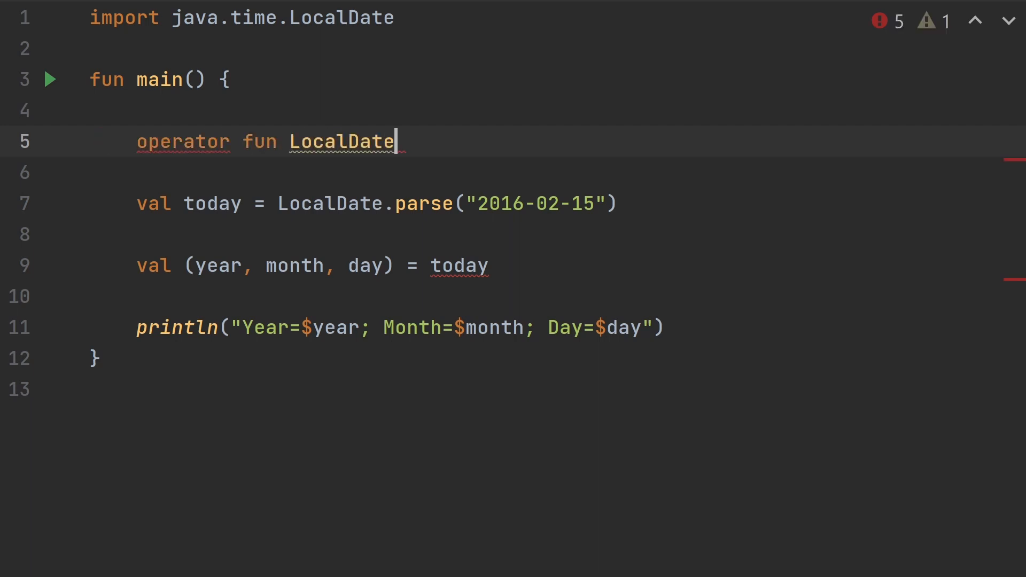
pyautogui.write('.component1()')
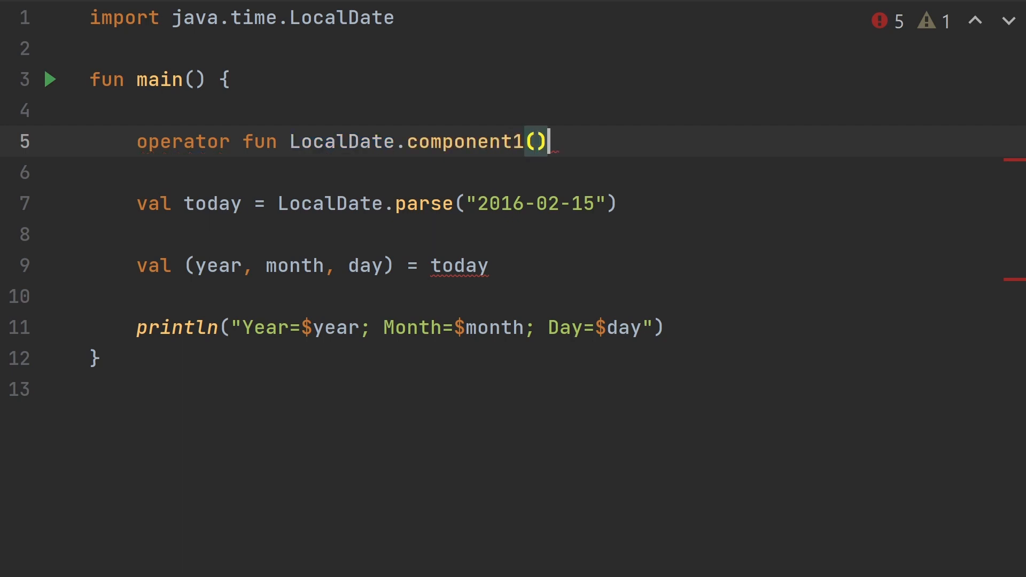
pyautogui.write('= year')
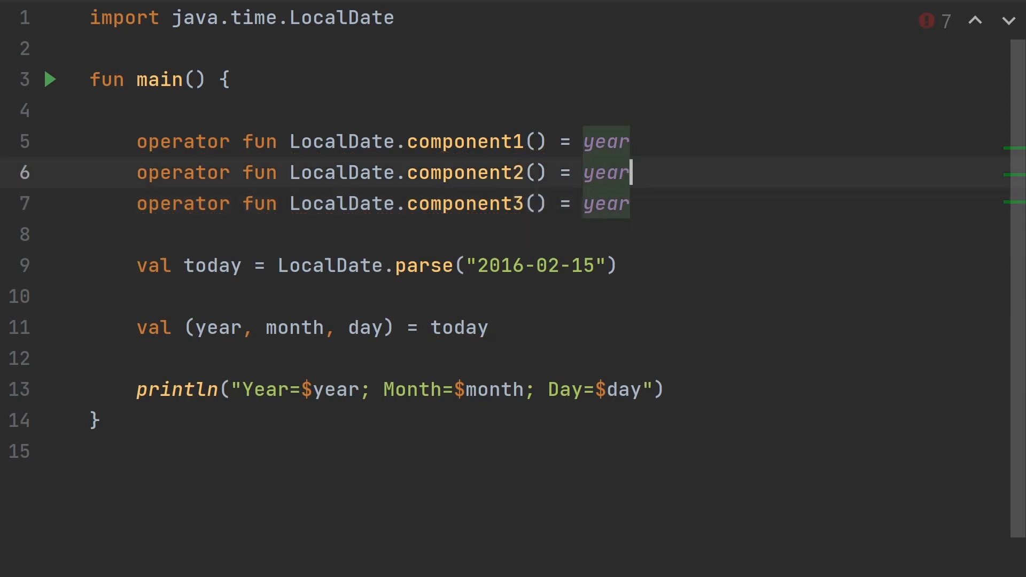
pyautogui.write('monthValu')
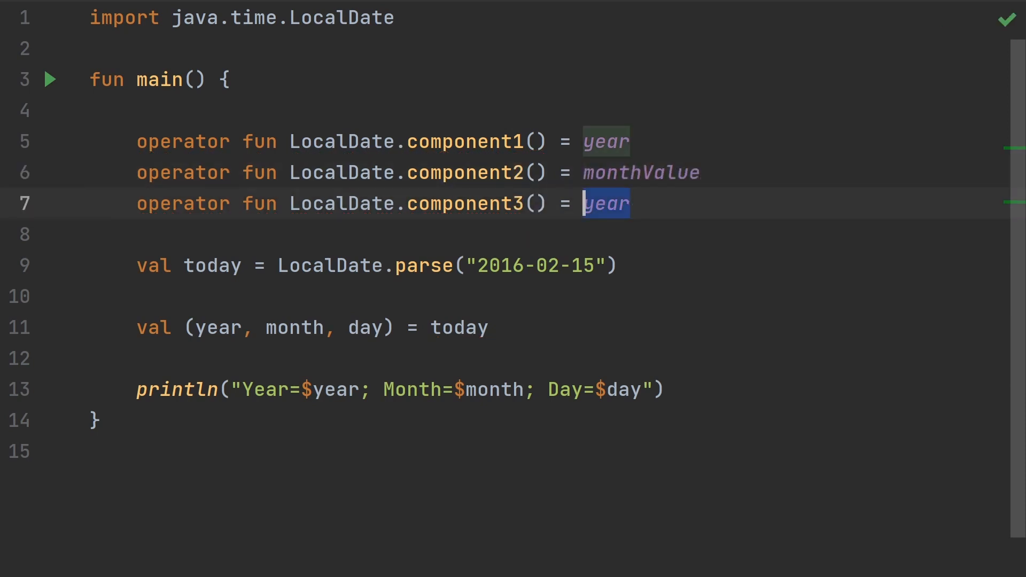
pyautogui.write('dayOf')
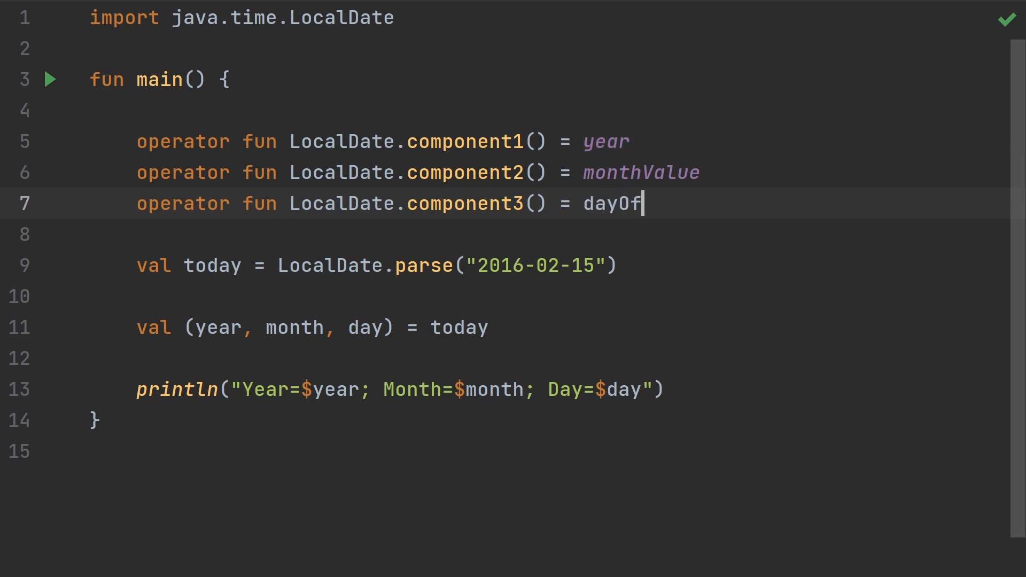
pyautogui.write('Month')
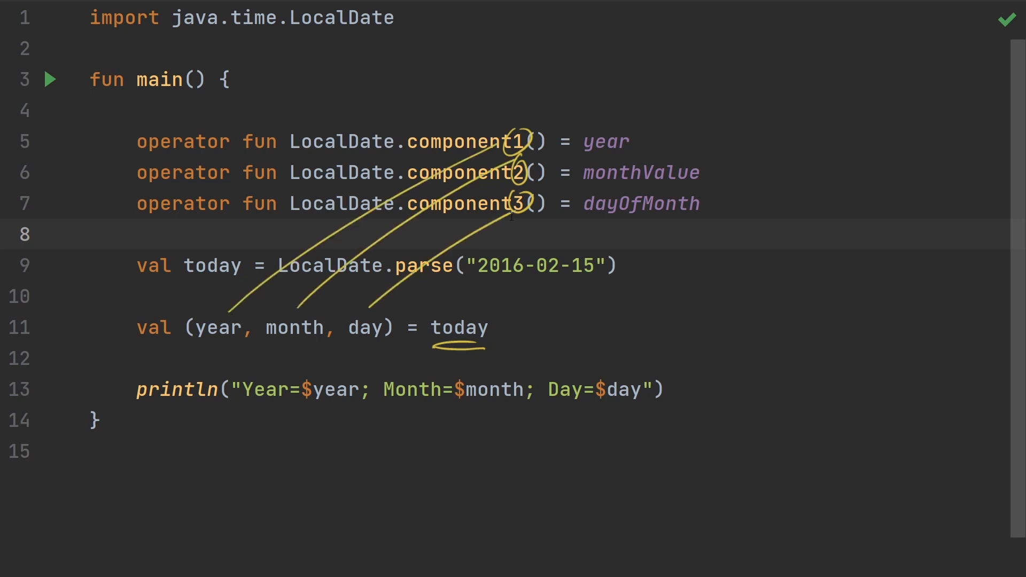
# Step: Run the LocalDate destructuring main function from its gutter icon
pyautogui.click(50, 78)
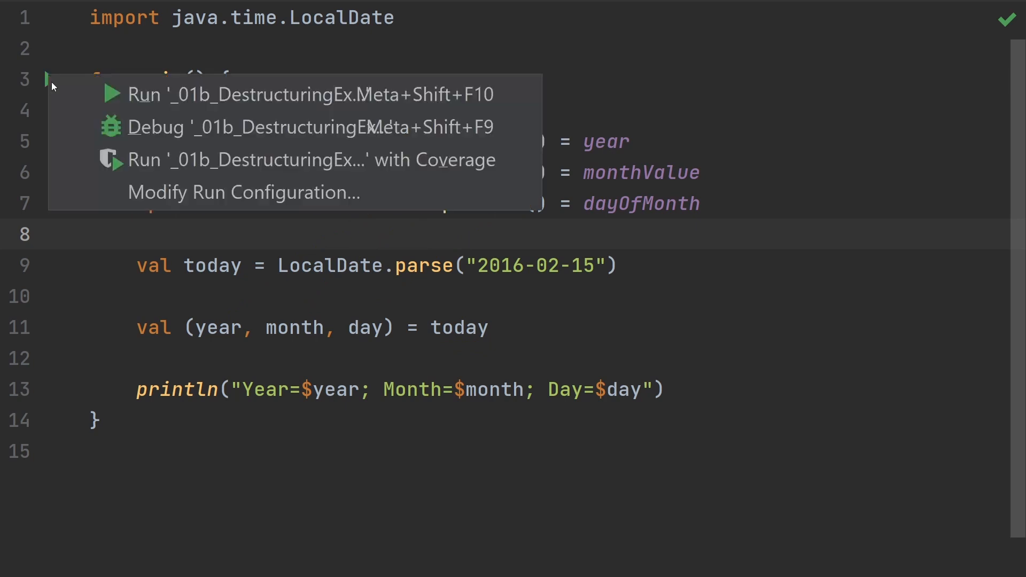
pyautogui.click(143, 94)
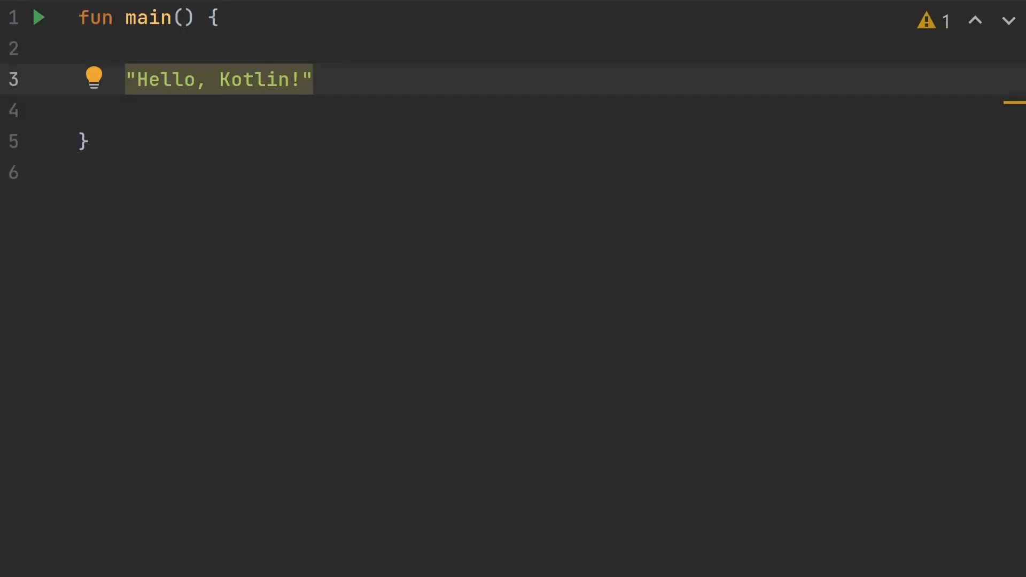
# Step: Start typing .uppercase after the "Hello, Kotlin!" string literal
pyautogui.click(312, 79)
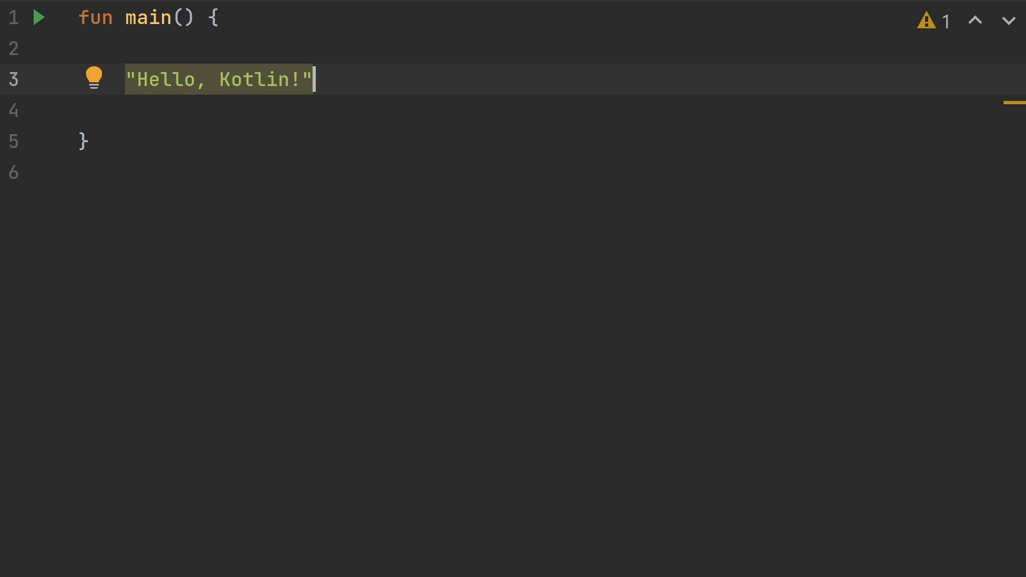
pyautogui.write('.upperc')
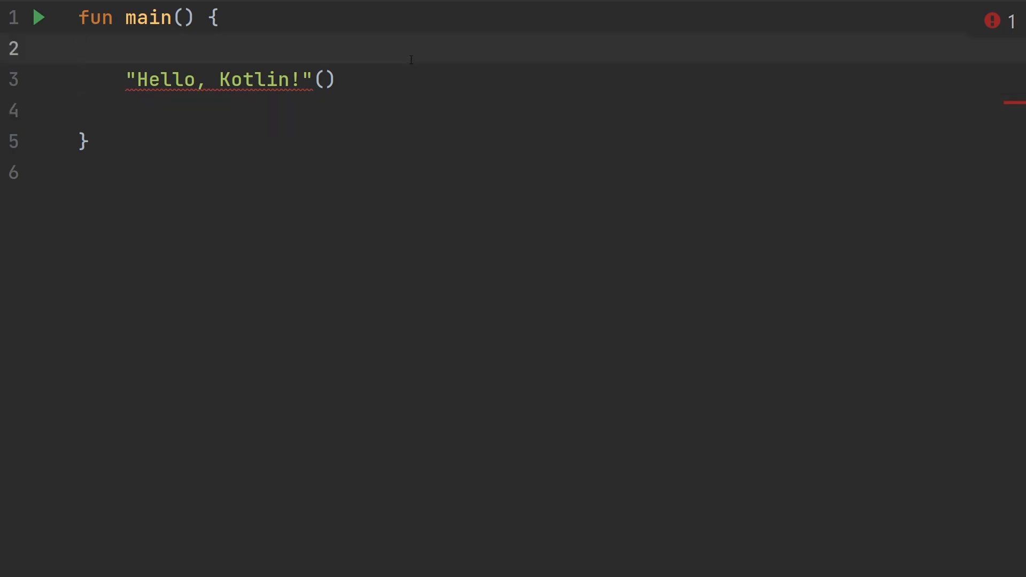
# Step: Begin an operator fun String.invoke extension above the "Hello, Kotlin!" call
pyautogui.write('op')
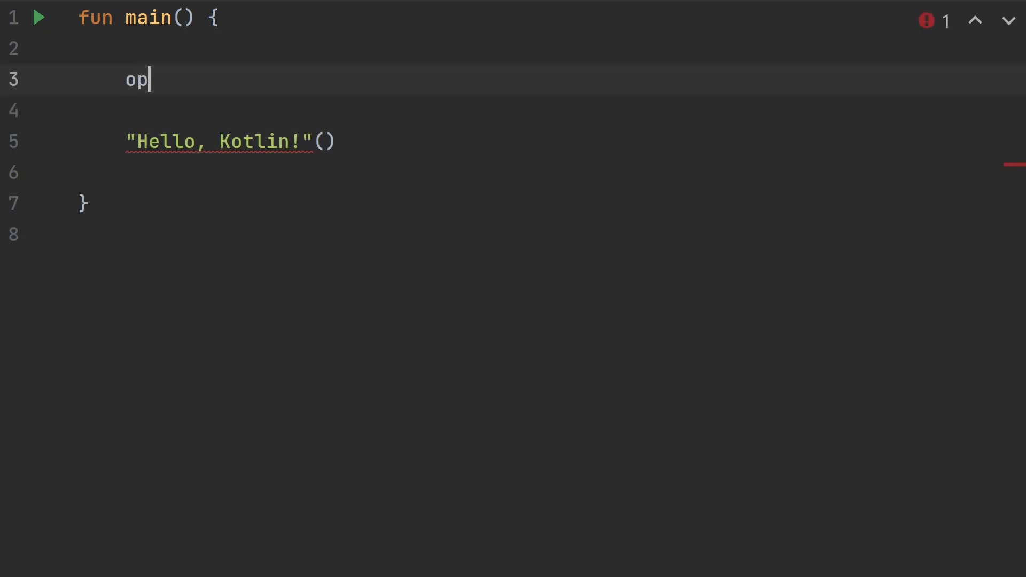
pyautogui.write('erator f')
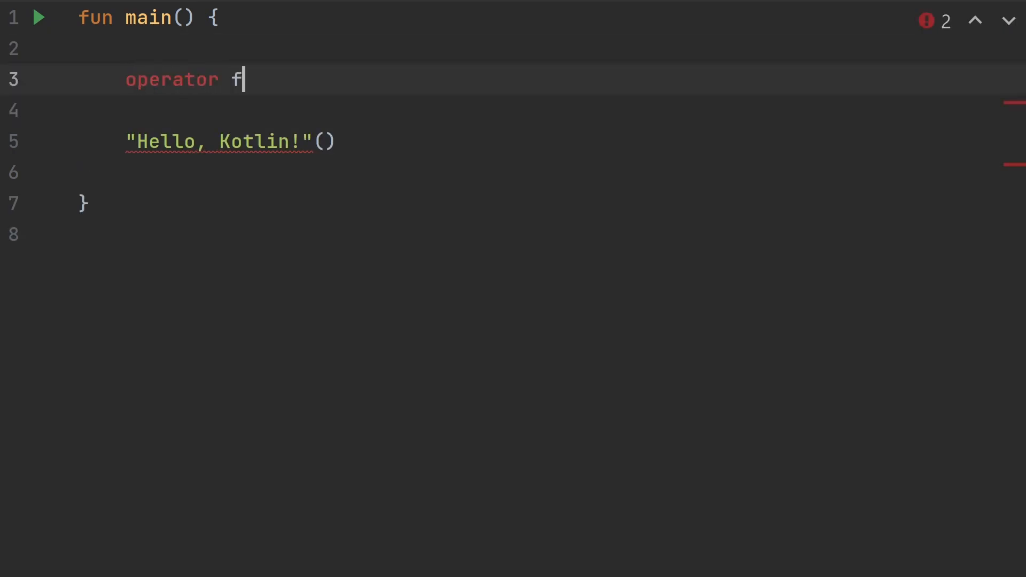
pyautogui.write('un St')
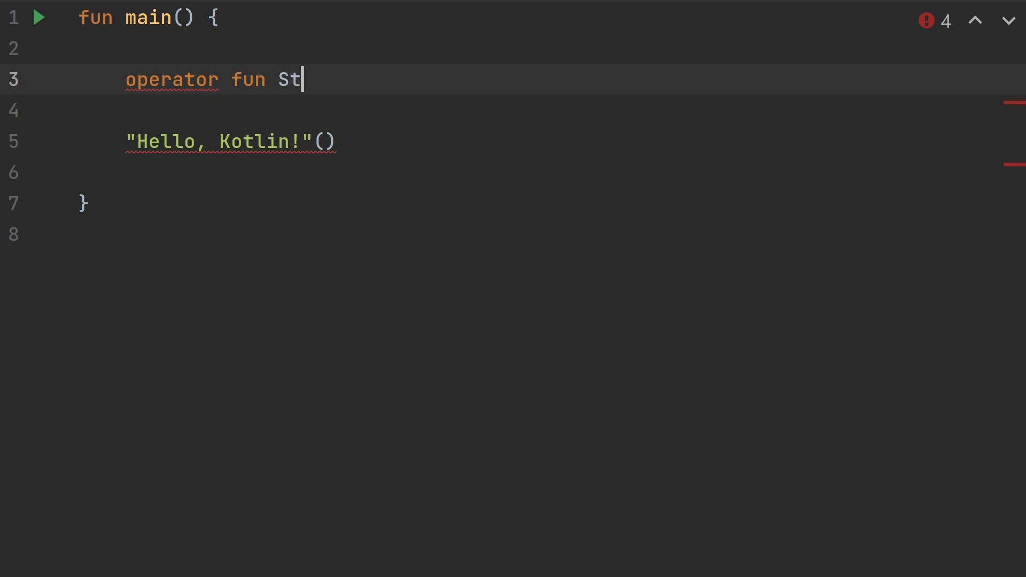
pyautogui.write('ring.invoke() {')
pyautogui.write('println(this)')
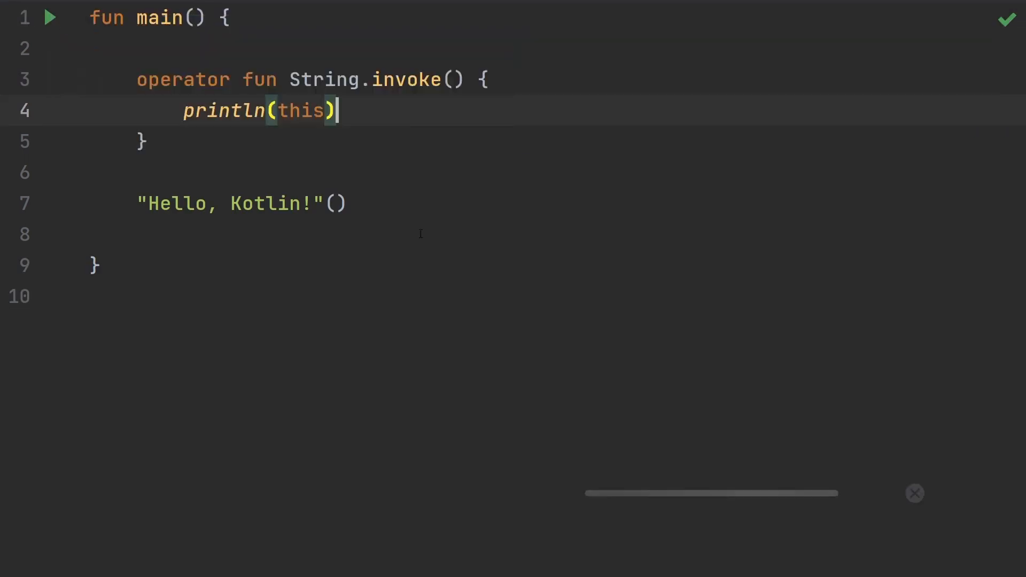
pyautogui.click(52, 17)
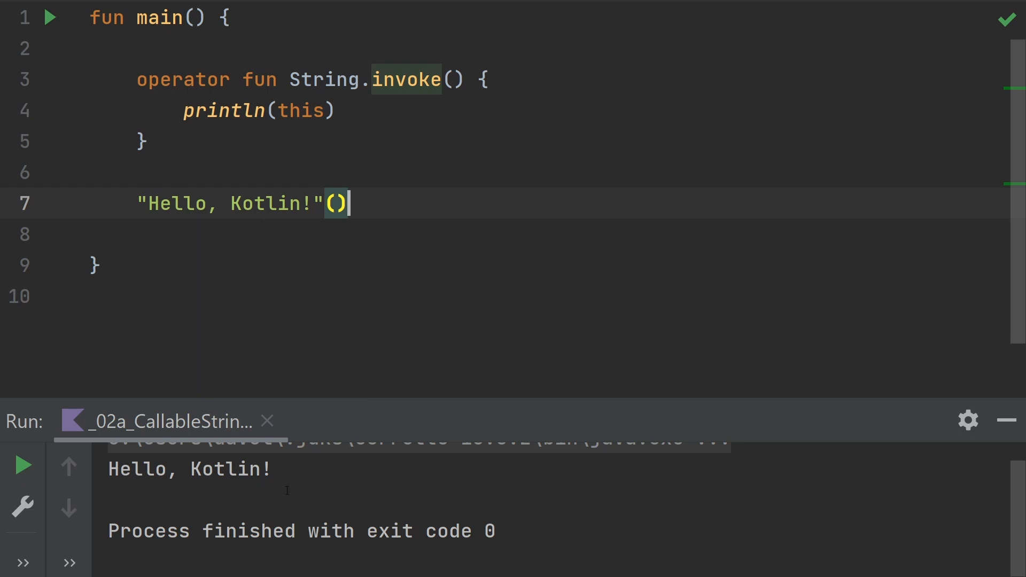
pyautogui.click(315, 79)
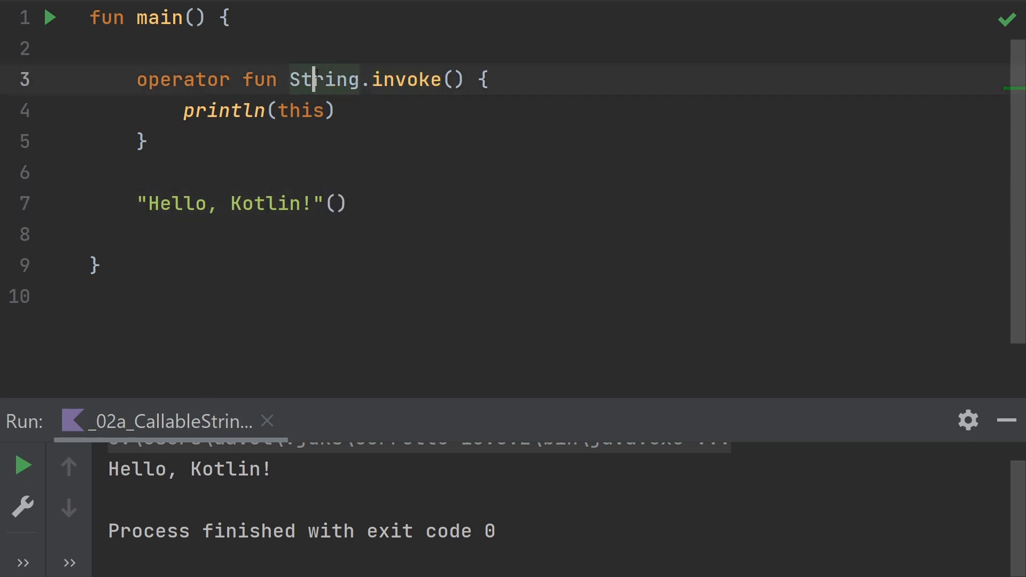
# Step: Change the invoke receiver to Any? and add 1() and true() calls
pyautogui.doubleClick(324, 79)
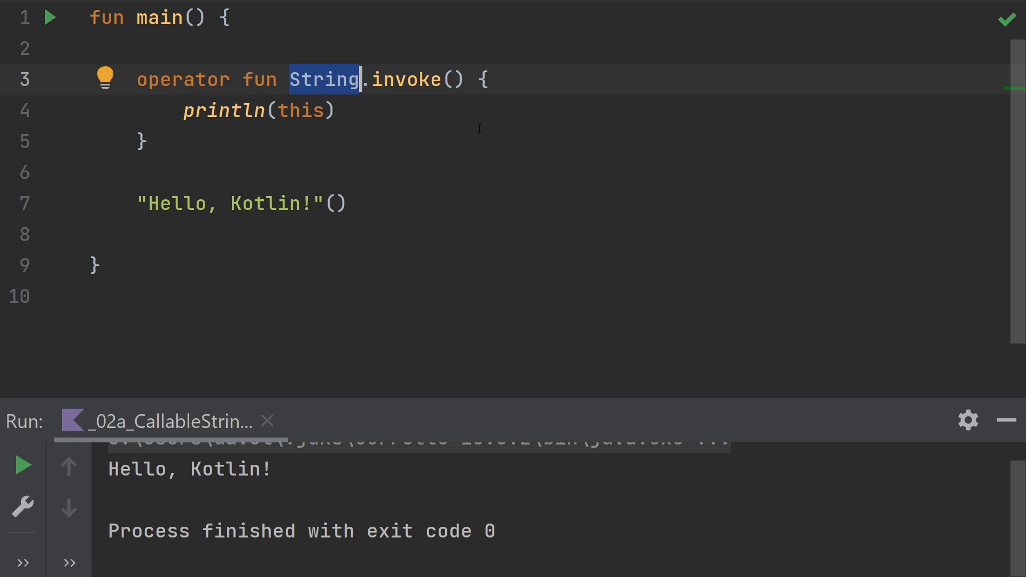
pyautogui.write('Any')
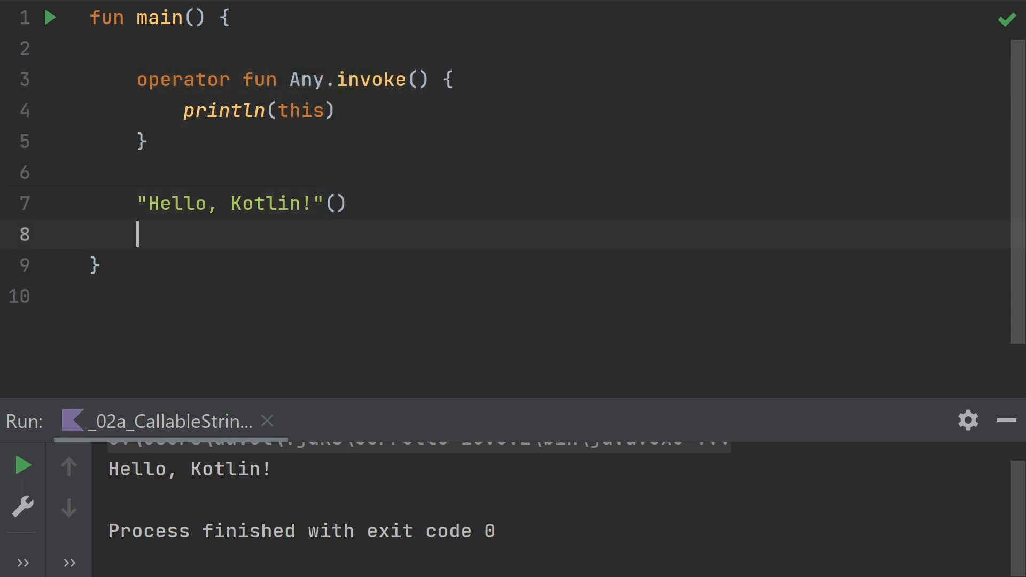
pyautogui.write('1')
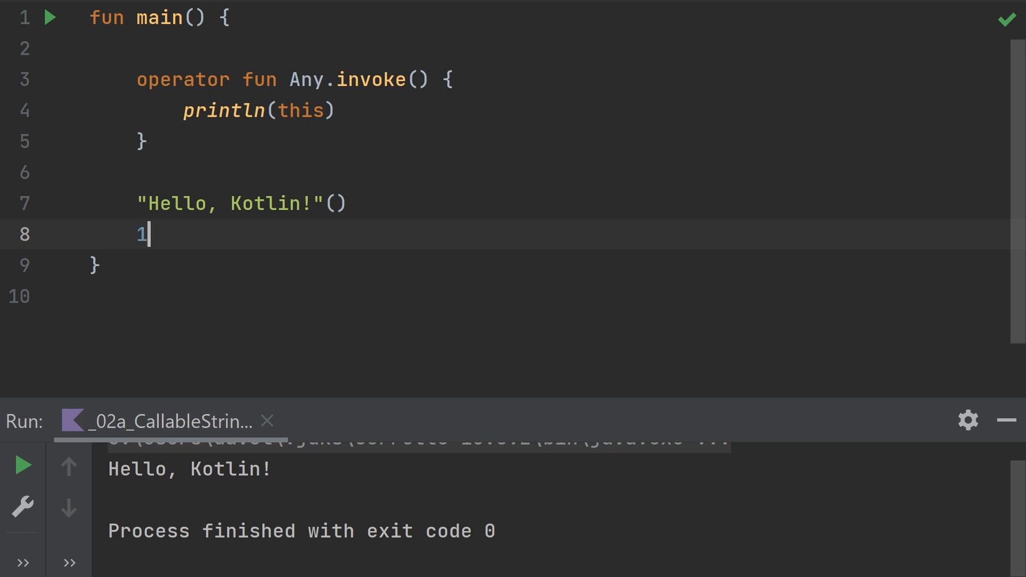
pyautogui.write('()')
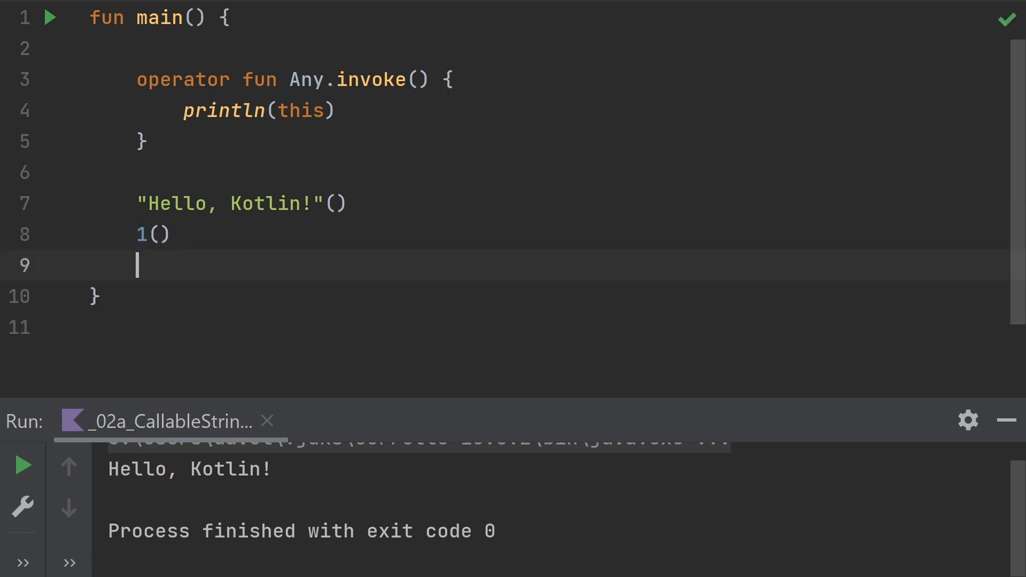
pyautogui.write('true()')
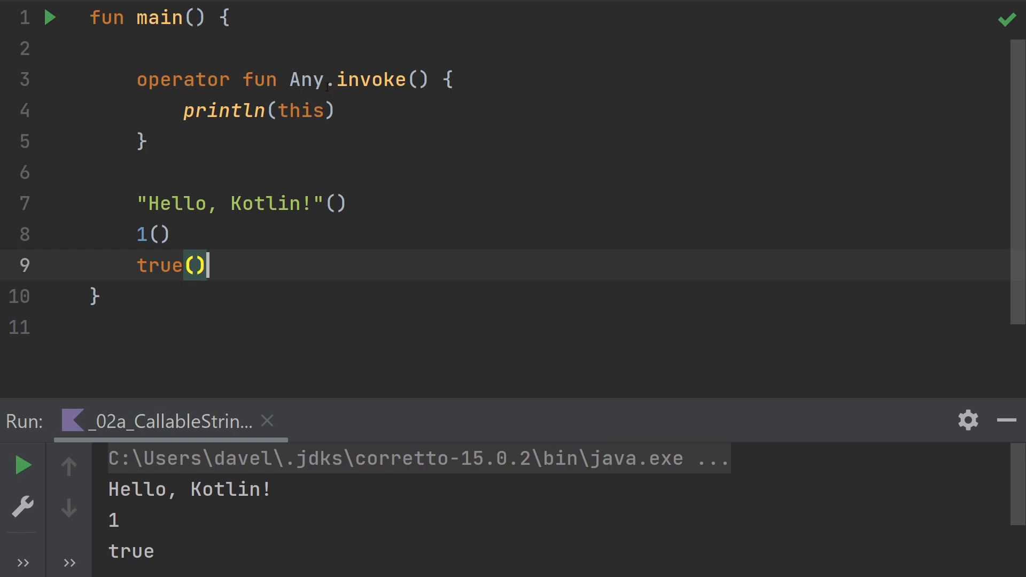
pyautogui.write('?')
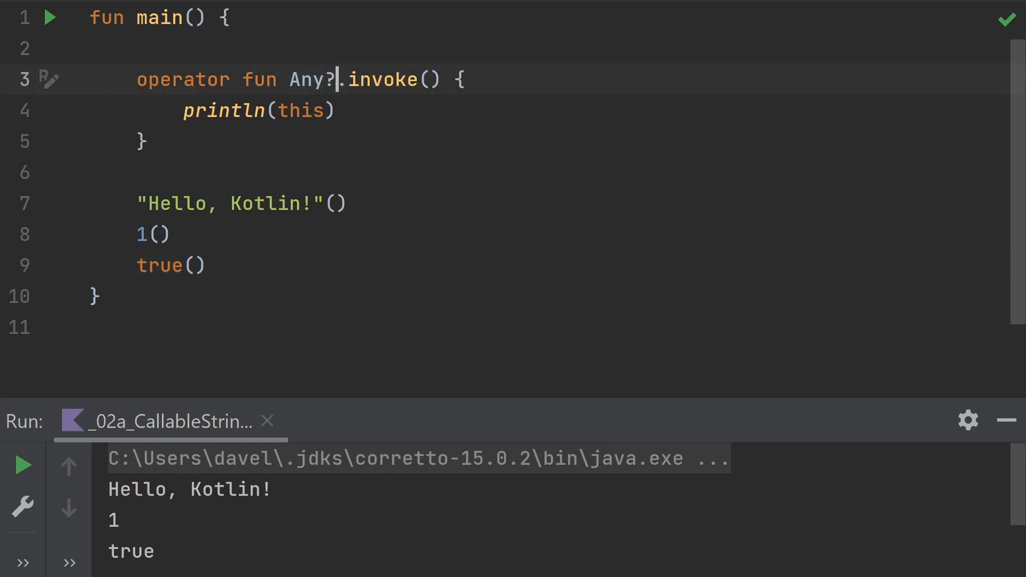
pyautogui.press('enter')
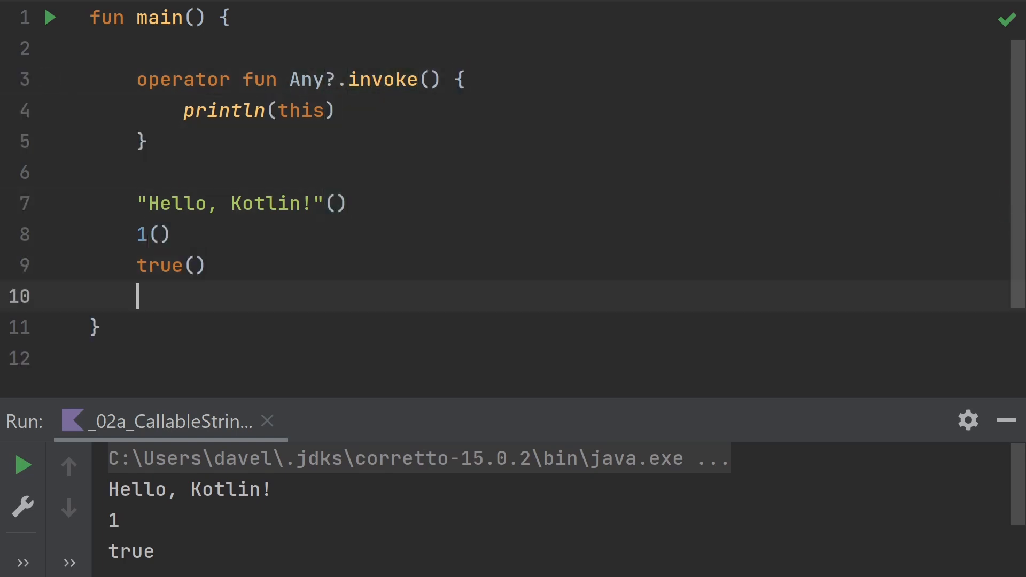
pyautogui.write('null()')
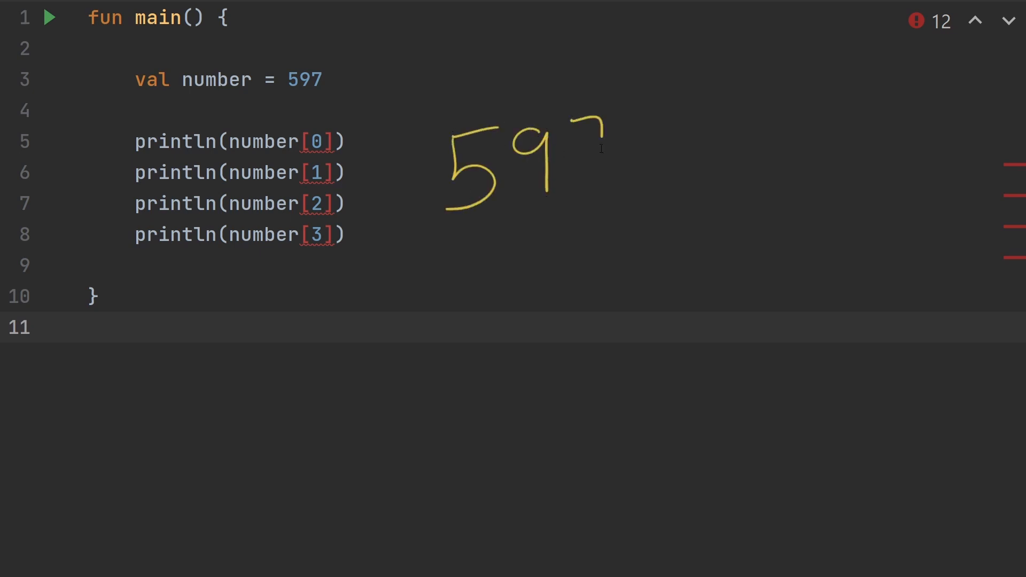
# Step: Drag in the editor around val number = 597 and the println calls
pyautogui.moveTo(585, 117); pyautogui.dragTo(592, 301)
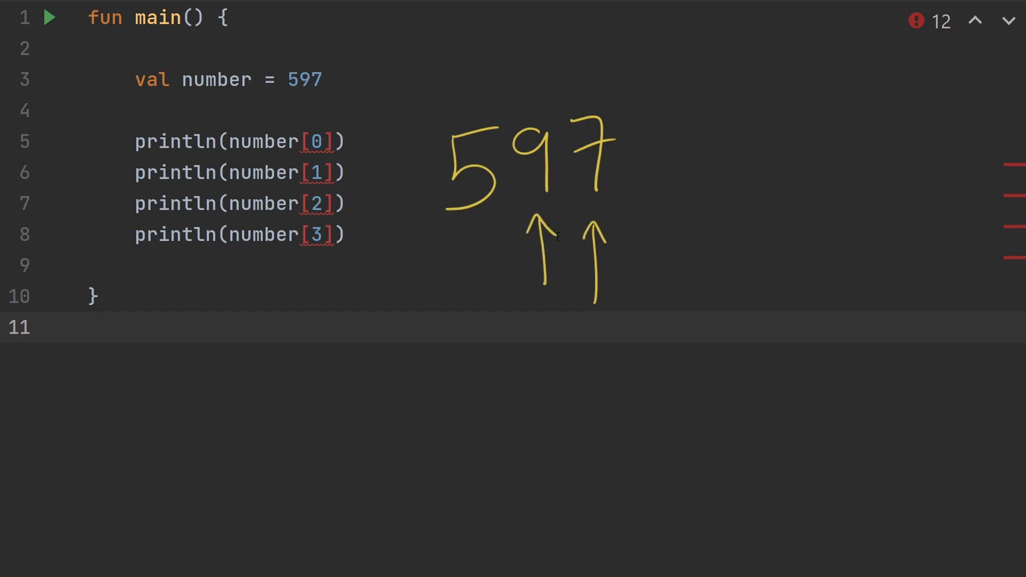
pyautogui.moveTo(472, 292); pyautogui.dragTo(473, 224)
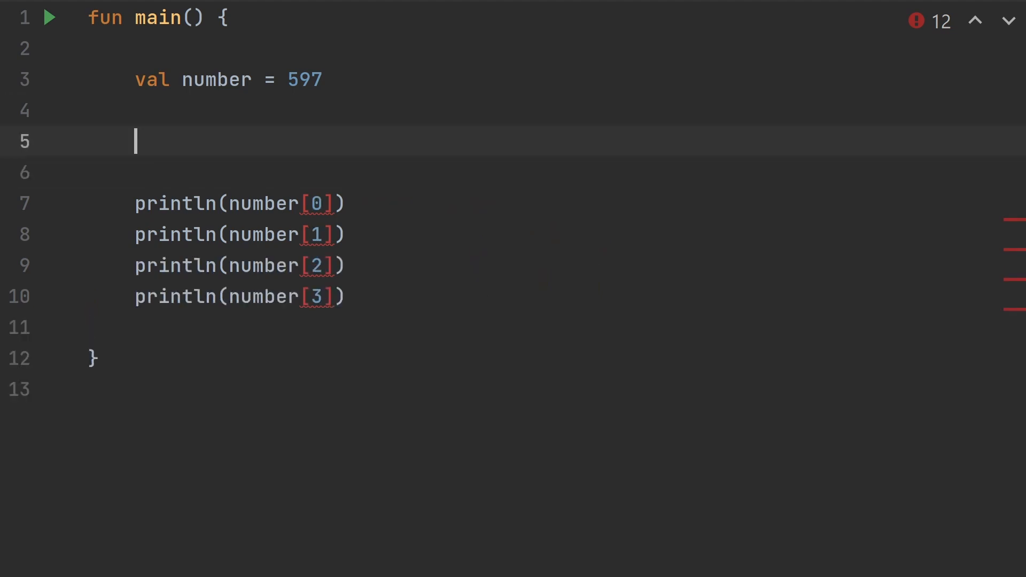
# Step: Write operator Int.get(digit) returning div(10.0.pow(digit.toDouble())).rem(10.0).toInt()
pyautogui.write('operator fu')
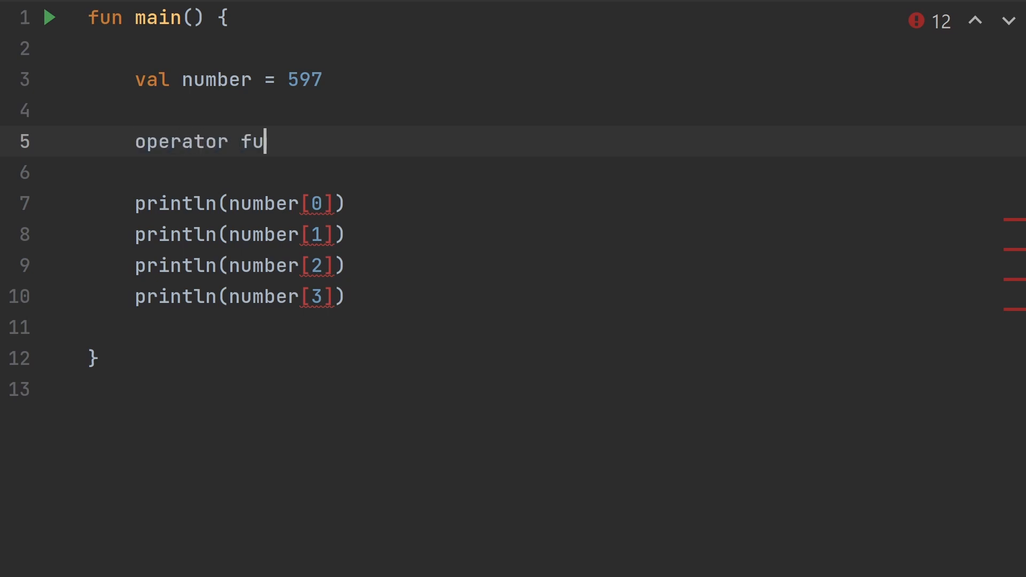
pyautogui.write('n Int.get(digit)')
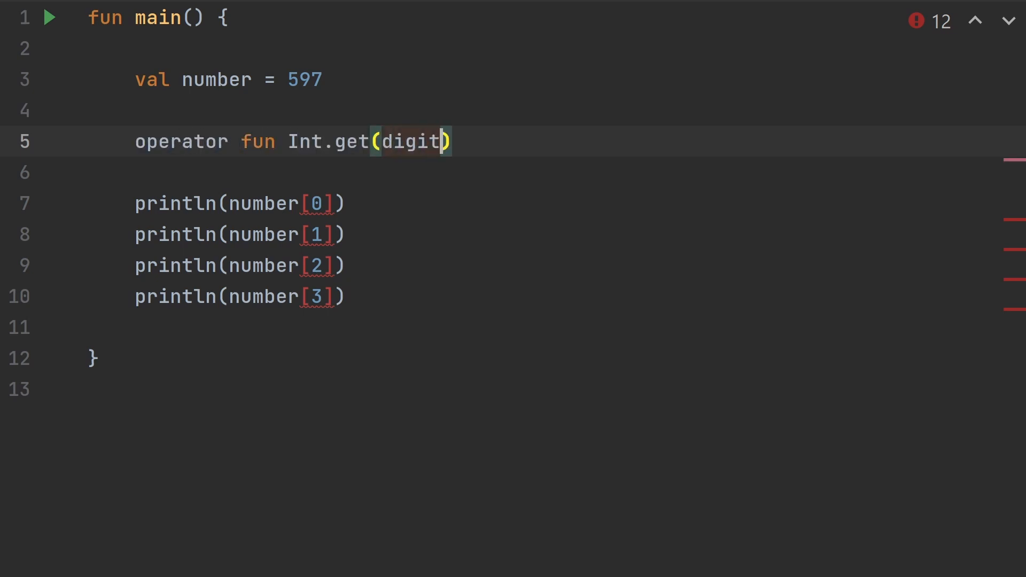
pyautogui.write(': Int): Int =')
pyautogui.write('div(10.0.pow')
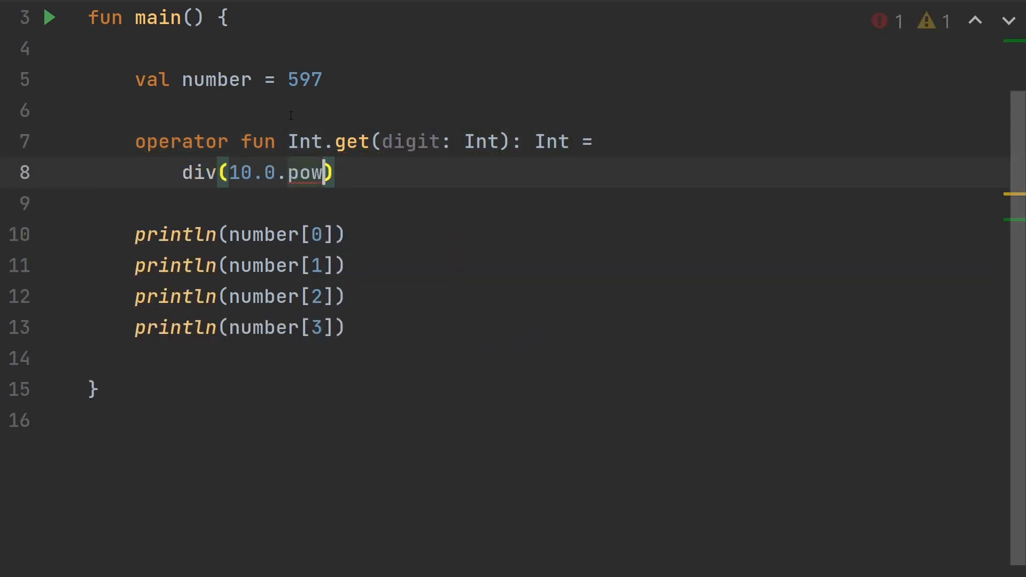
pyautogui.write('(digit.')
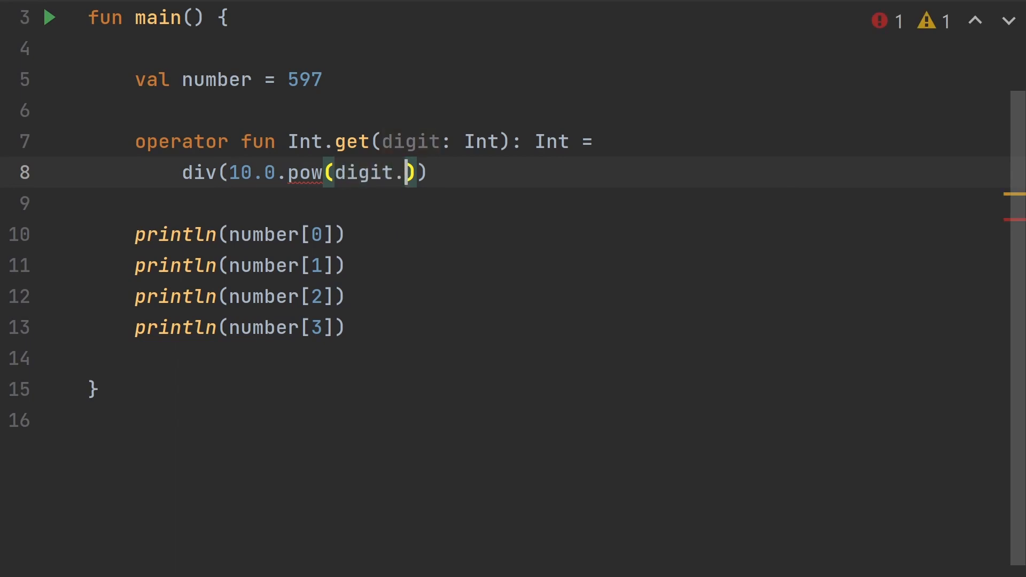
pyautogui.write('toDouble()')
pyautogui.write('.')
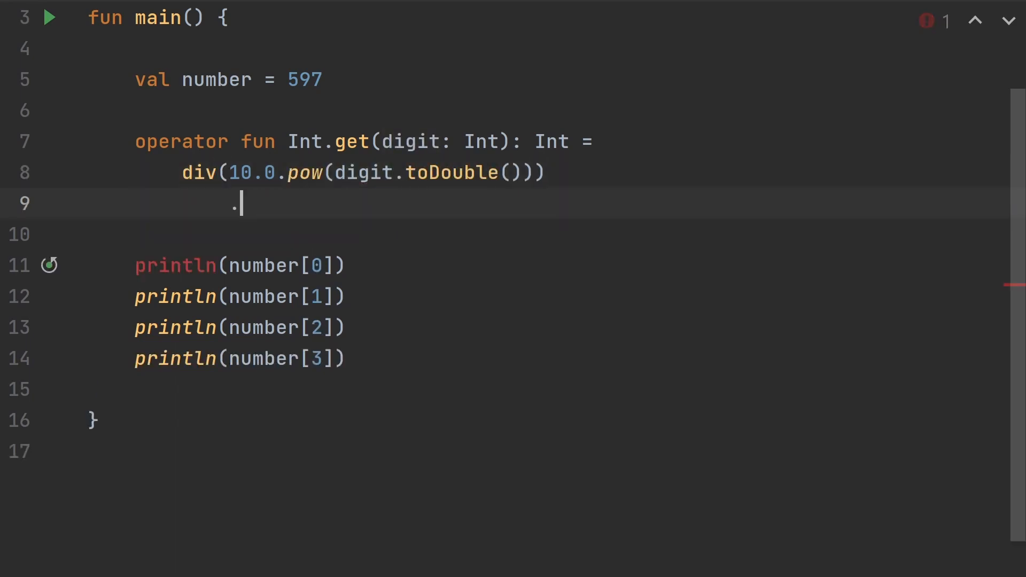
pyautogui.write('rem(10.0)')
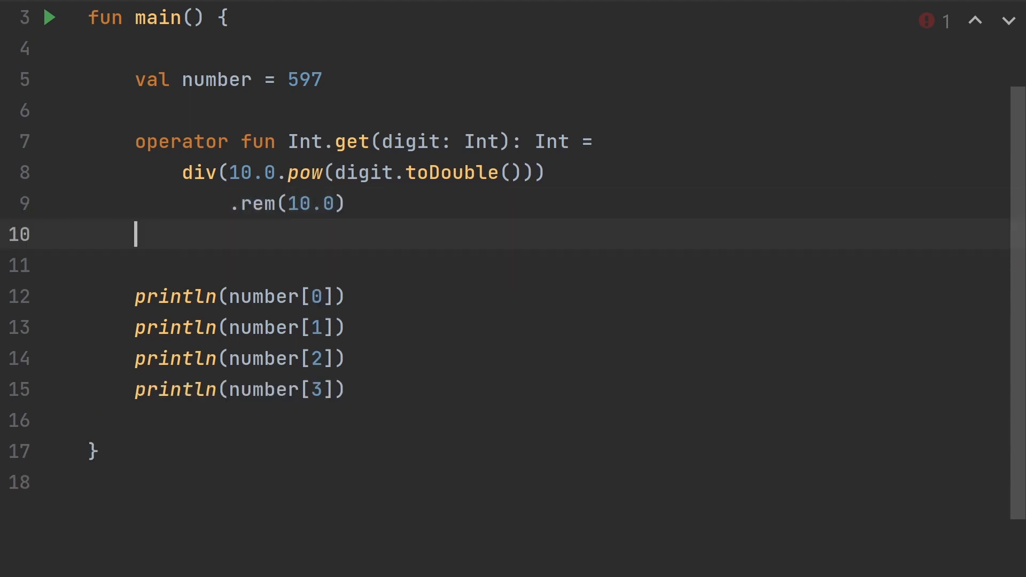
pyautogui.write('.toInt()')
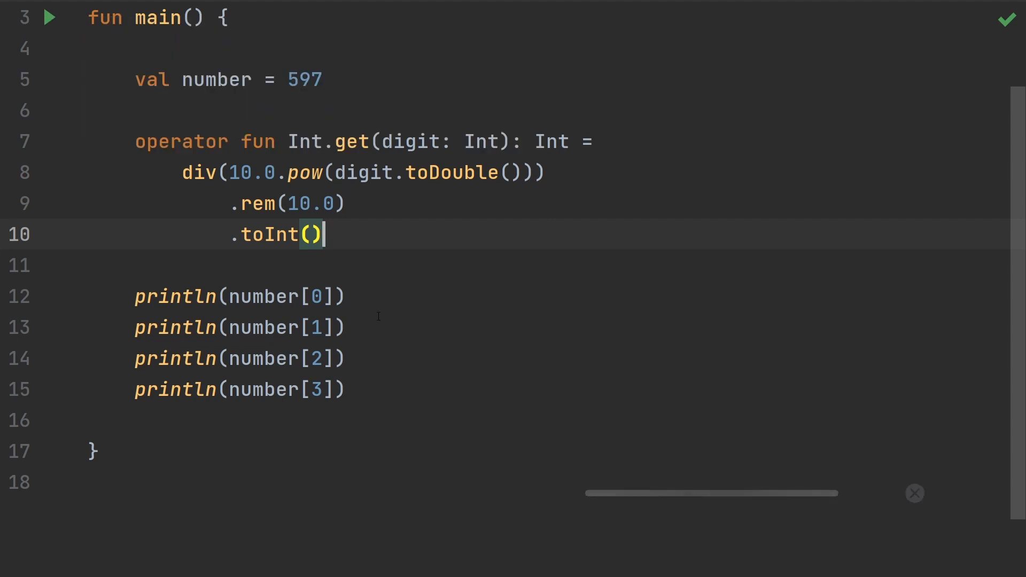
# Step: Run main and scroll the output showing digits 7, 9, 5 and 0
pyautogui.click(50, 18)
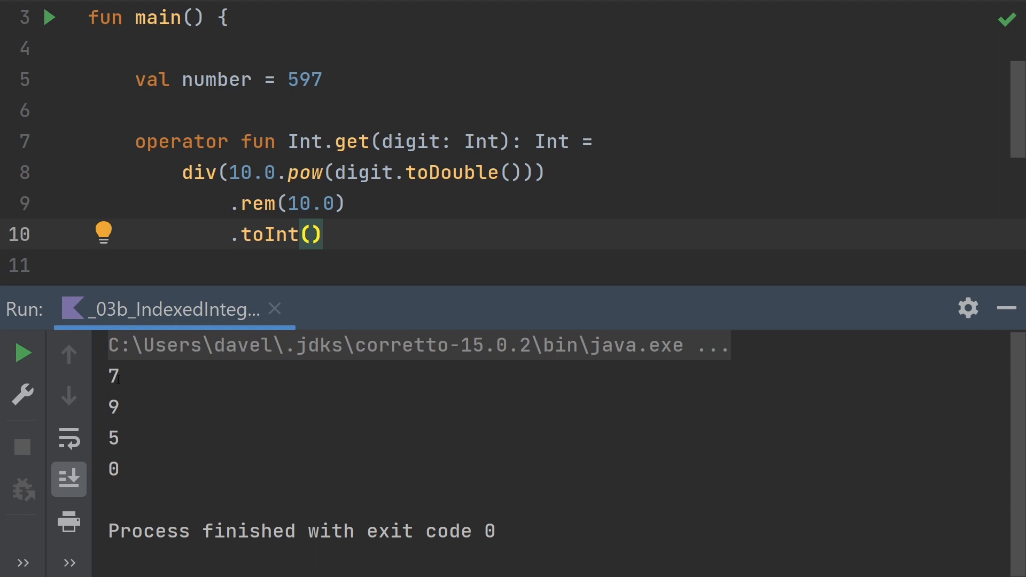
pyautogui.scroll(-3)
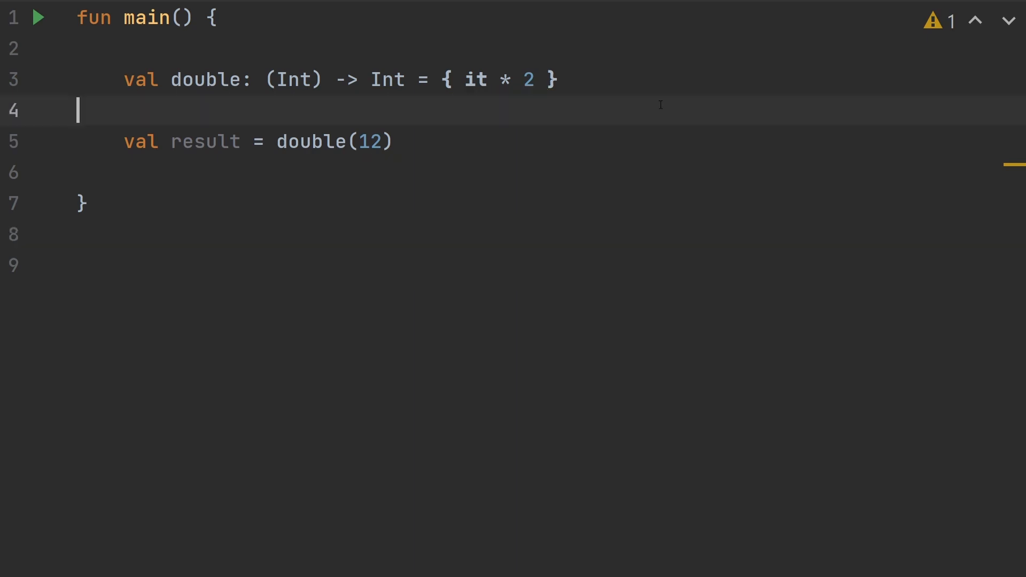
# Step: Write operator fun <T, R> ((T) -> R).get(param: T): R returning this(param)
pyautogui.write('ope')
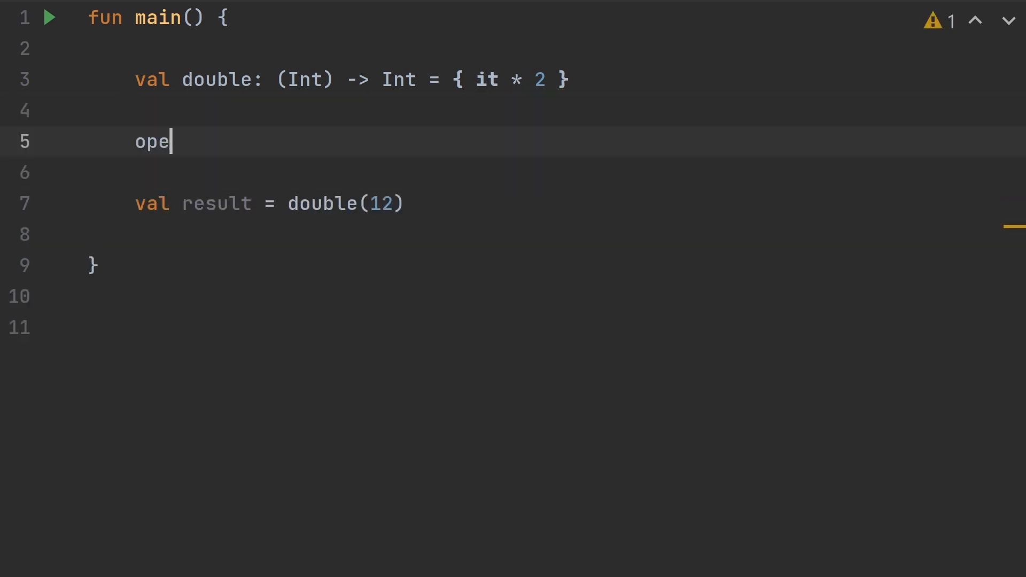
pyautogui.write('rator fun')
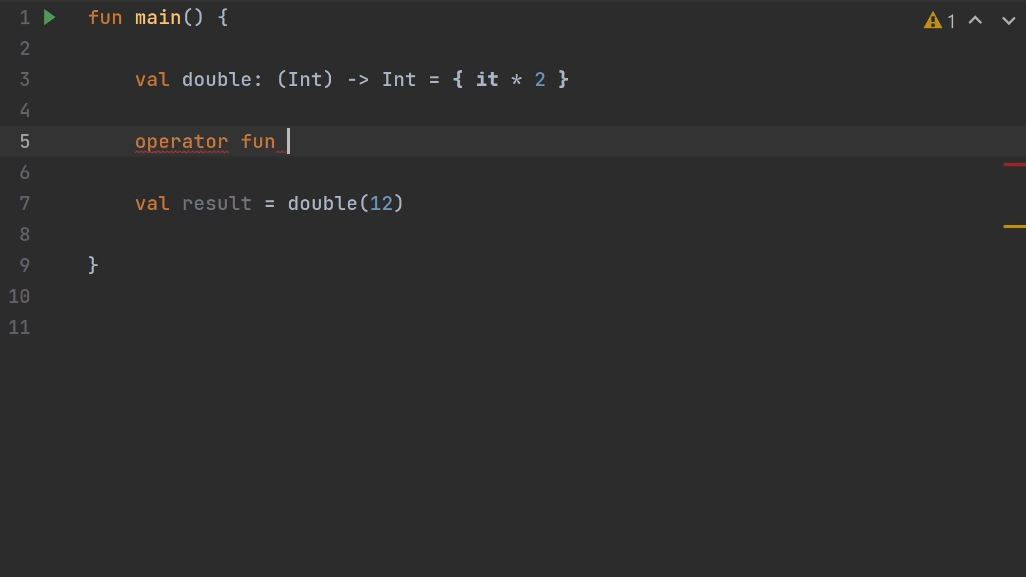
pyautogui.write('<T, R>')
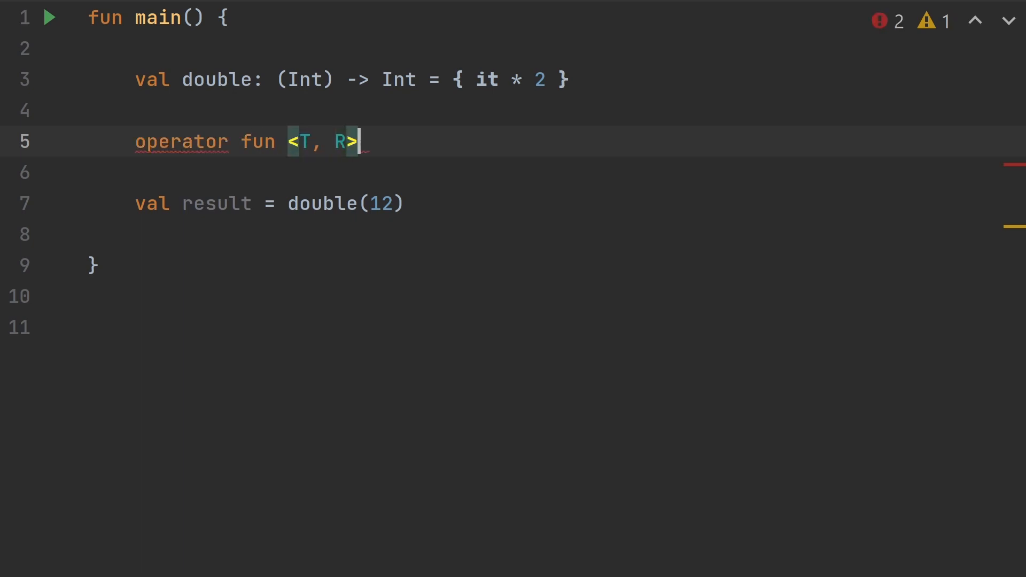
pyautogui.write('(T))')
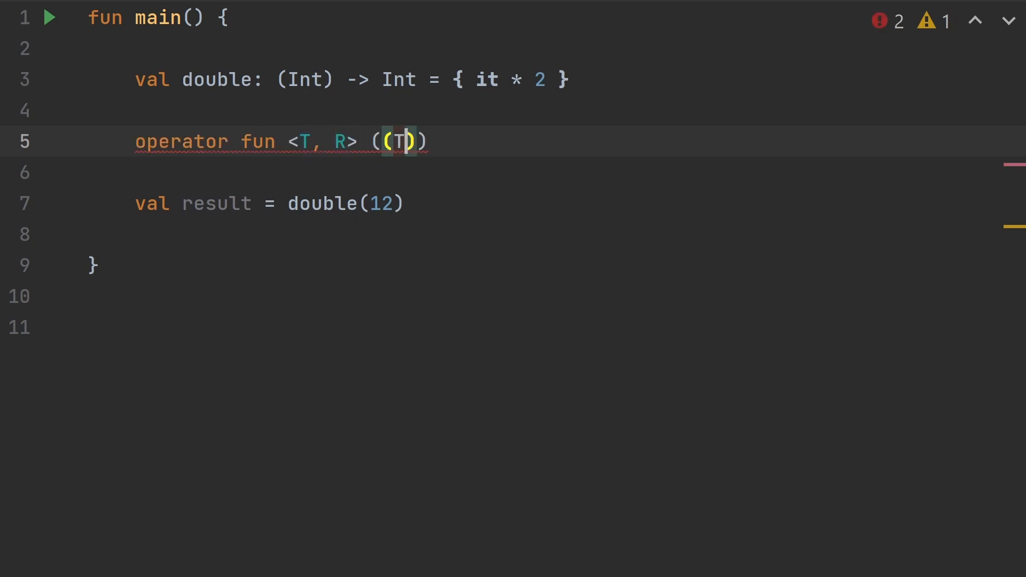
pyautogui.write('->')
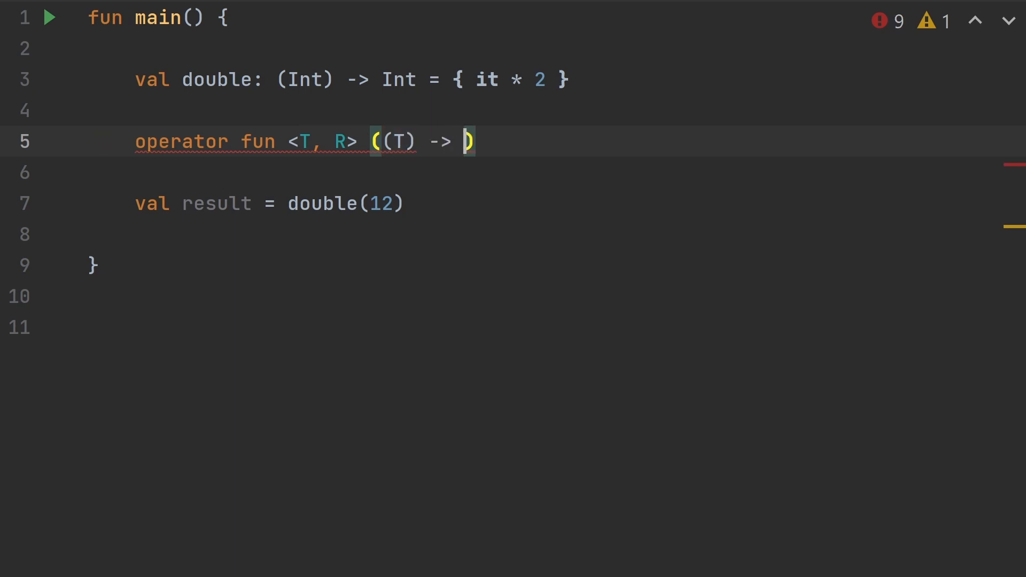
pyautogui.write('R')
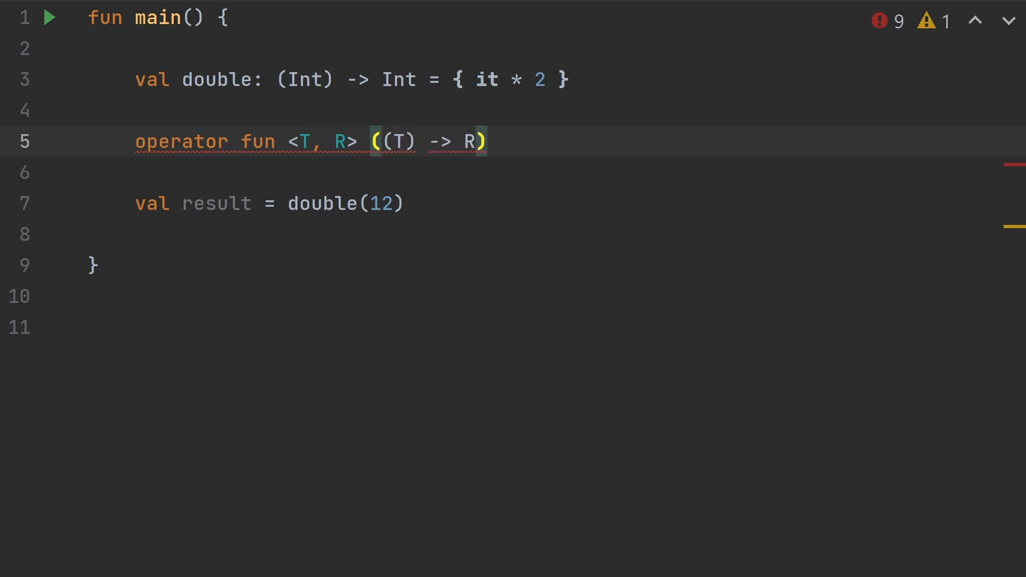
pyautogui.write('.get')
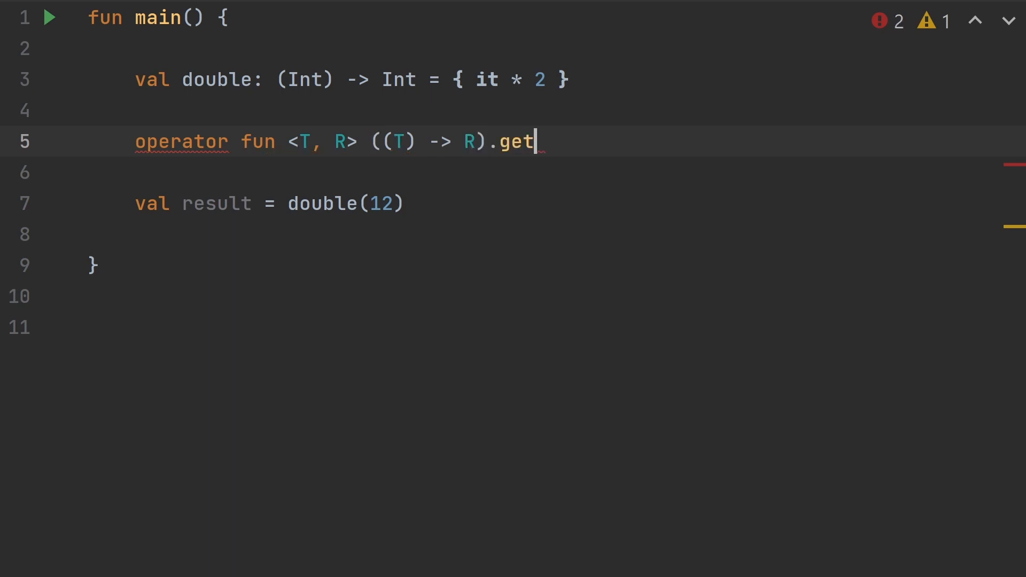
pyautogui.write('(param: T)')
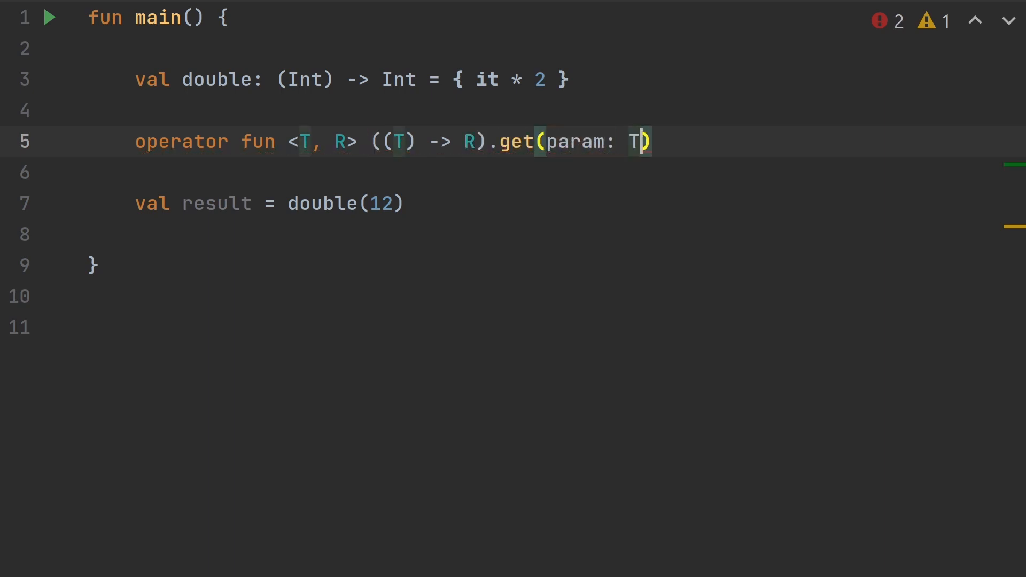
pyautogui.write(': R')
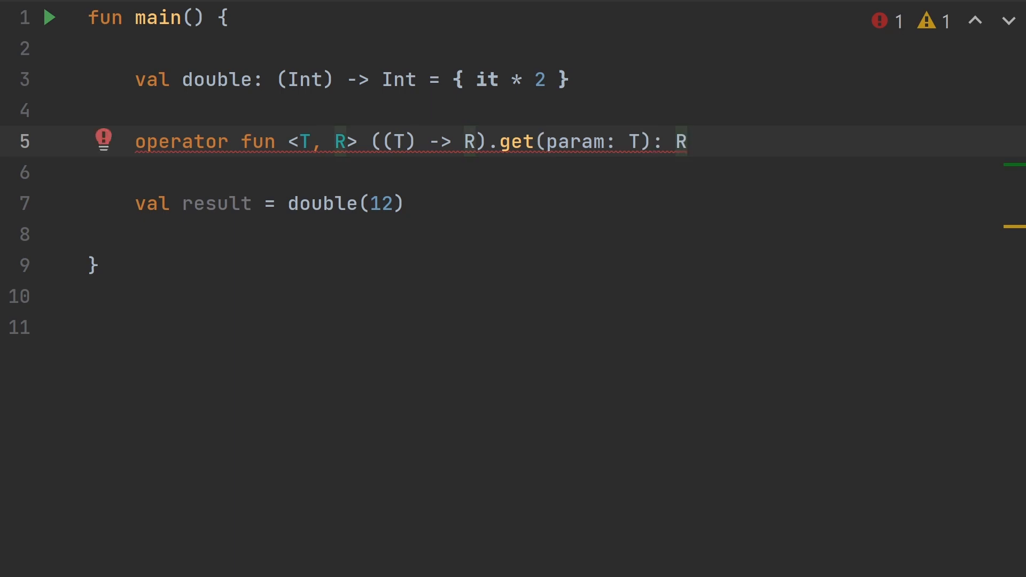
pyautogui.write('{')
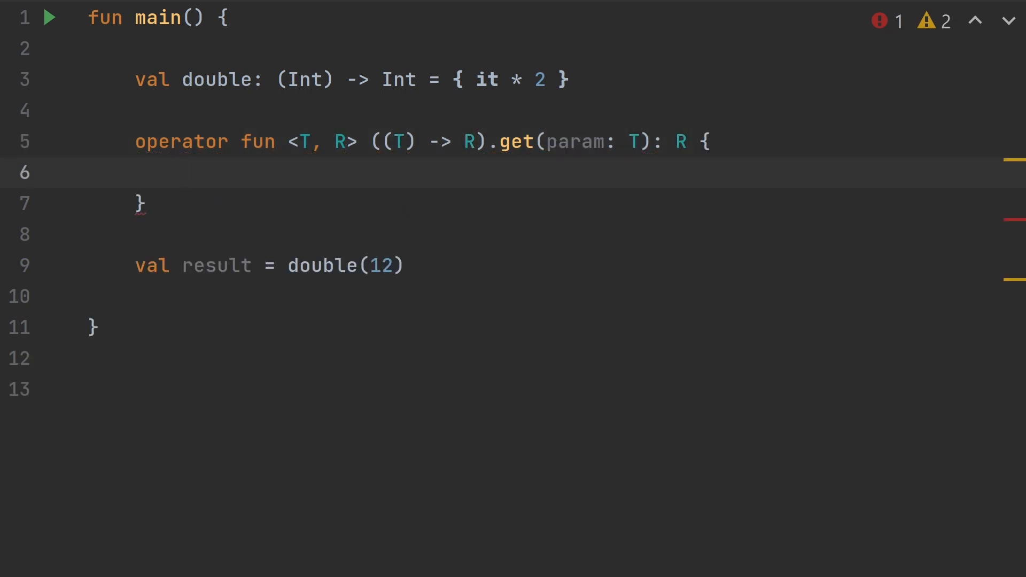
pyautogui.write('return this(param)')
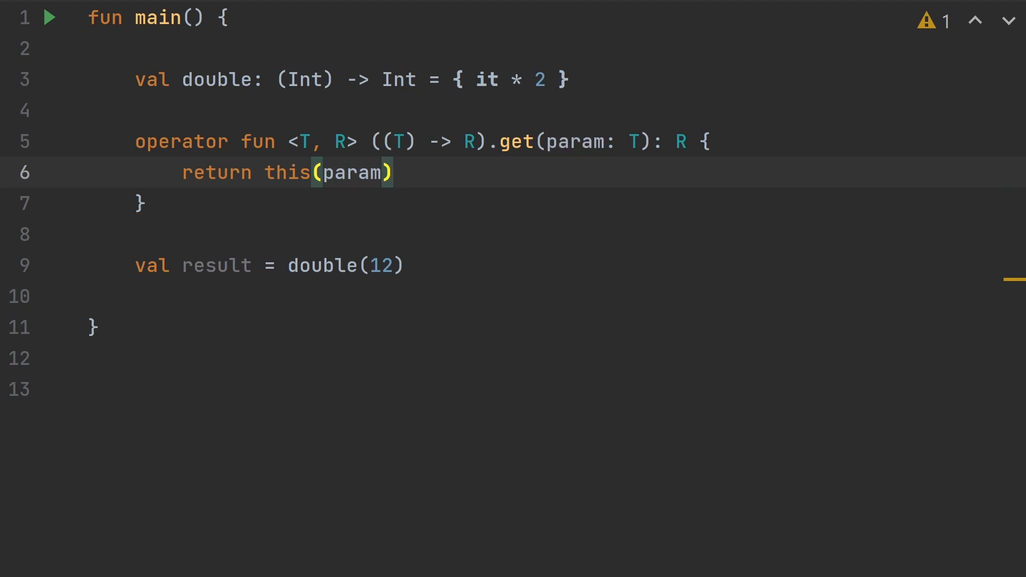
# Step: Add val result2 = double[12] after the double(12) line
pyautogui.click(394, 172)
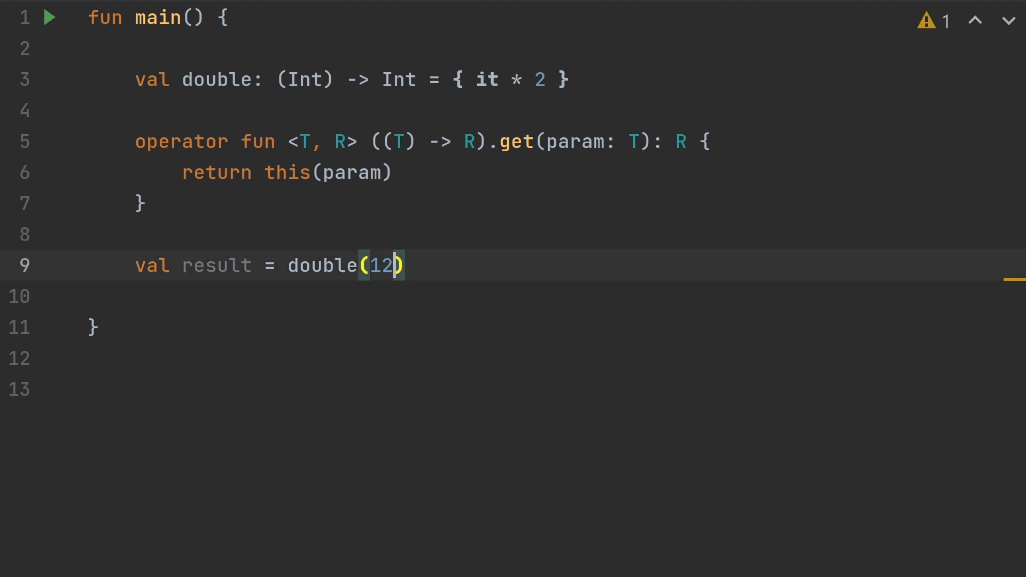
pyautogui.write('val re')
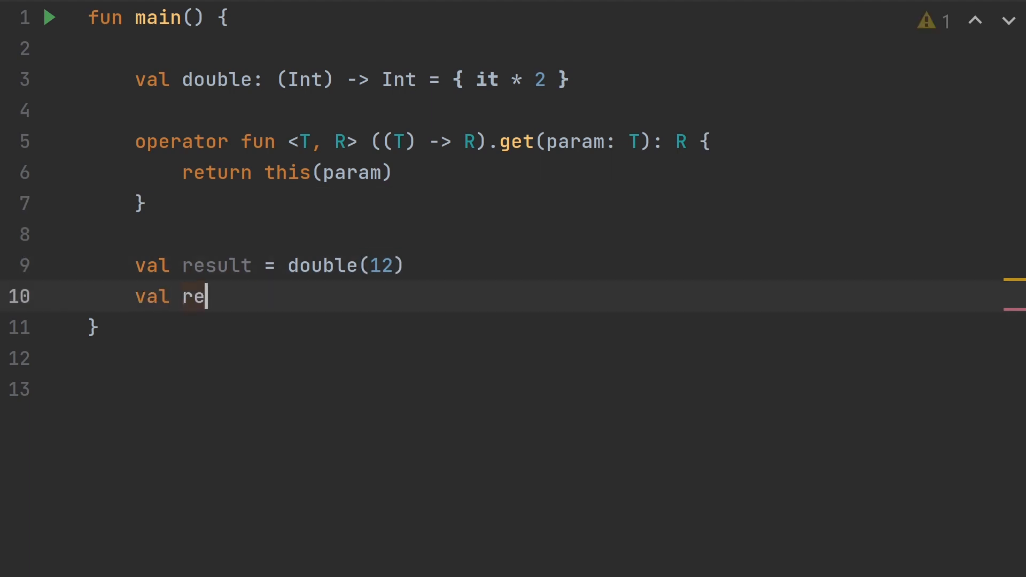
pyautogui.write('sult2 = d')
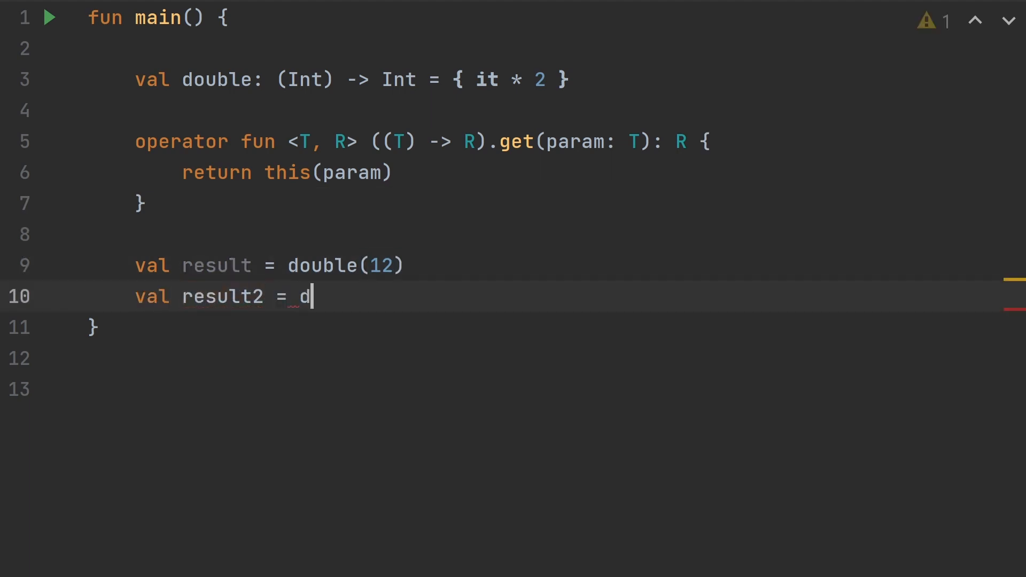
pyautogui.write('ouble[12]')
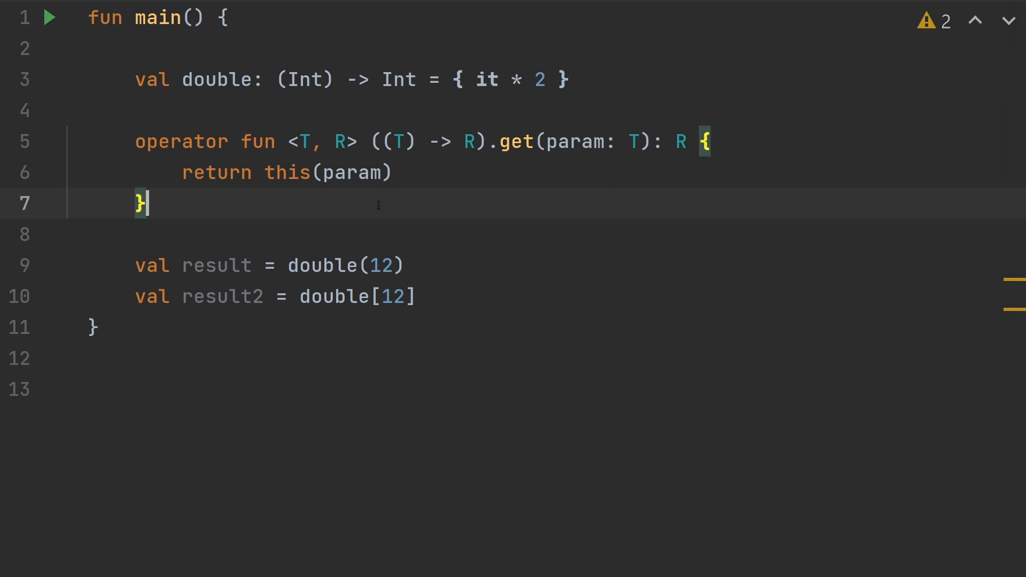
# Step: Write an operator invoke extension on (T) -> R taking paramProvider and returning this(paramProvider())
pyautogui.write('operator fun <T, R> ((T')
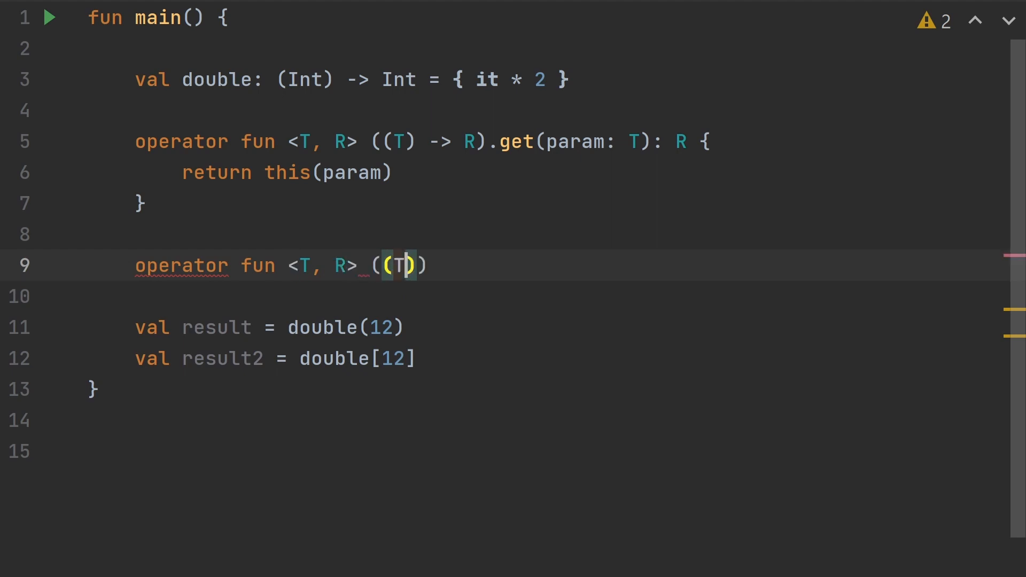
pyautogui.write('-> R')
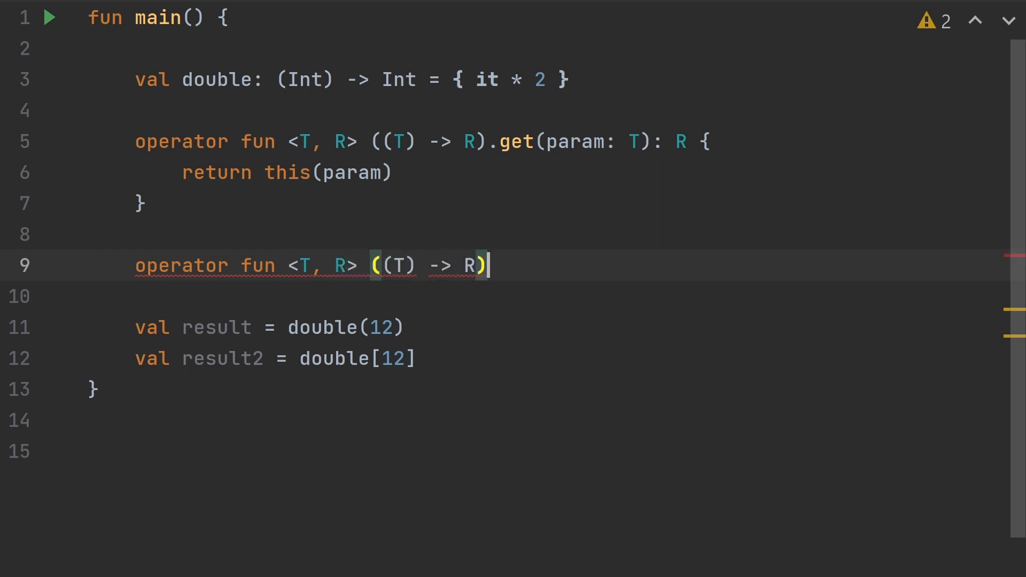
pyautogui.write('.invoke(paramProvider:')
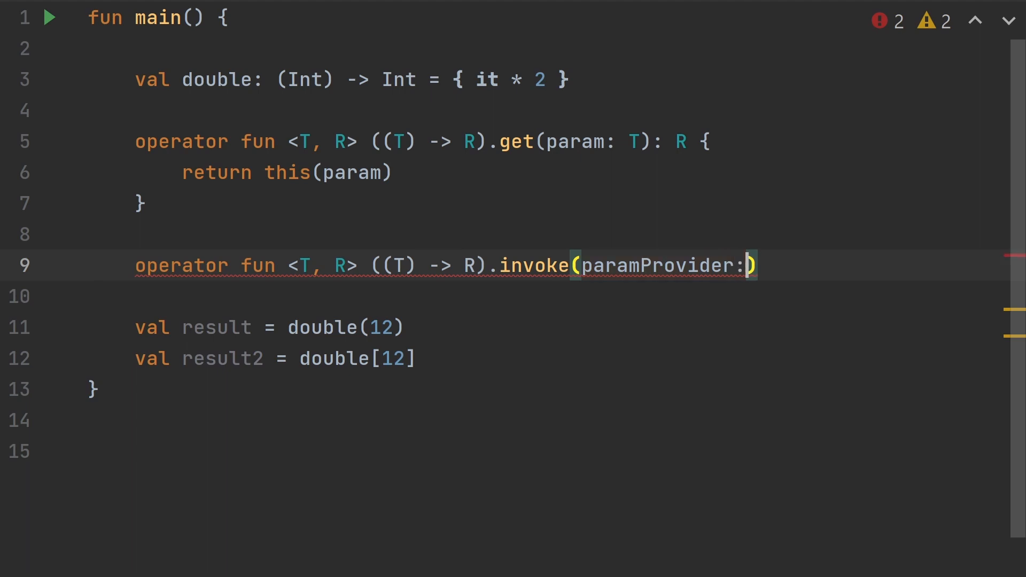
pyautogui.write('() -> ()')
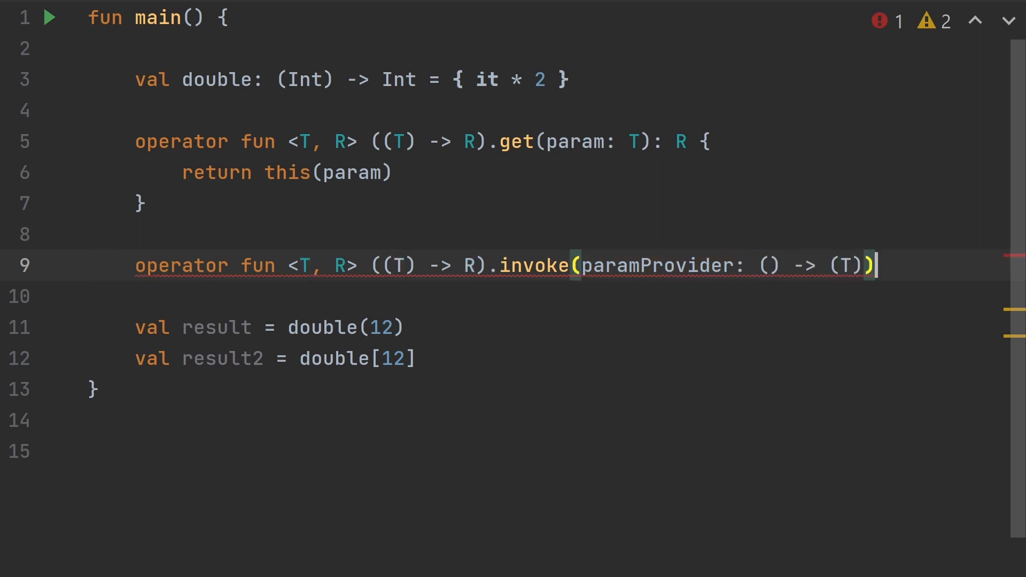
pyautogui.write(': R {')
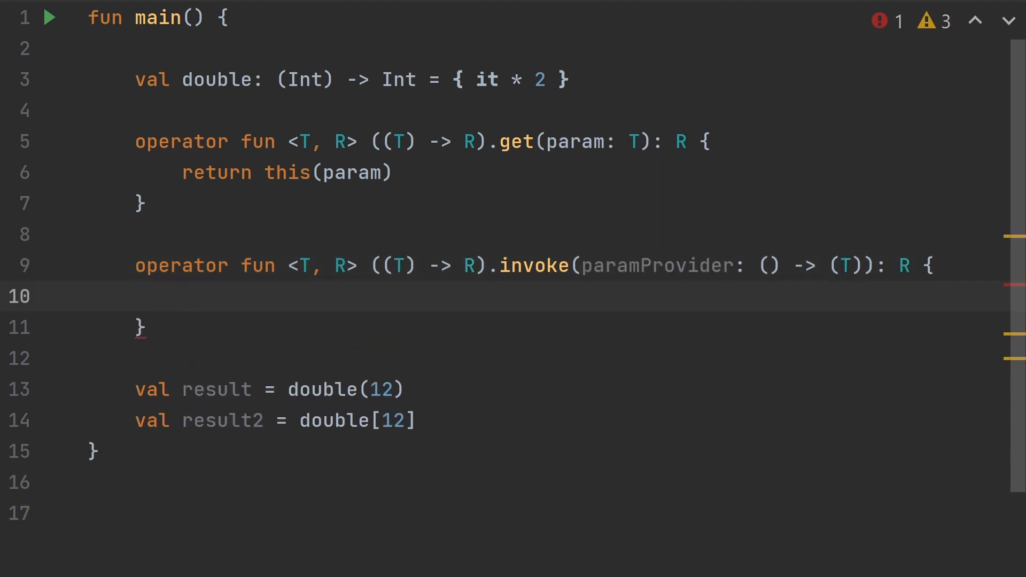
pyautogui.write('return this(')
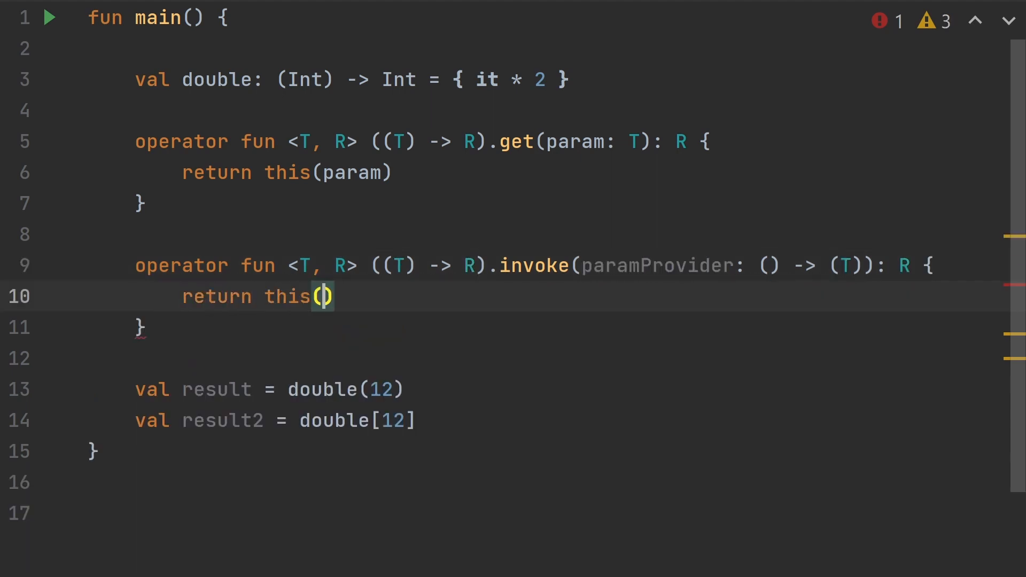
pyautogui.write('paramProvider(')
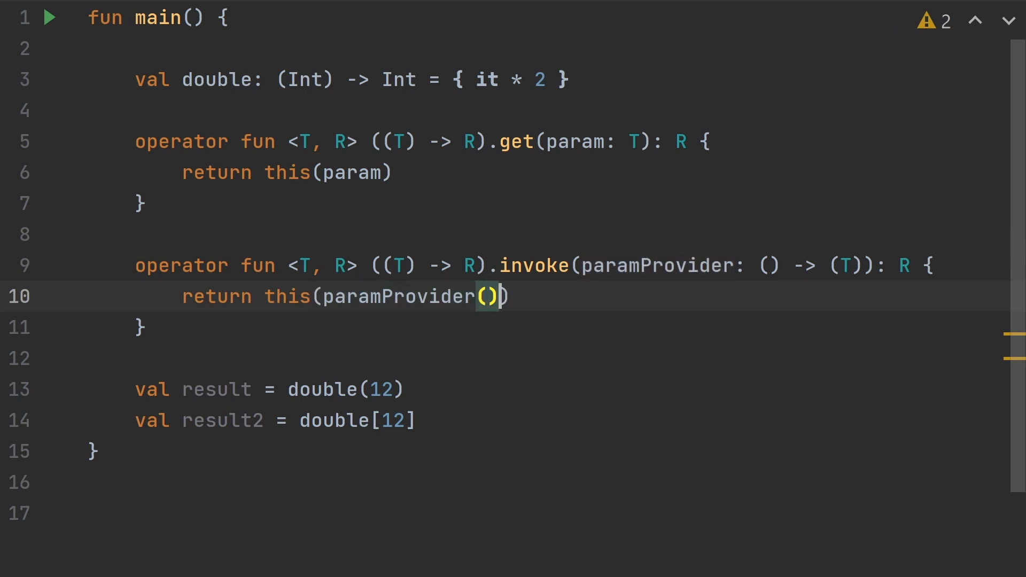
# Step: Add val result3 = double { 12 } and start printing result3
pyautogui.write('val')
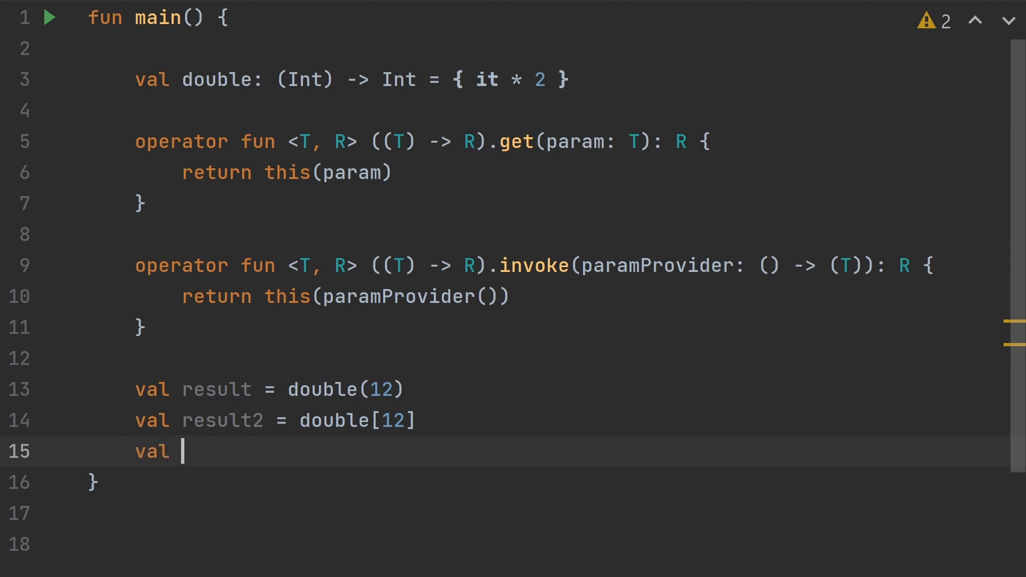
pyautogui.write('result3 = double')
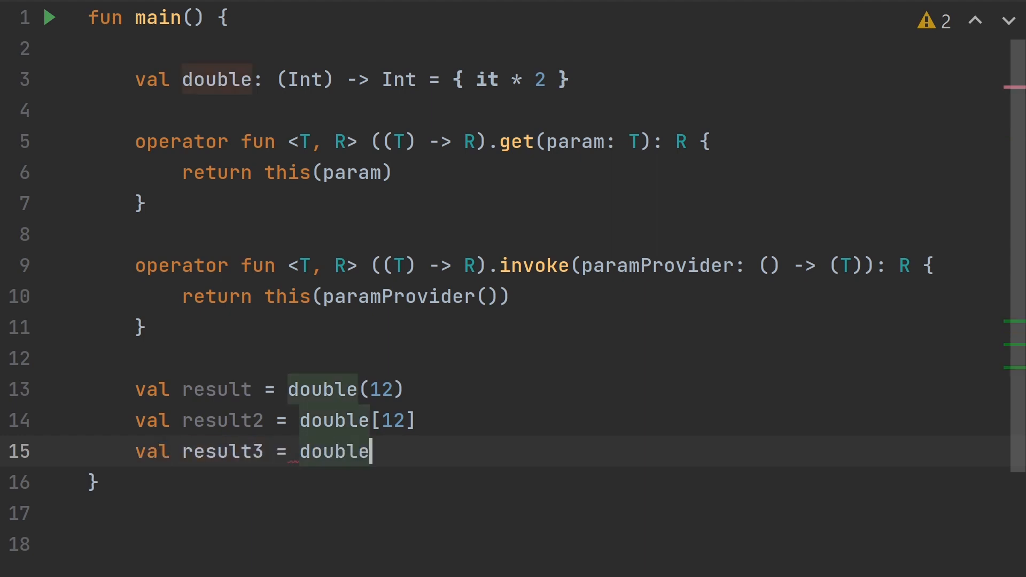
pyautogui.write('{ 12 }')
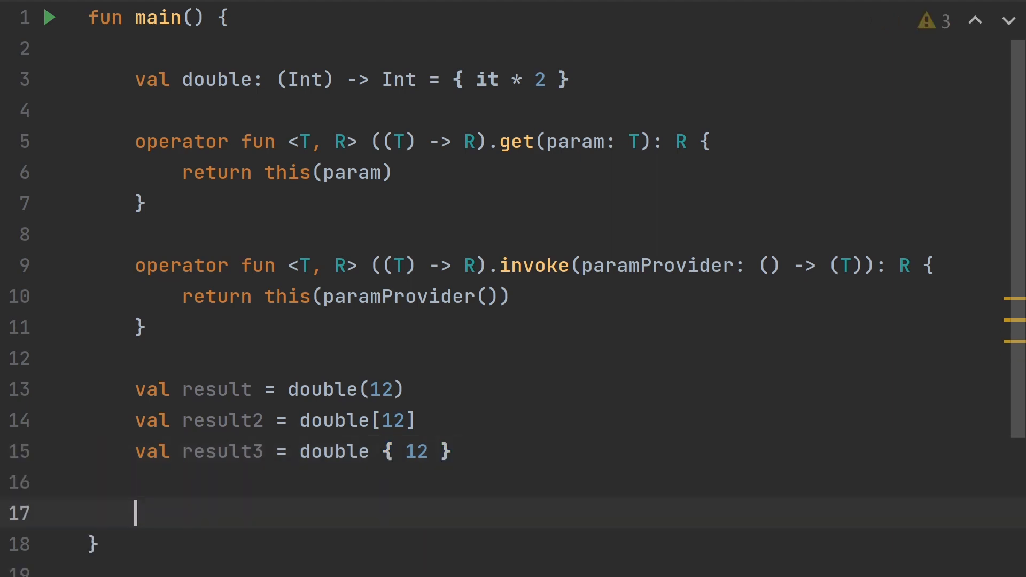
pyautogui.write('println(re')
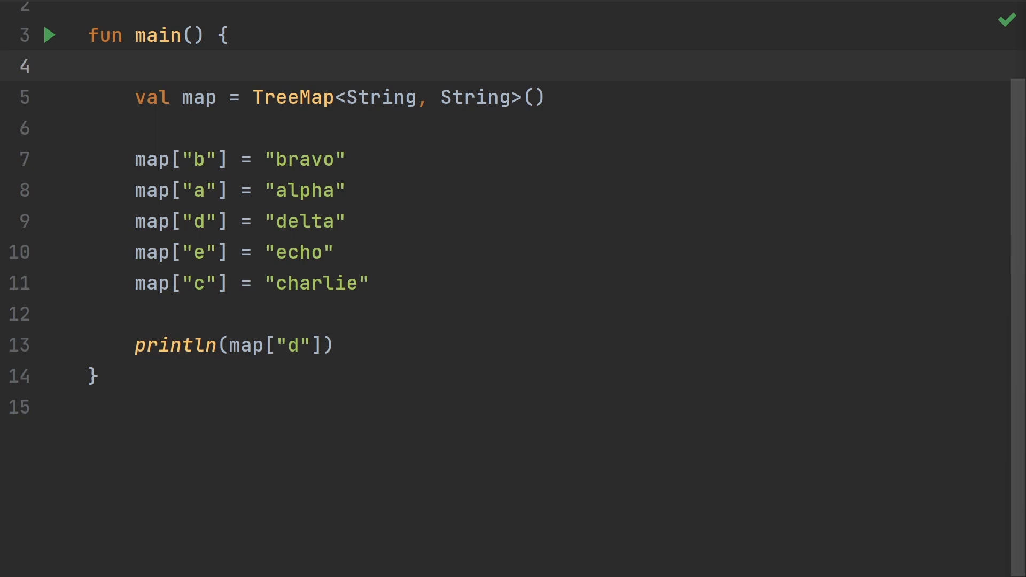
# Step: On a new line, declare operator fun <K, V> TreeMap<K, V>.get(index: Int): V?
pyautogui.press('enter')
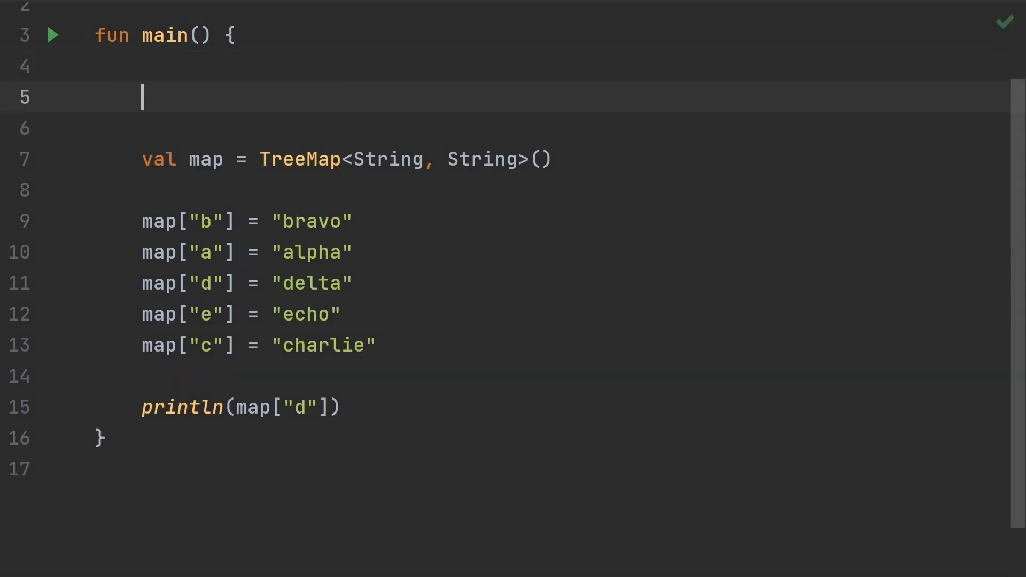
pyautogui.write('operator fun')
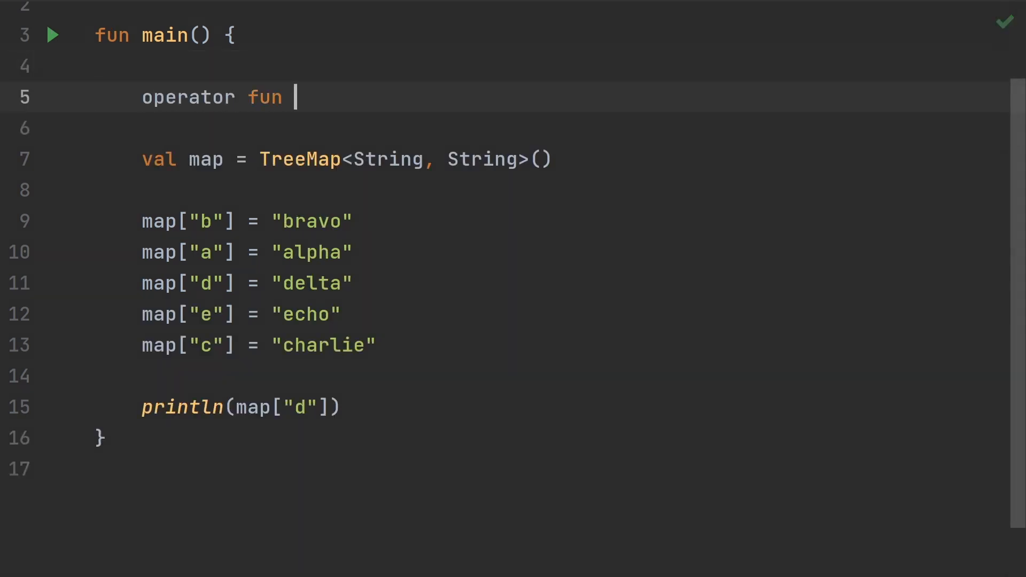
pyautogui.write('<K, V>')
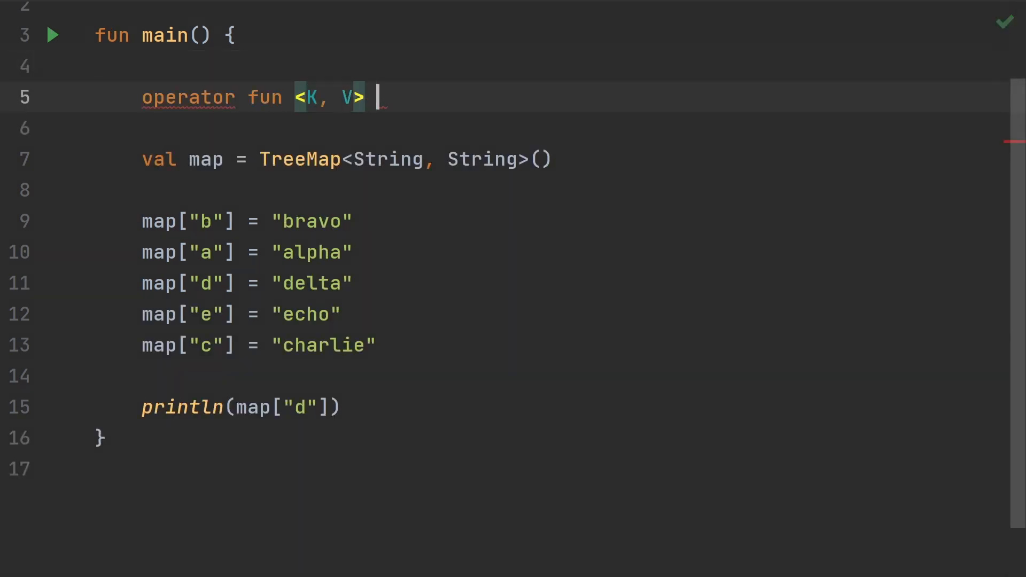
pyautogui.write('TreeMap<K>')
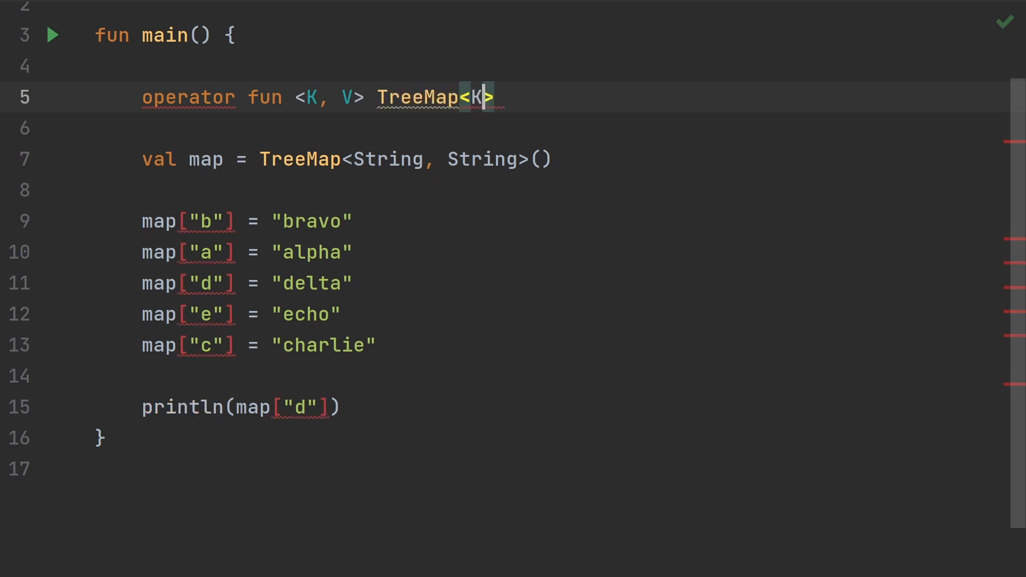
pyautogui.write(', V>.')
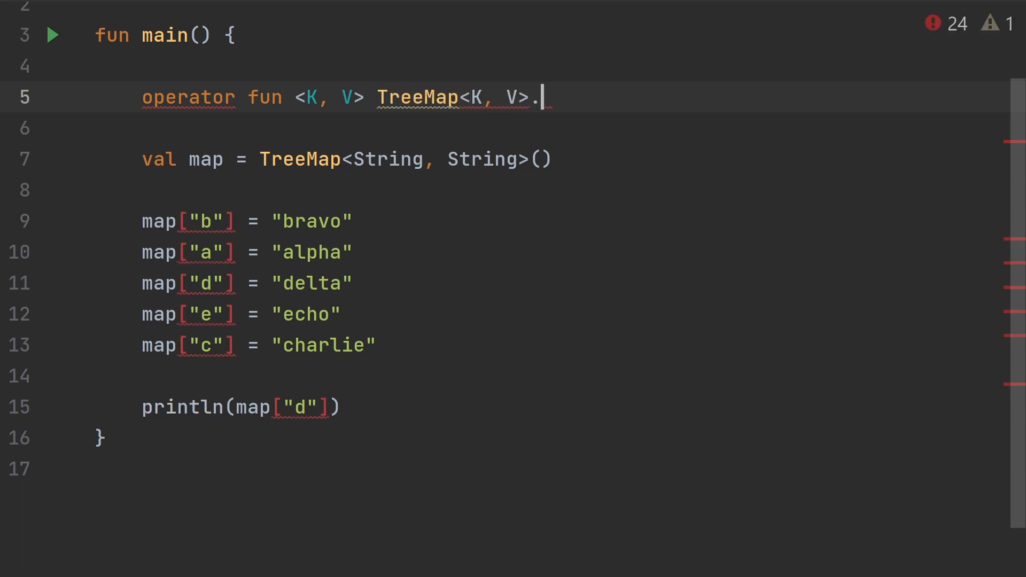
pyautogui.write('get')
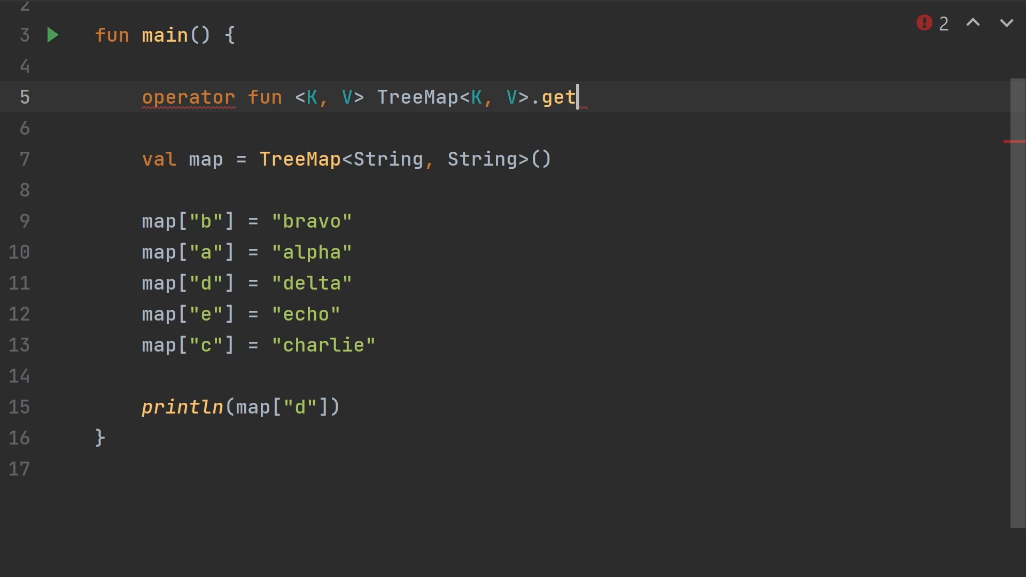
pyautogui.write('(index)')
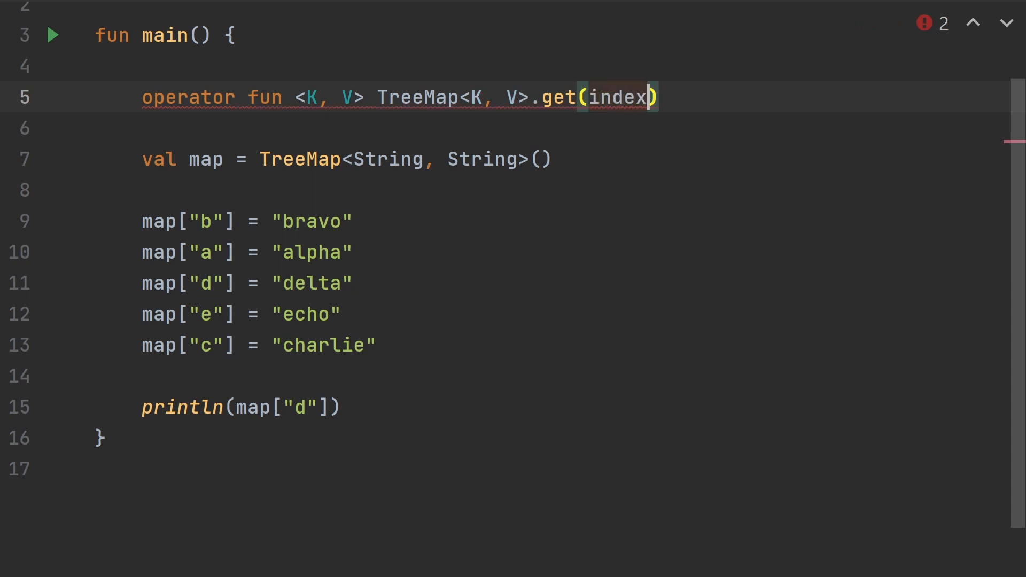
pyautogui.write(': Int')
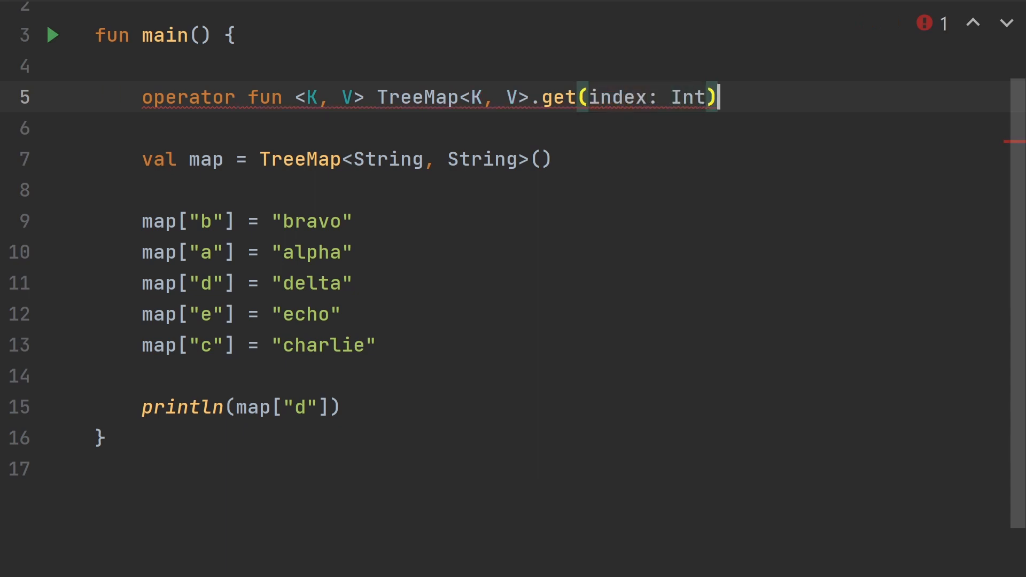
pyautogui.write(': V? {')
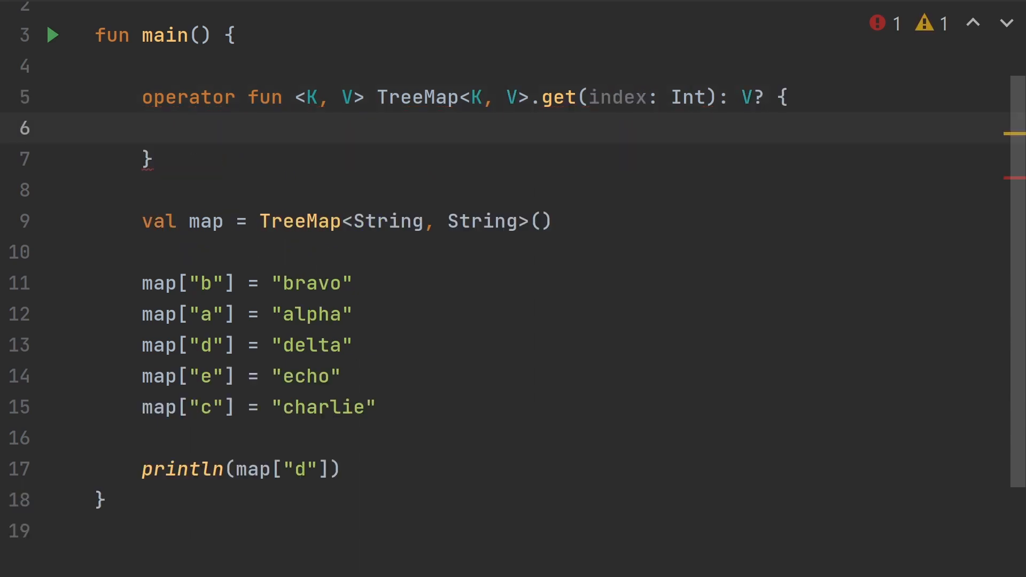
# Step: Return values.elementAt(index) from get, then add println(map[3])
pyautogui.write('return')
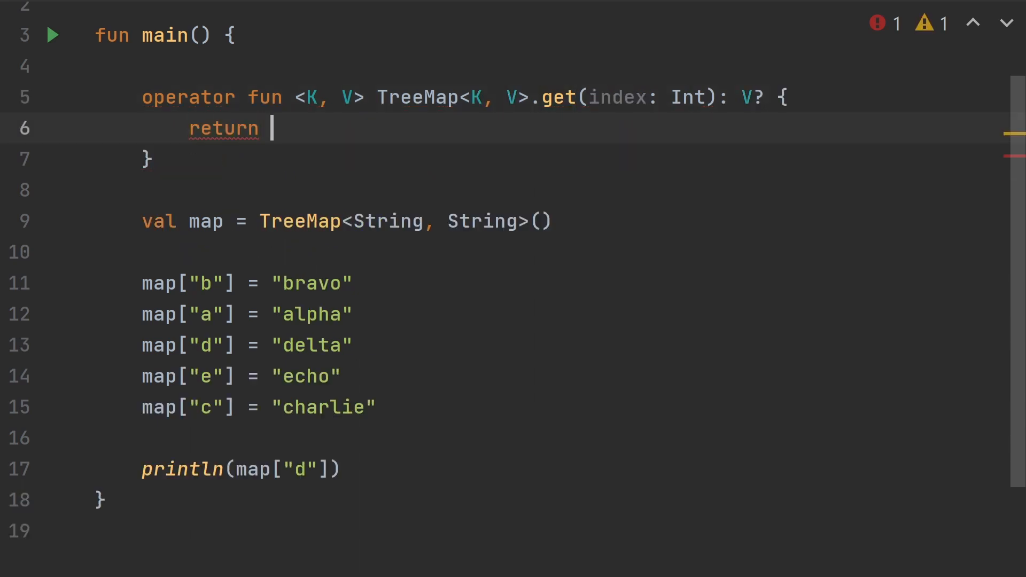
pyautogui.write('this.')
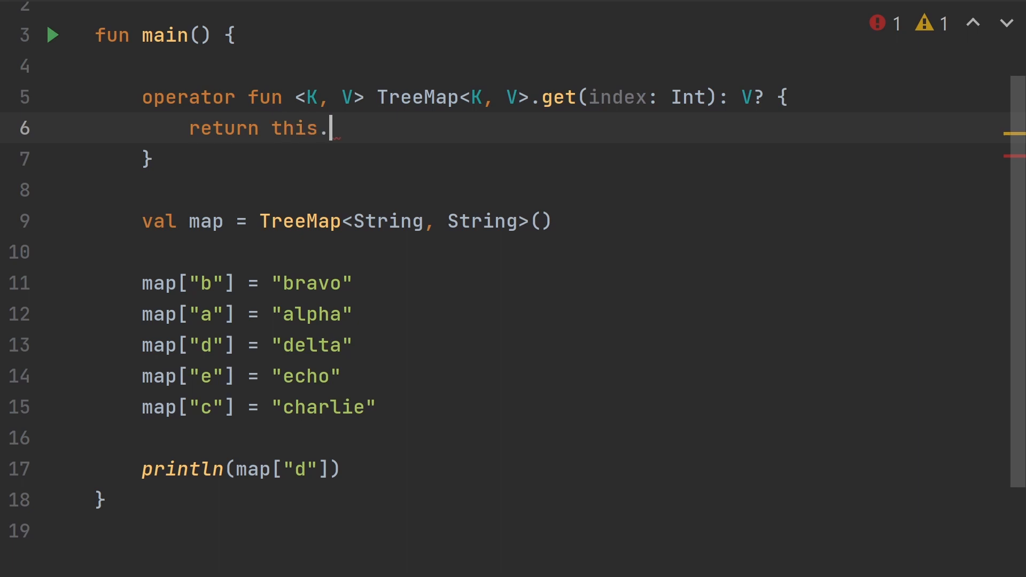
pyautogui.write('values.elemen')
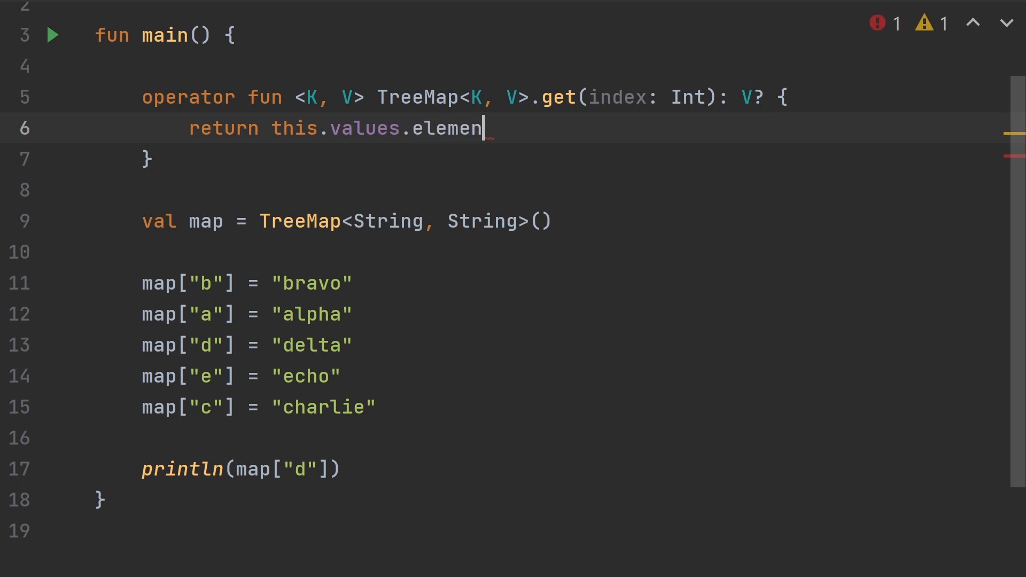
pyautogui.write('tAt(index)')
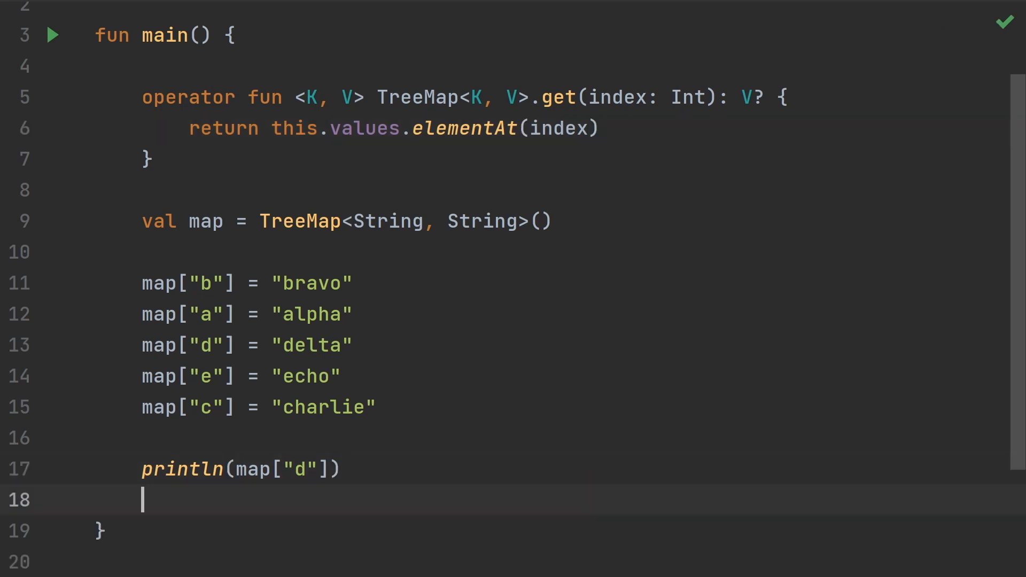
pyautogui.write('println(')
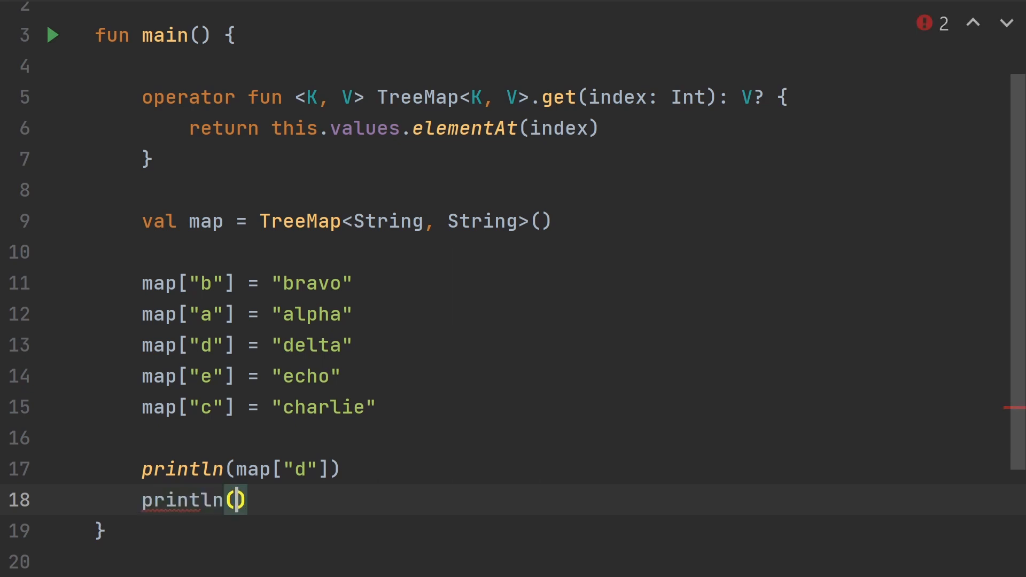
pyautogui.write('map[3')
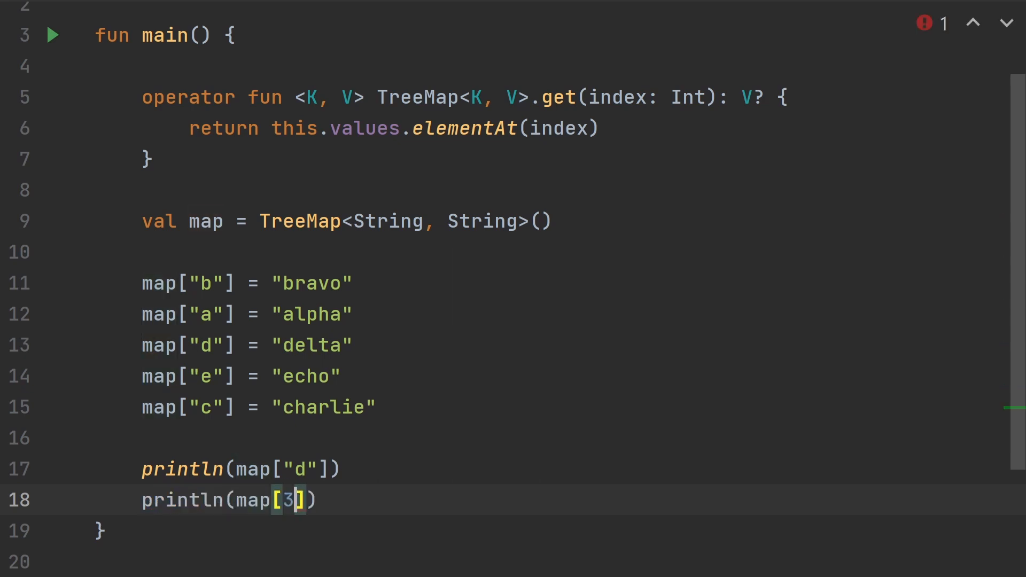
pyautogui.click(54, 34)
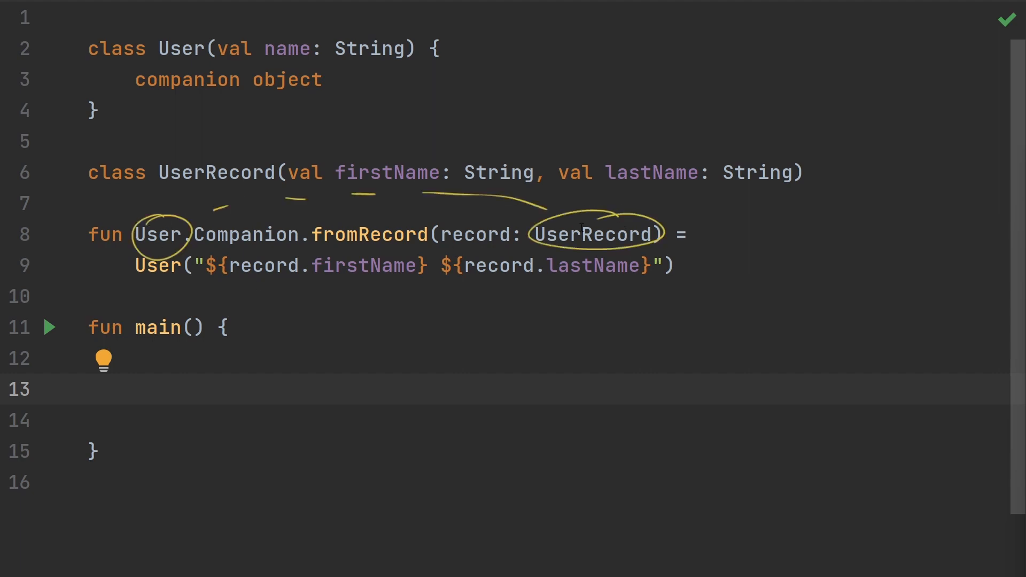
# Step: Select the old main body code and place the cursor on main's empty line
pyautogui.moveTo(64, 43); pyautogui.dragTo(59, 111)
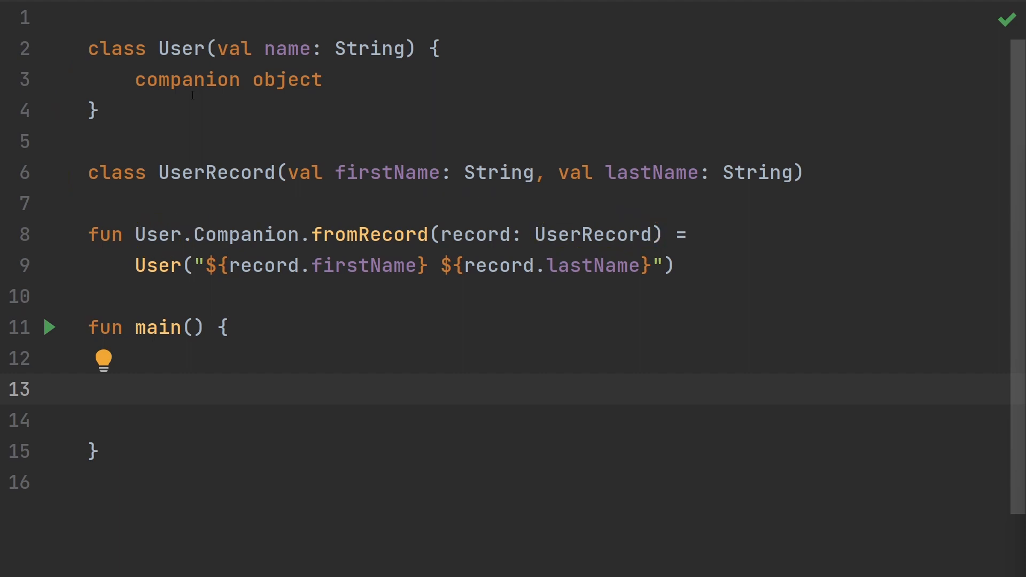
pyautogui.click(135, 389)
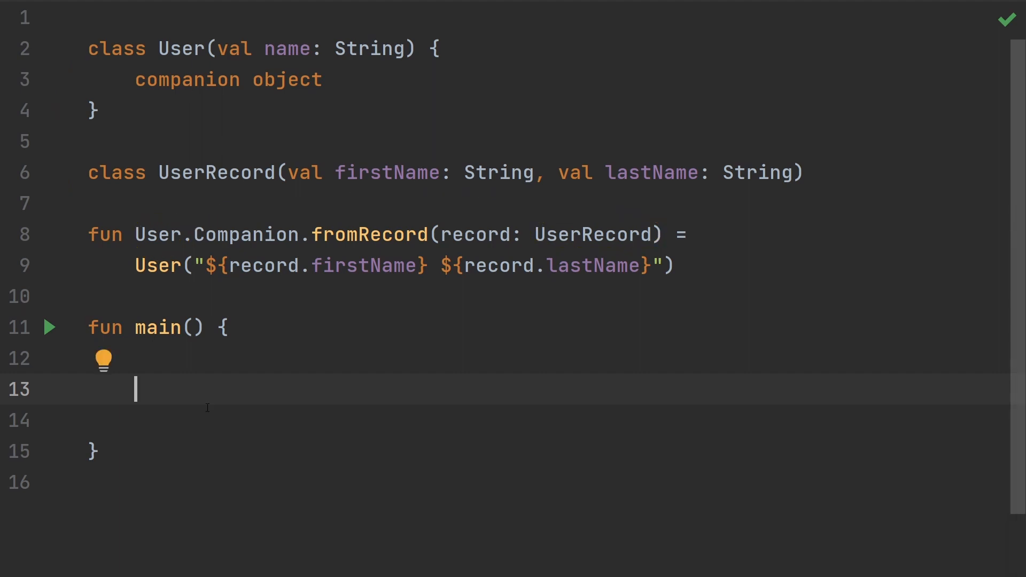
pyautogui.write('val user = U')
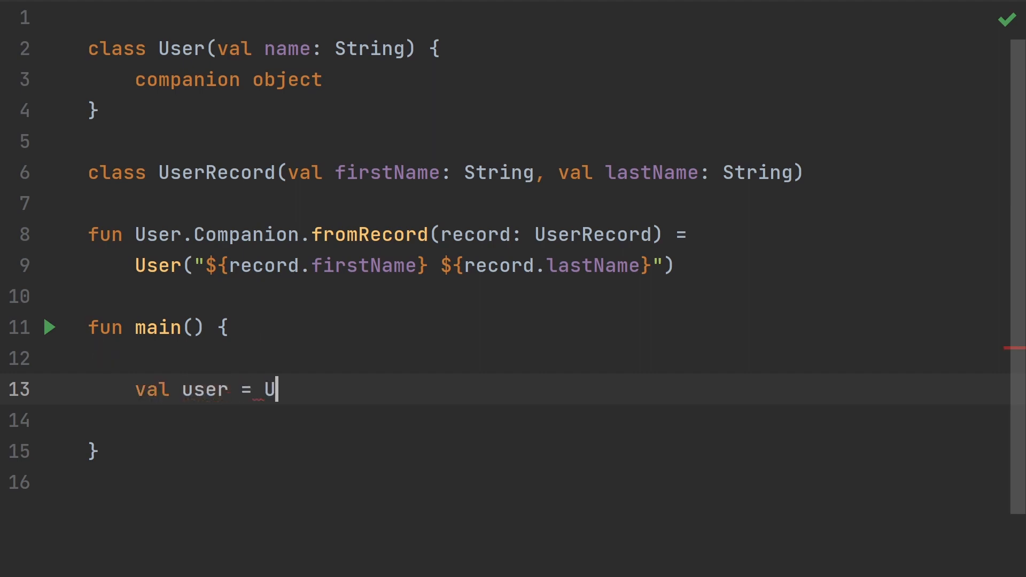
pyautogui.write('ser.f')
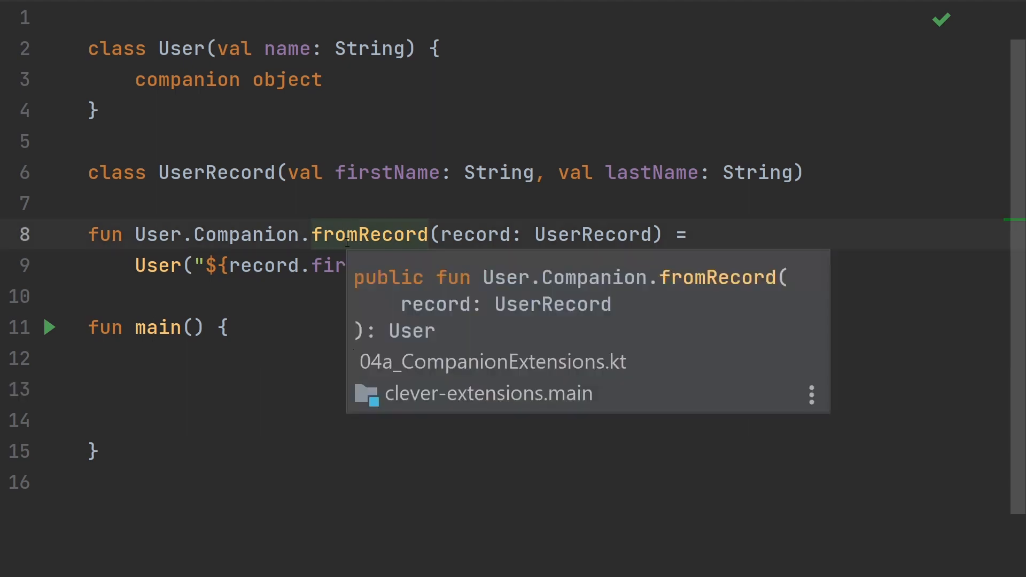
# Step: Make fromRecord an operator named invoke, then begin val user = User( in main
pyautogui.write('operator')
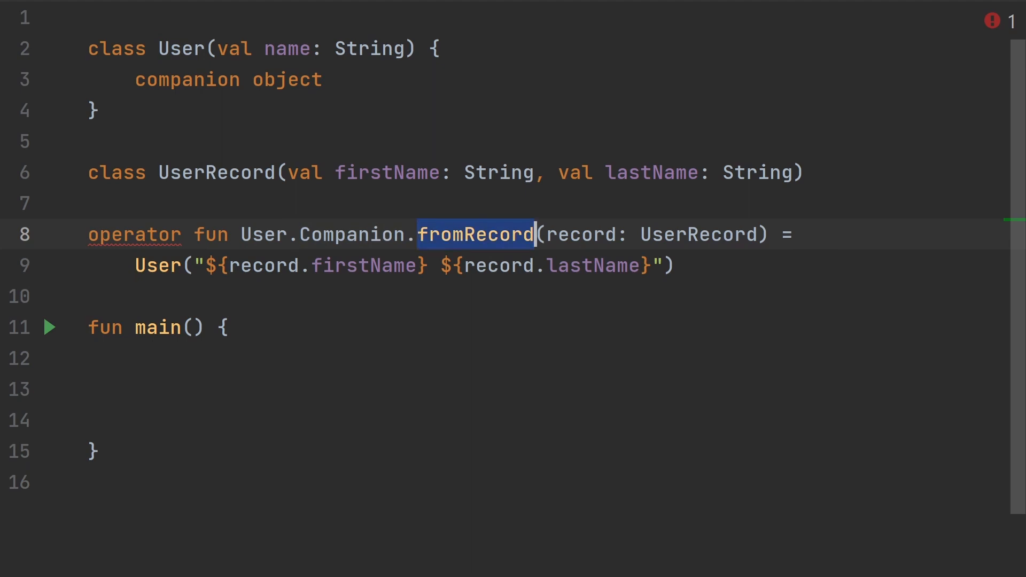
pyautogui.write('invoke')
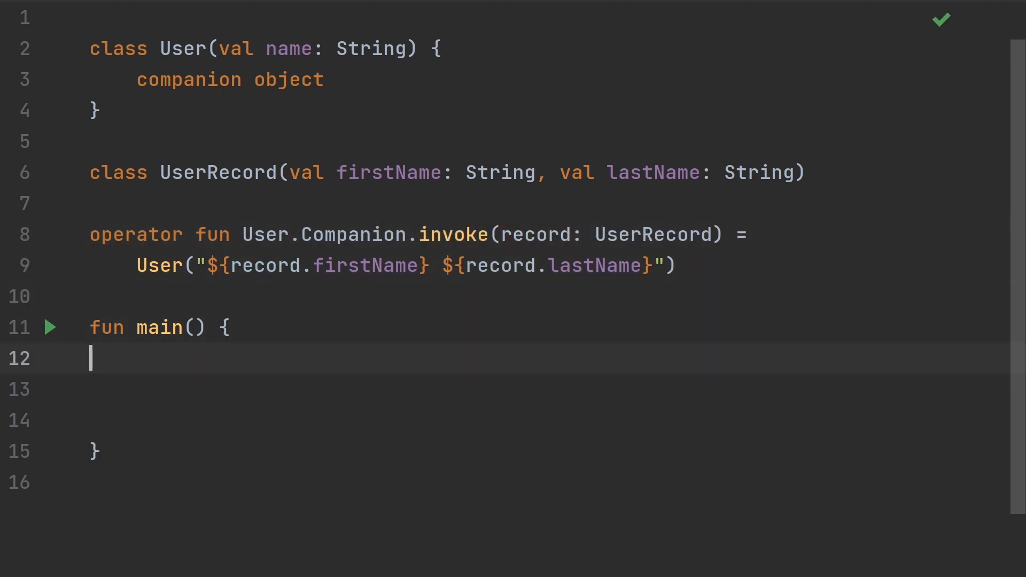
pyautogui.write('val user =')
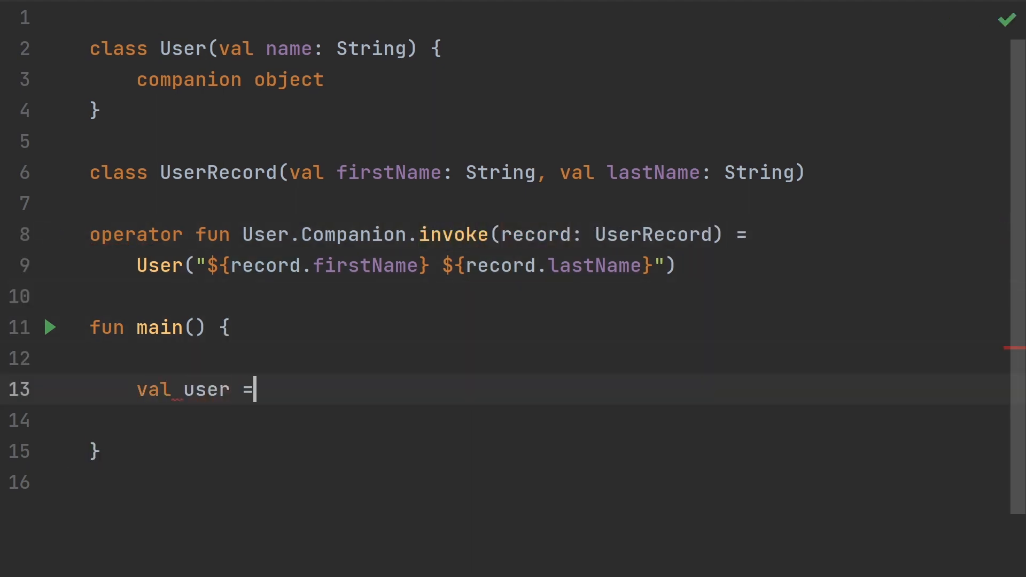
pyautogui.write('User(')
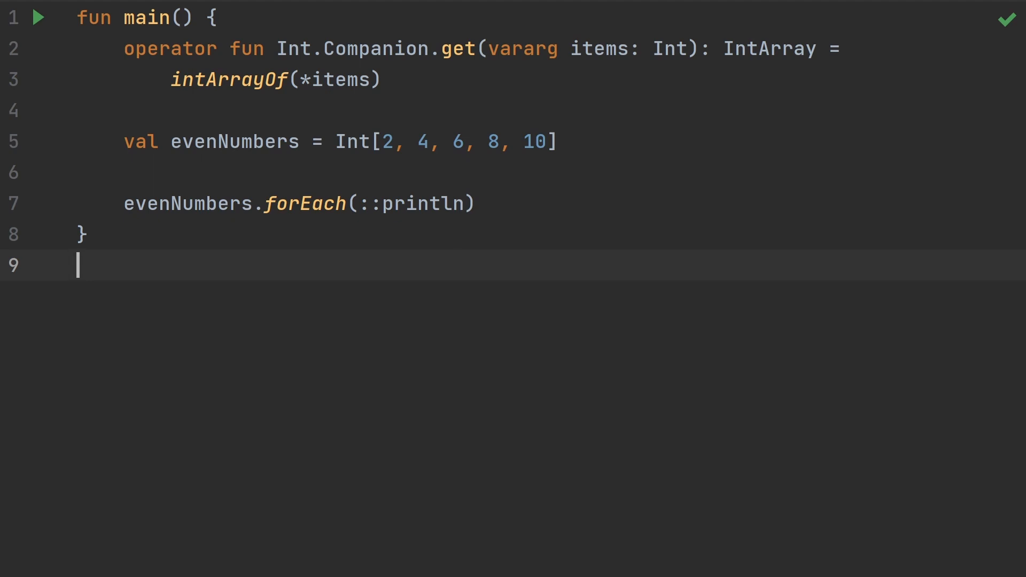
# Step: Type fun BigDecimal.Companion. inside main, importing java.math.BigDecimal
pyautogui.write('f')
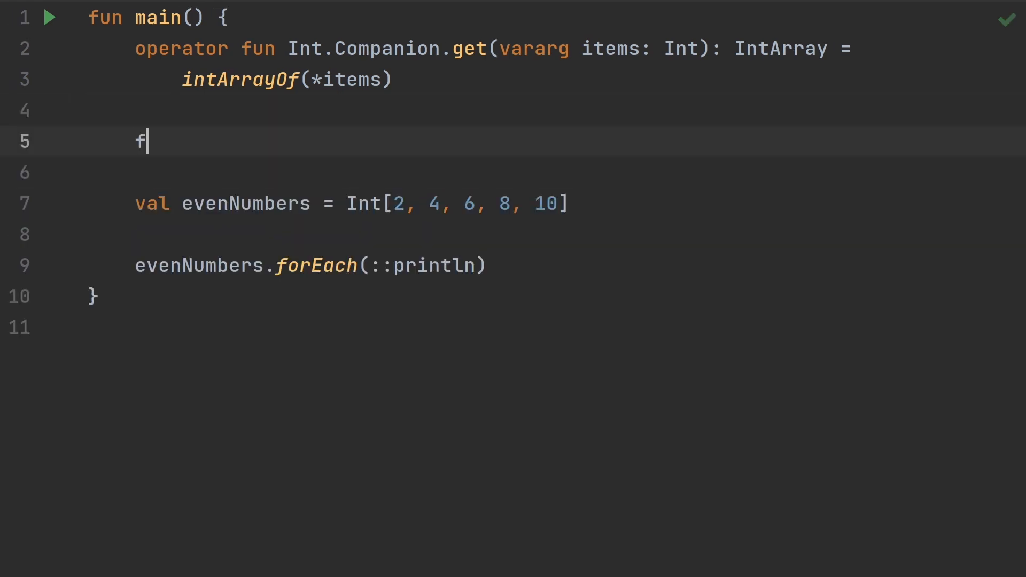
pyautogui.write('un BigDec')
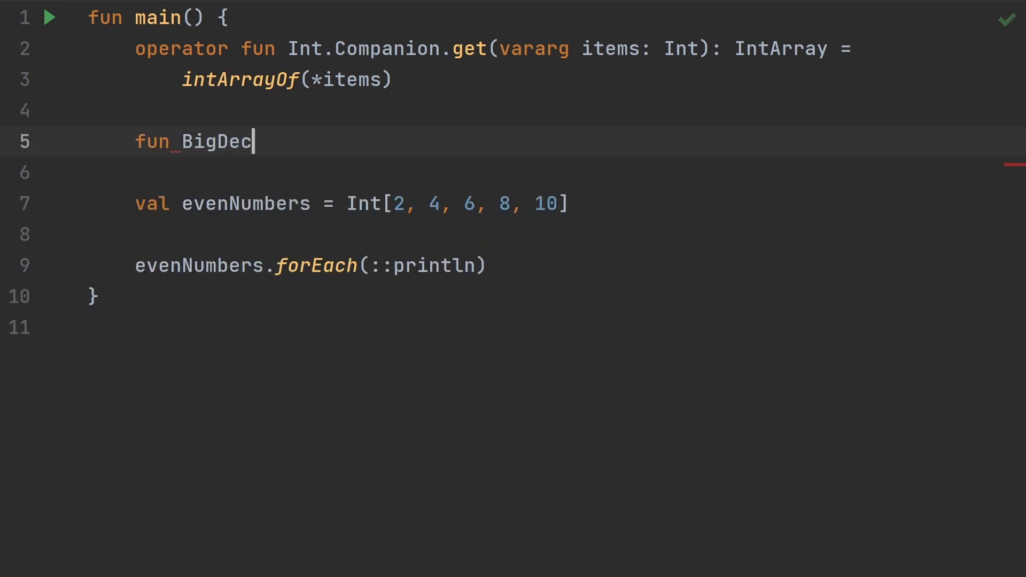
pyautogui.write('imal.')
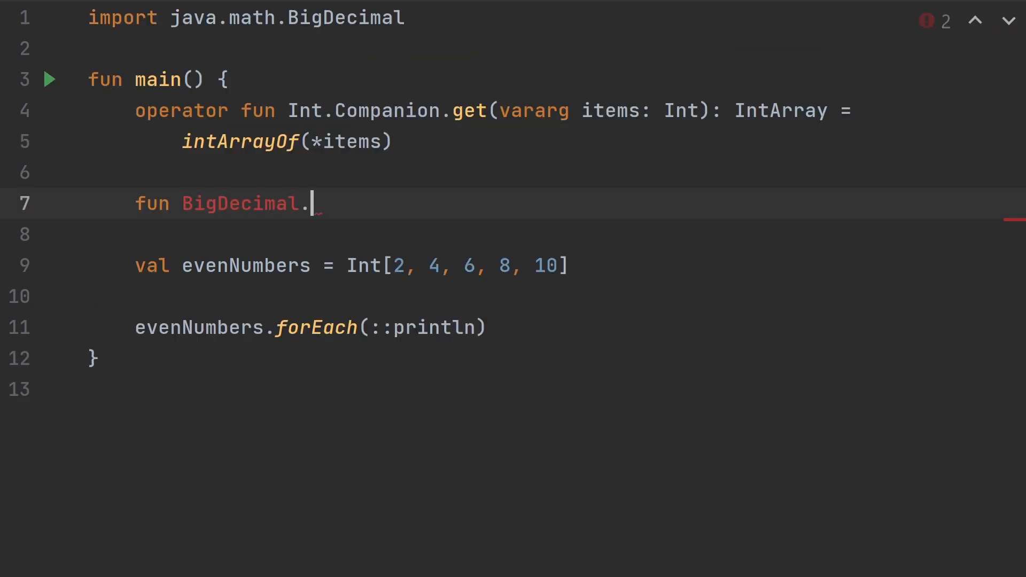
pyautogui.write('Companion')
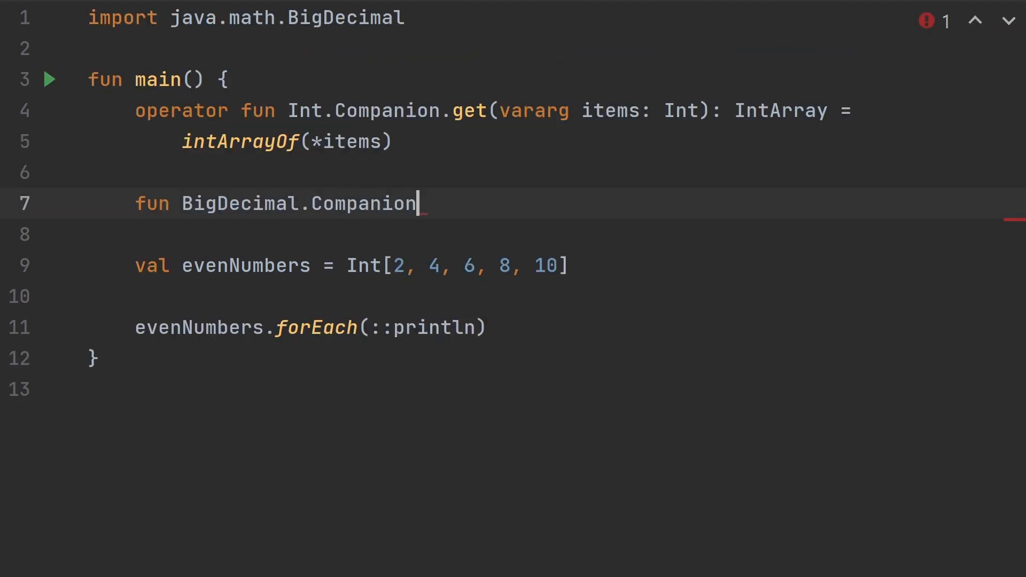
pyautogui.write('.')
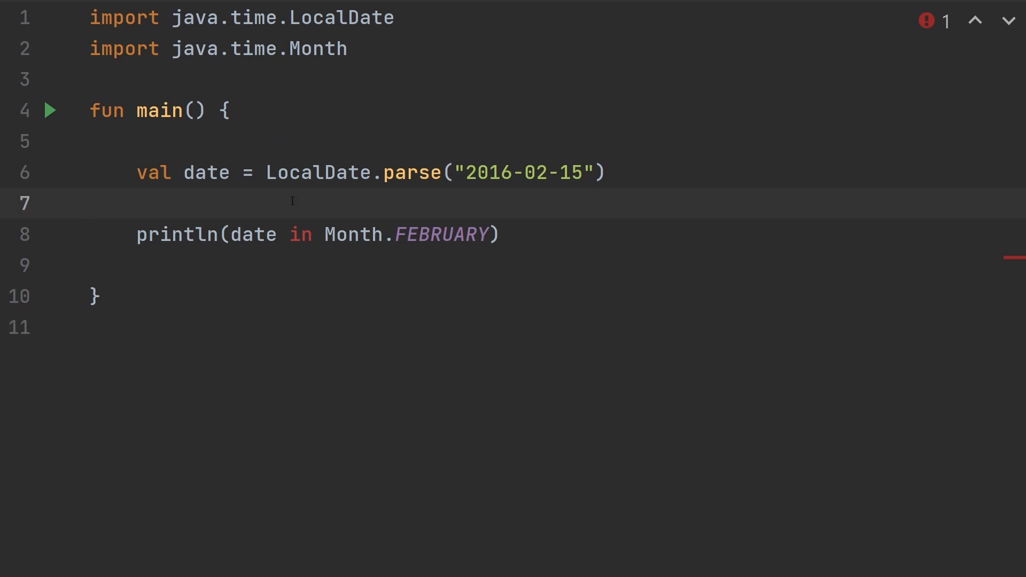
# Step: Write operator fun Month.contains(date: LocalDate): Boolean returning date.month == this
pyautogui.write('opera')
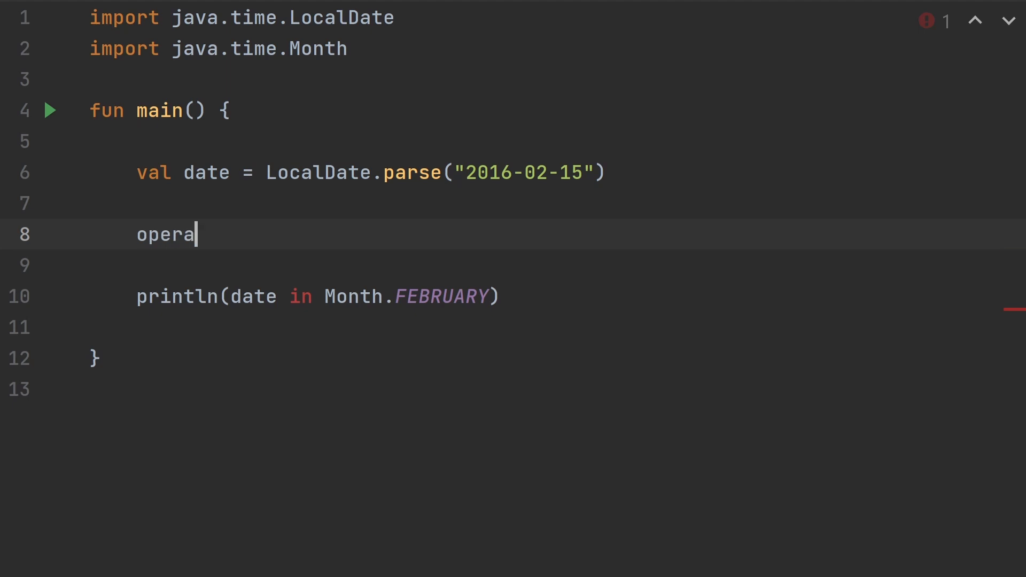
pyautogui.write('tor fun')
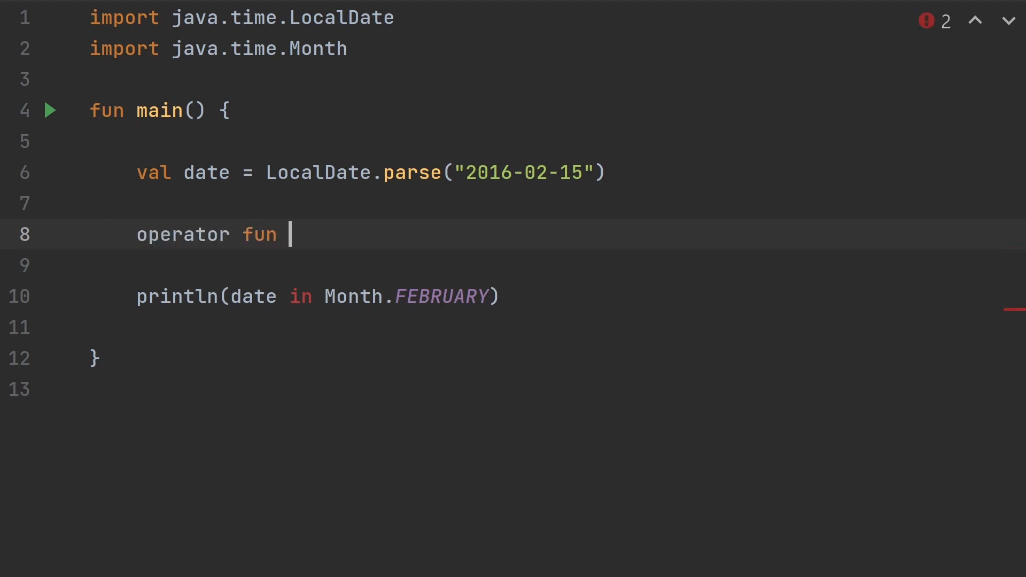
pyautogui.write('Mont')
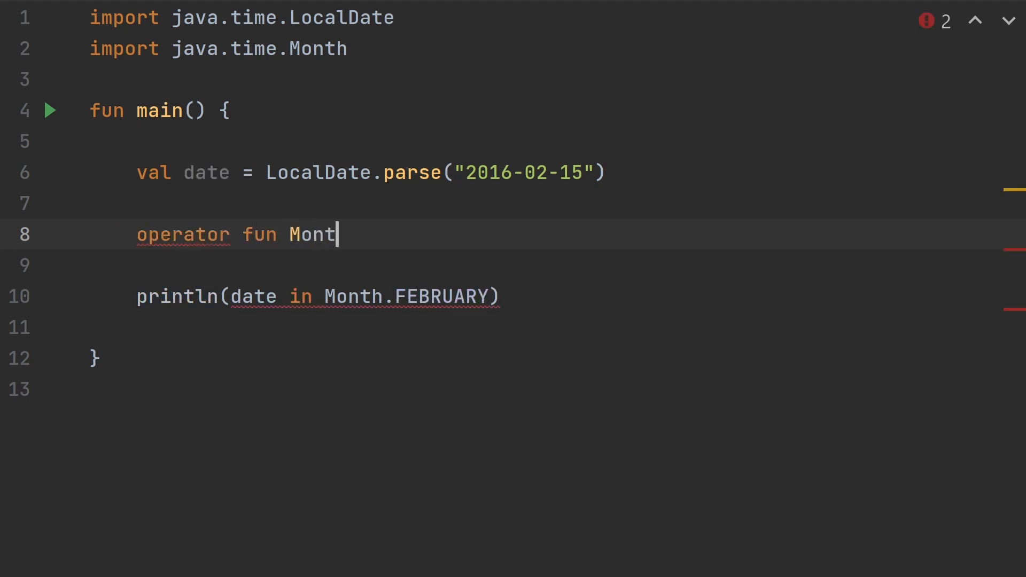
pyautogui.write('h.')
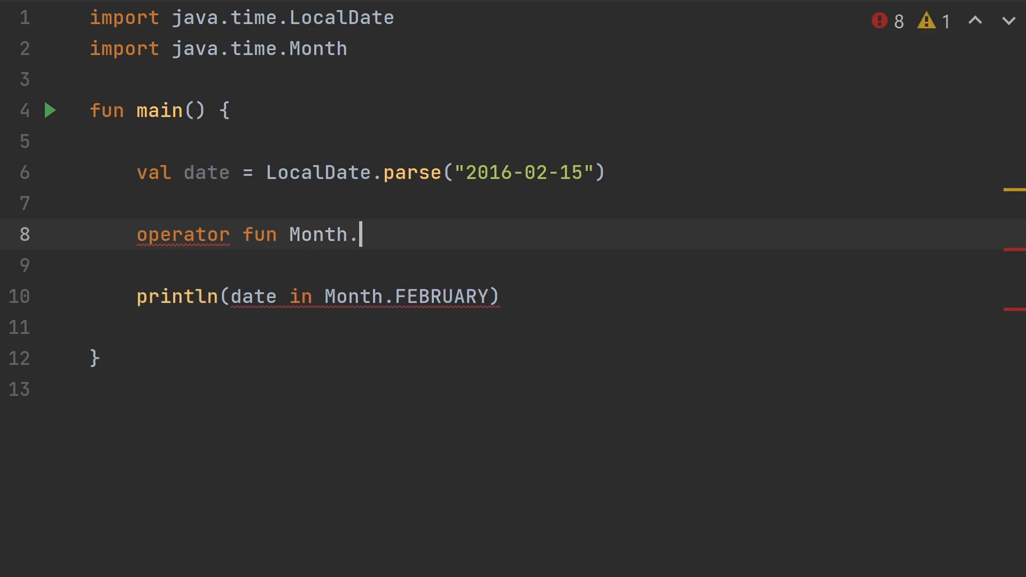
pyautogui.write('contains(date:')
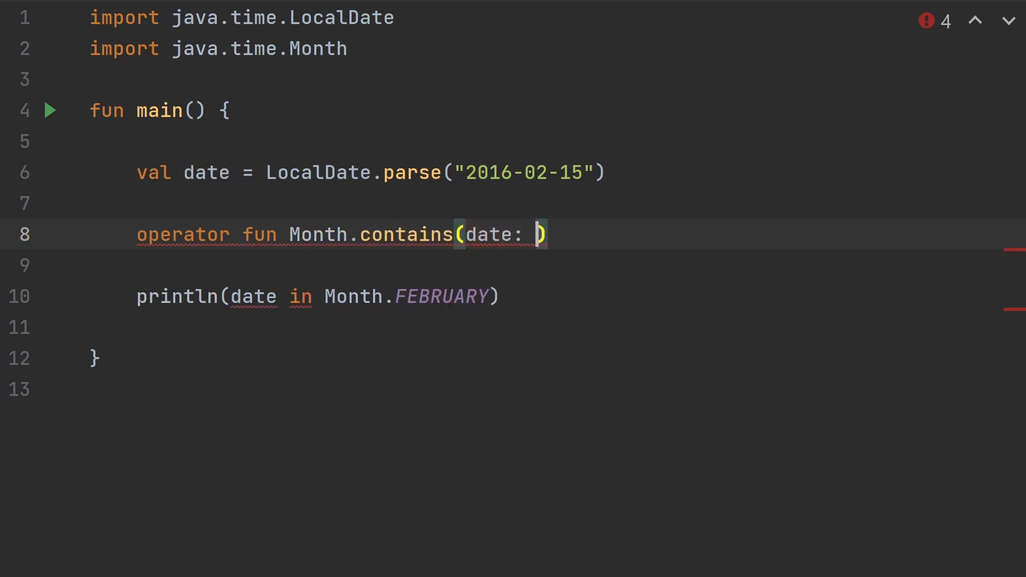
pyautogui.write('LocalDate')
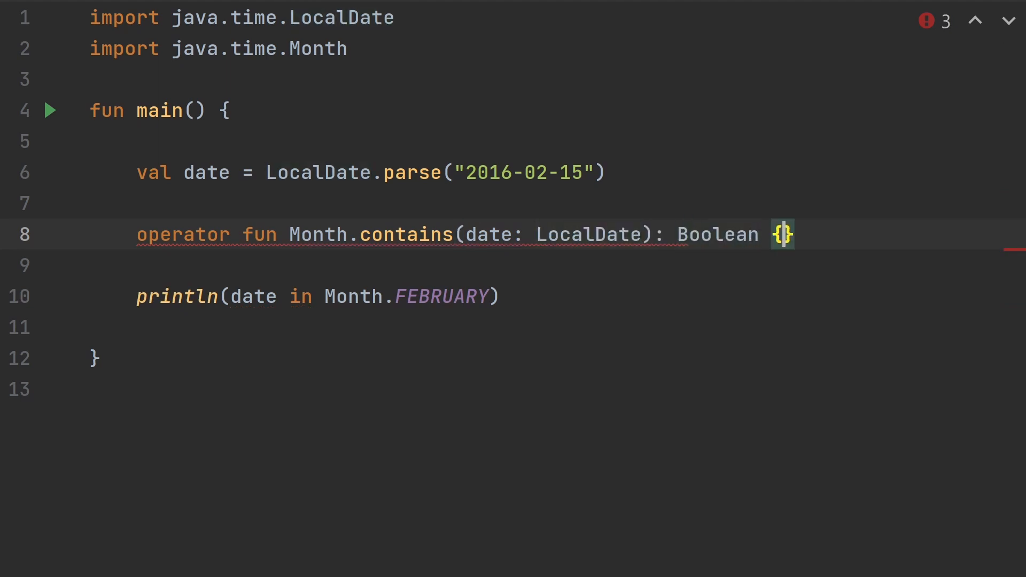
pyautogui.write('return')
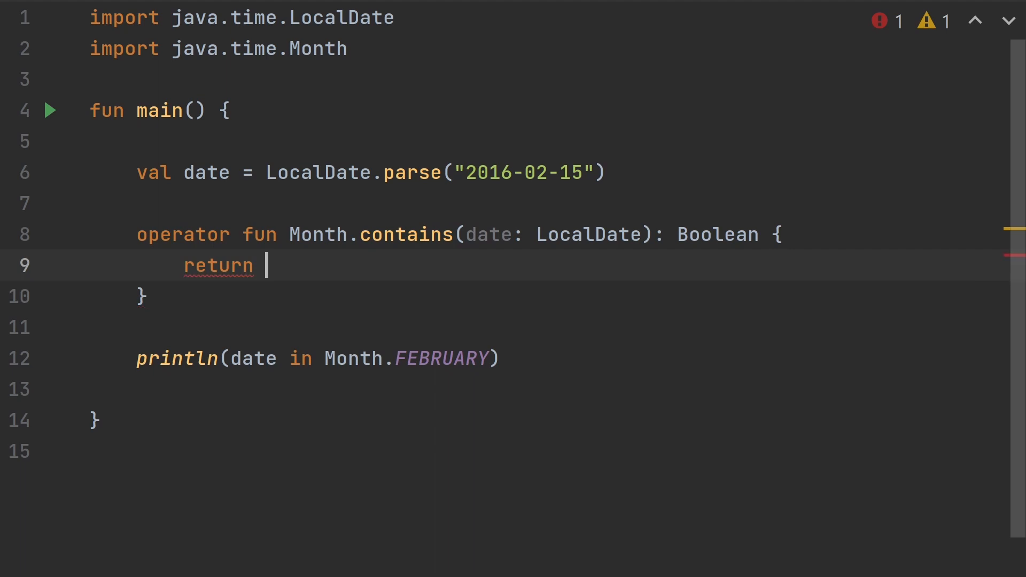
pyautogui.write('date.month')
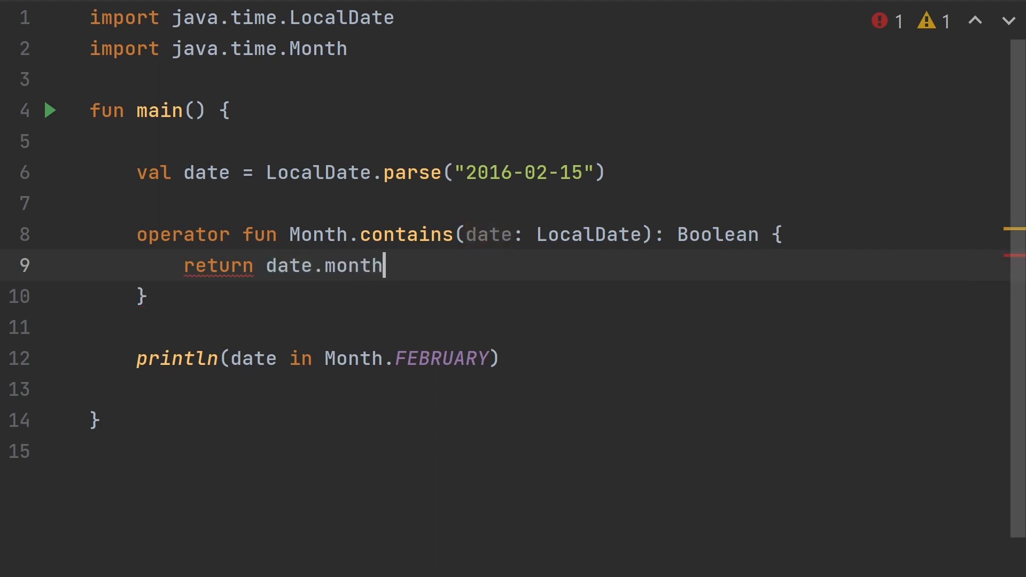
pyautogui.write('== this')
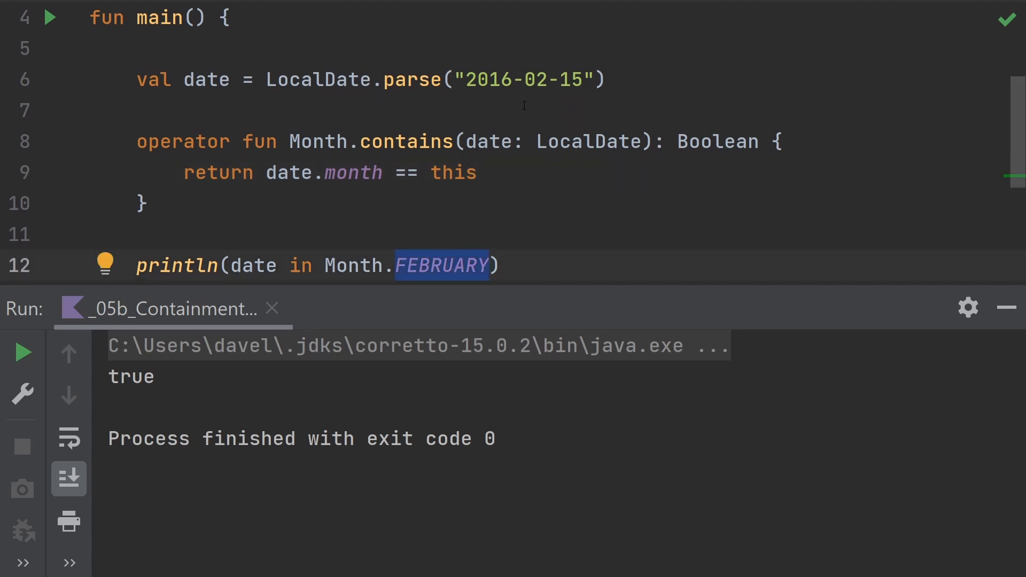
# Step: Change the println check from Month.FEBRUARY to Month.MARCH
pyautogui.write('MARCH')
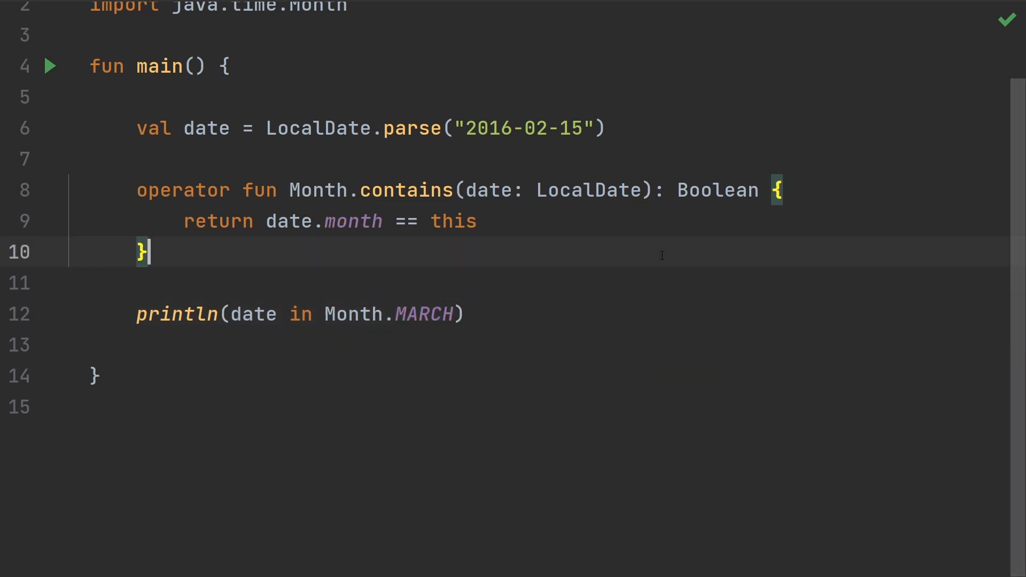
# Step: Write operator fun Int.contains(date: LocalDate): Boolean returning date.year == this
pyautogui.write('op')
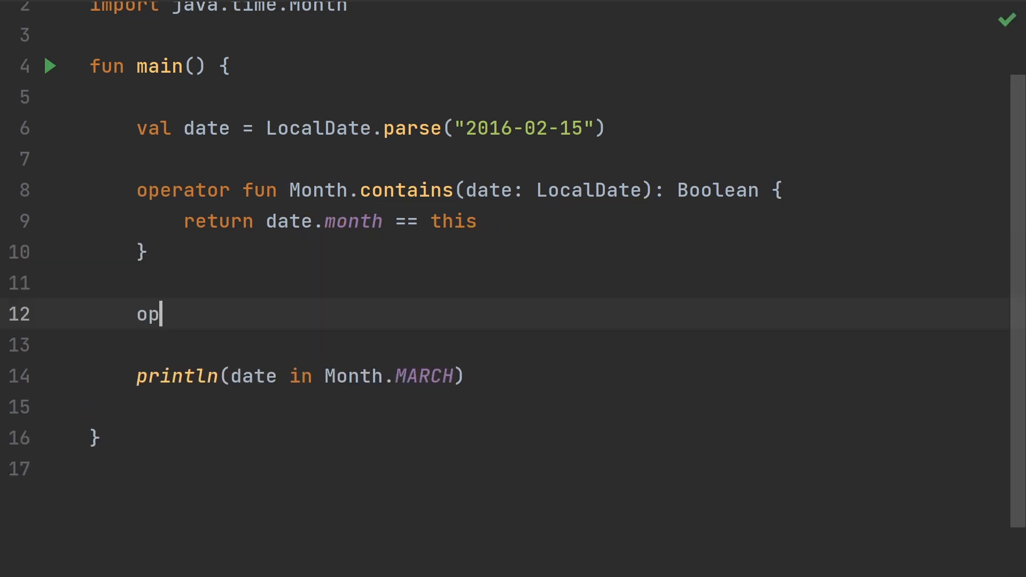
pyautogui.write('erator fun')
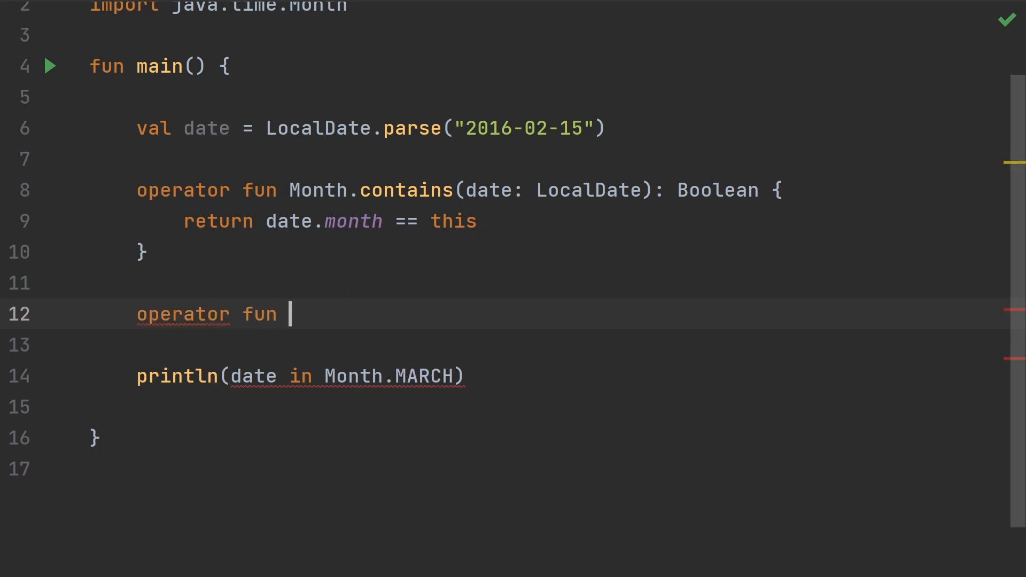
pyautogui.write('Int.')
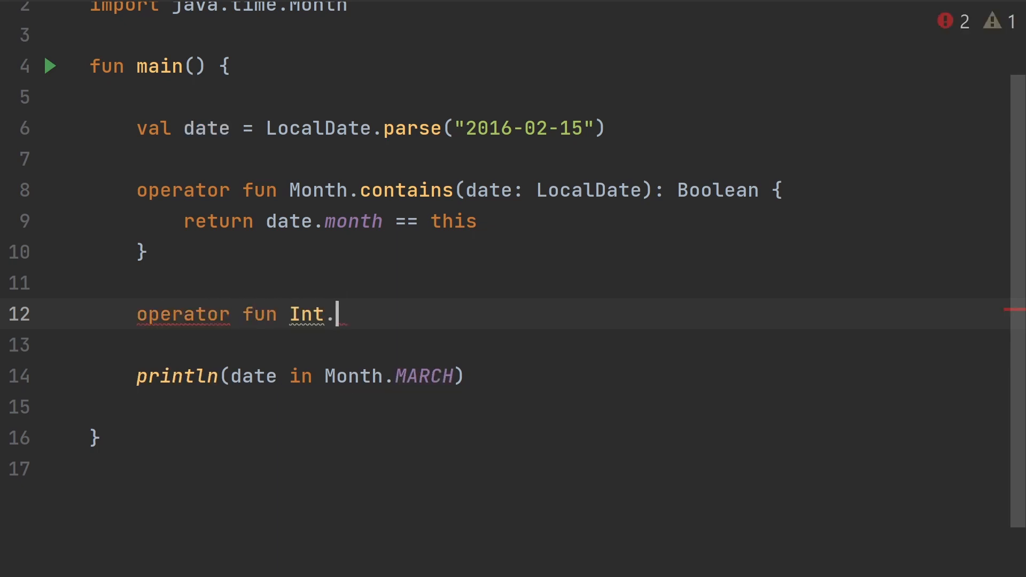
pyautogui.write('con')
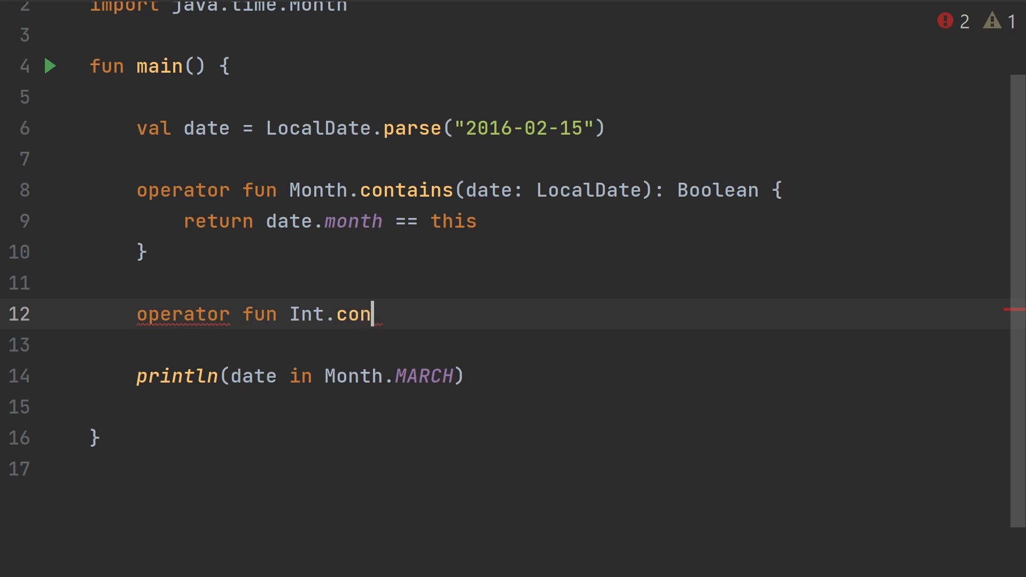
pyautogui.write('tains(date)')
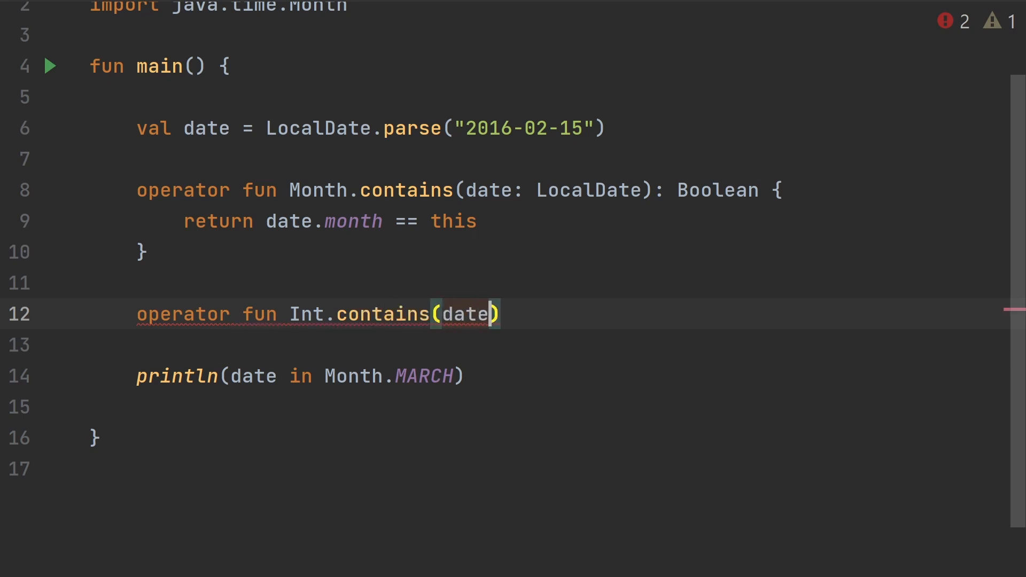
pyautogui.write(': Local')
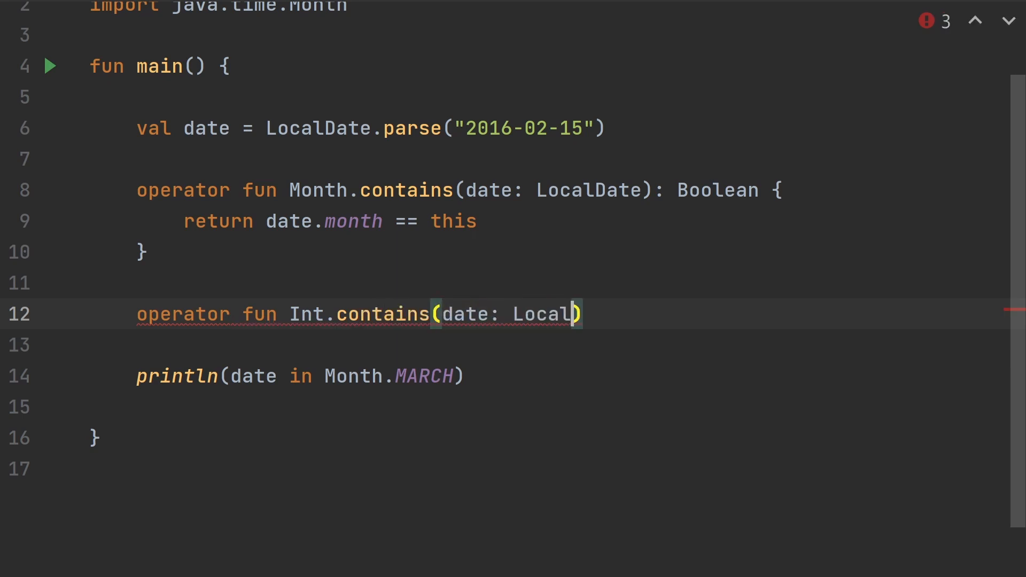
pyautogui.write('Date): Boolean {')
pyautogui.write('return')
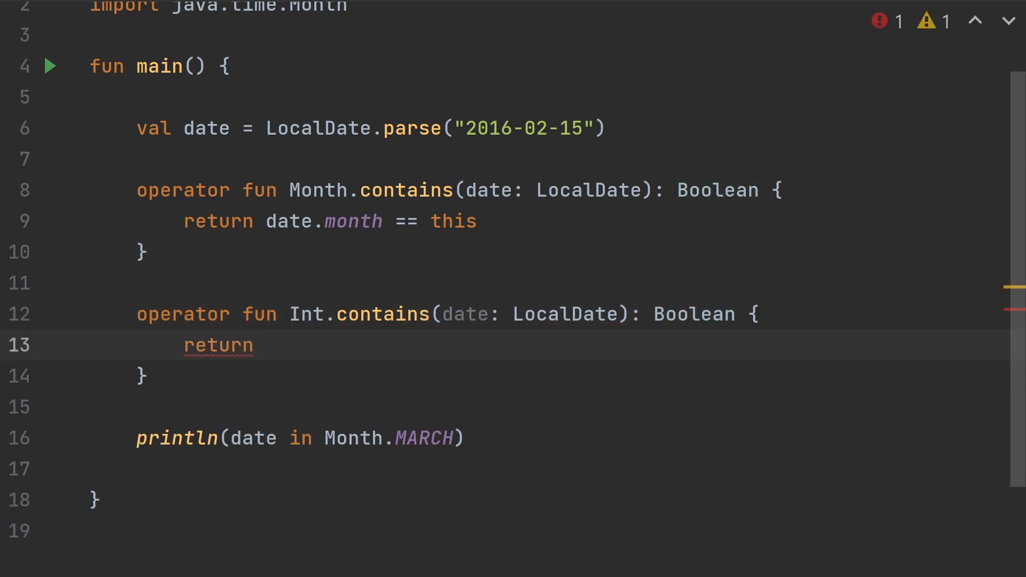
pyautogui.write('date.year == this')
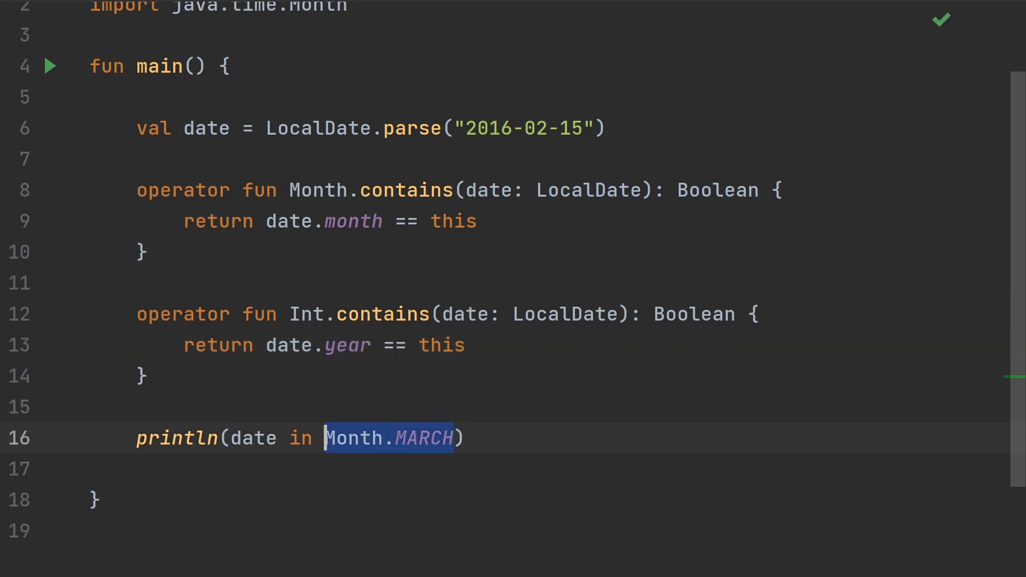
# Step: Replace Month.MARCH in the println check with a year number
pyautogui.press('Delete')
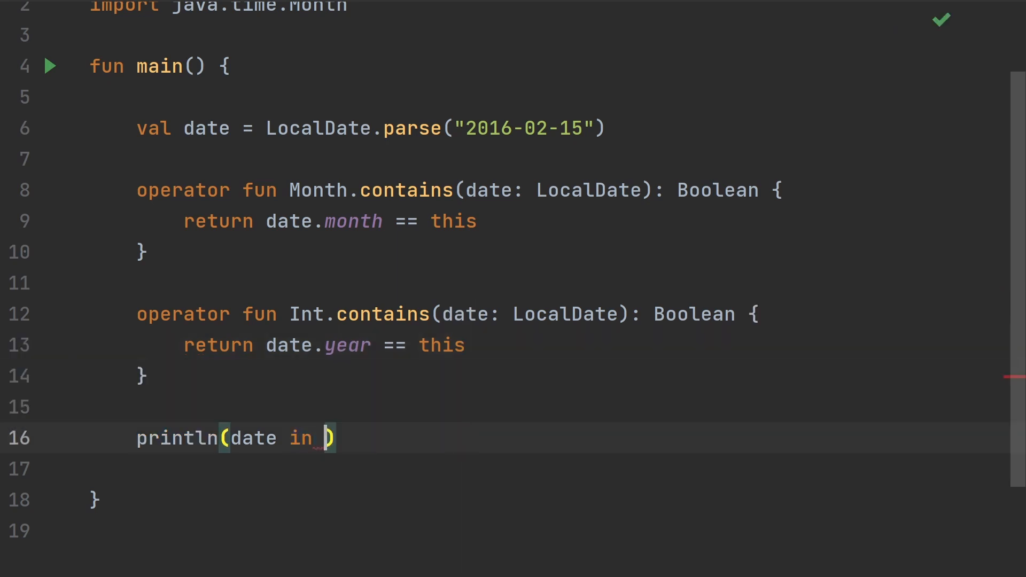
pyautogui.write('2016')
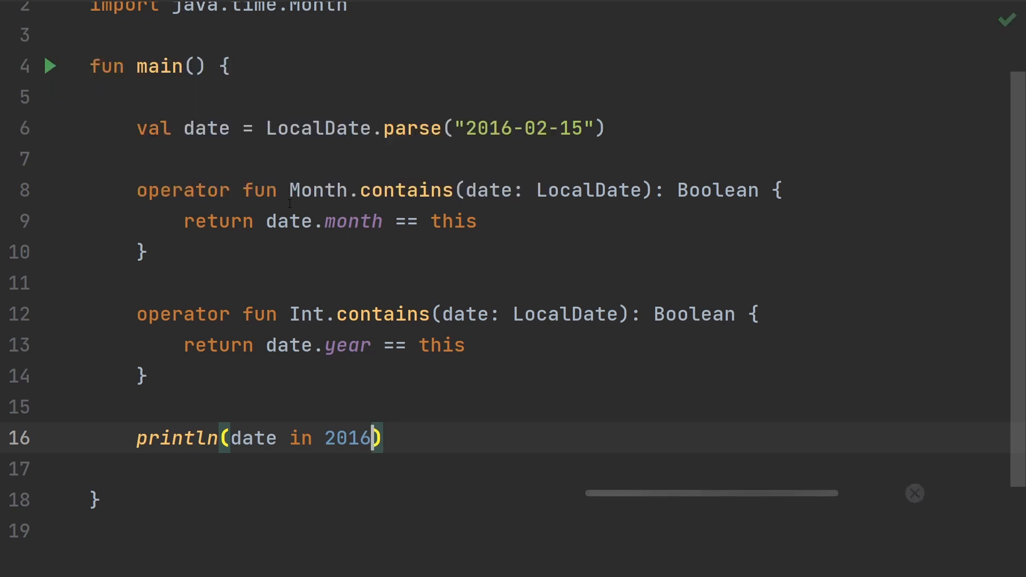
pyautogui.click(22, 352)
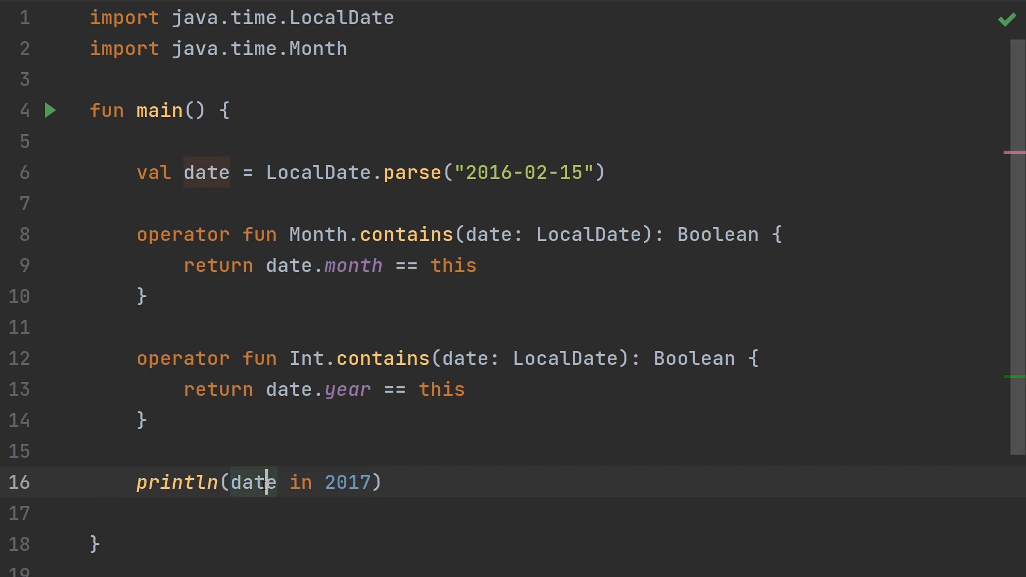
# Step: Change the println check to date in Month.FEBRUARY of 2016
pyautogui.doubleClick(349, 482)
pyautogui.write('Month')
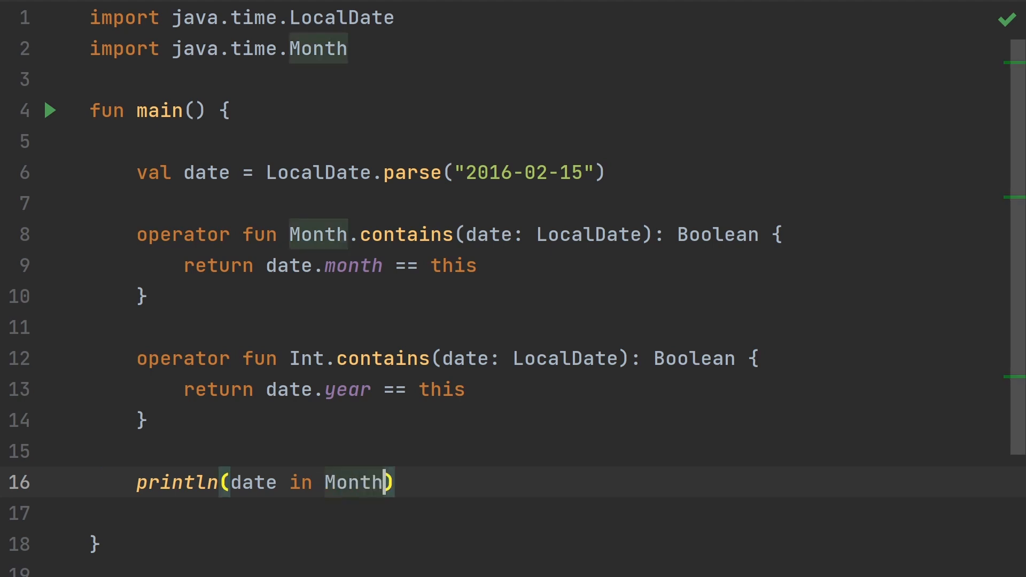
pyautogui.write('.FEBRUARY')
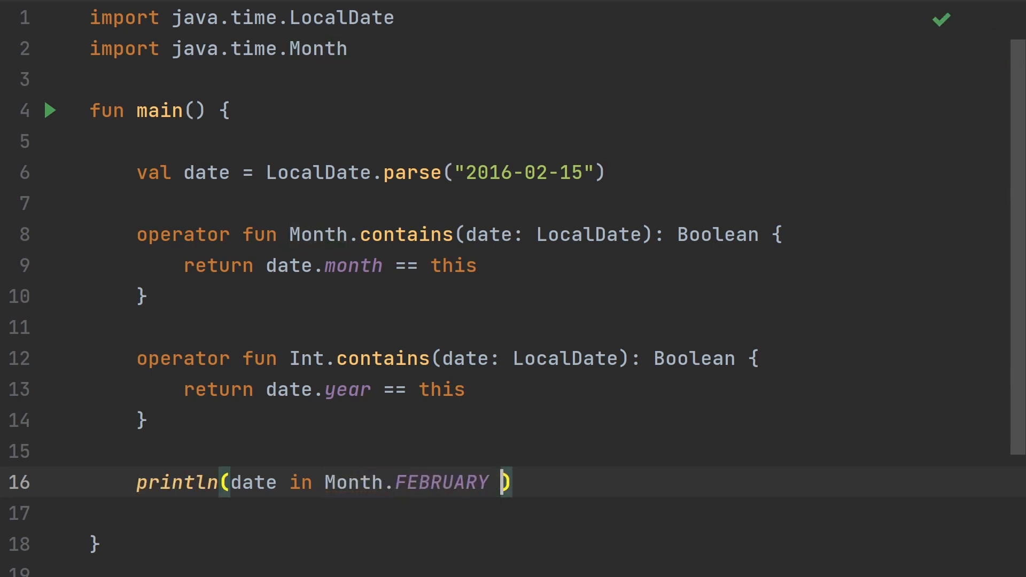
pyautogui.write('of')
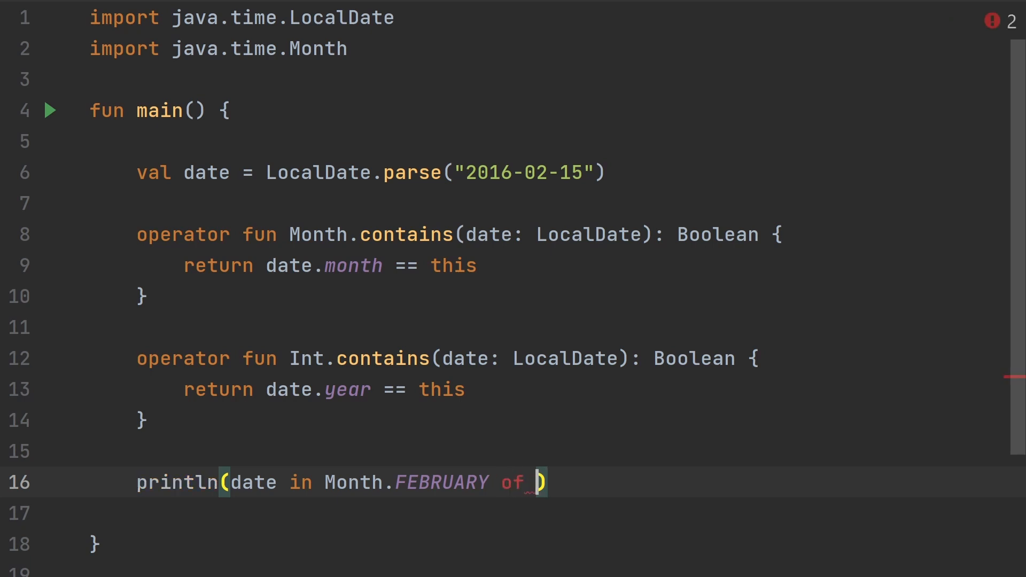
pyautogui.write('2016')
pyautogui.write('infix fun')
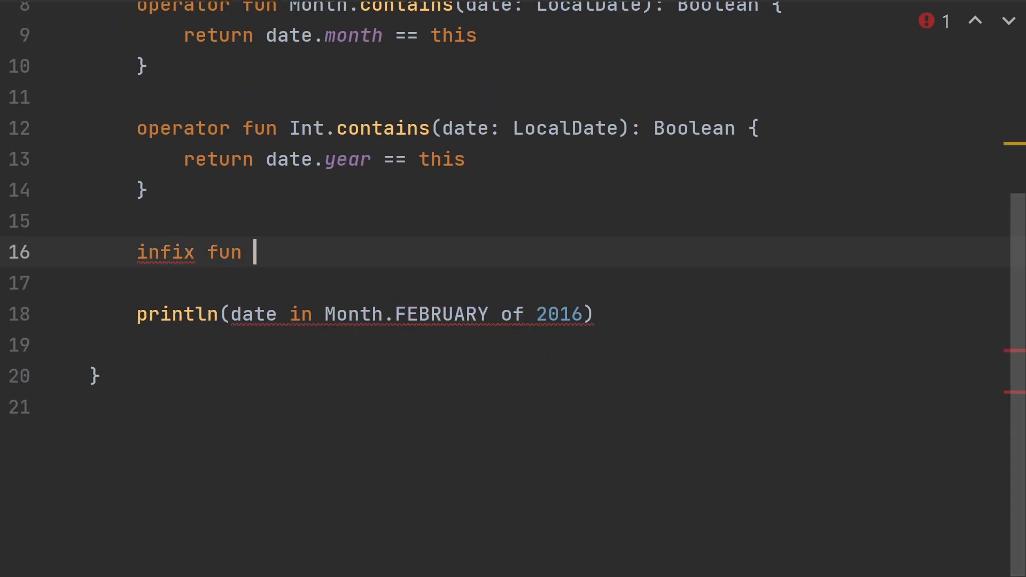
# Step: Declare infix fun Month.of(year: Int): Pair<Month, Int> = this to year
pyautogui.write('Month.of()')
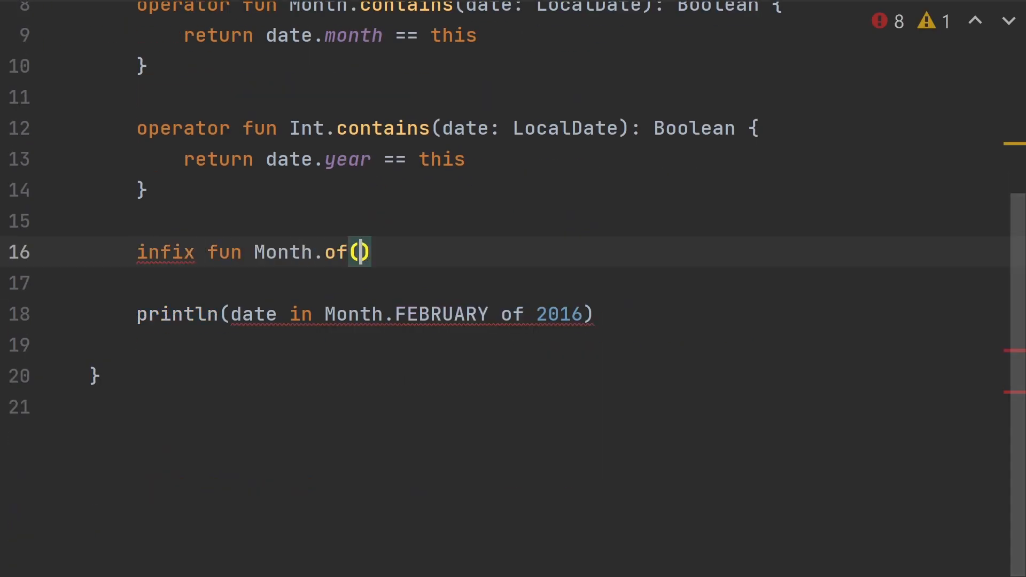
pyautogui.write('year: Int')
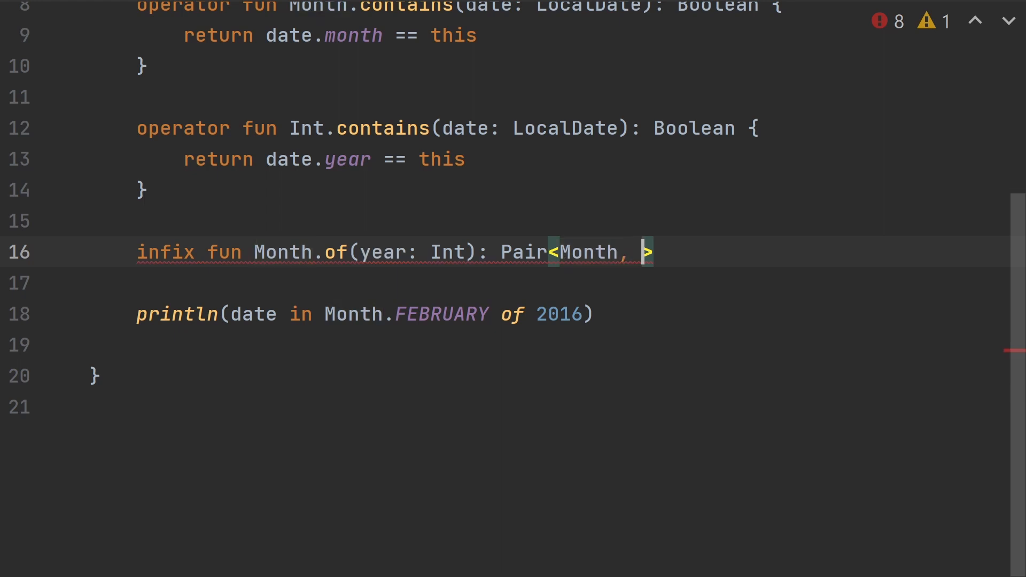
pyautogui.write('Int')
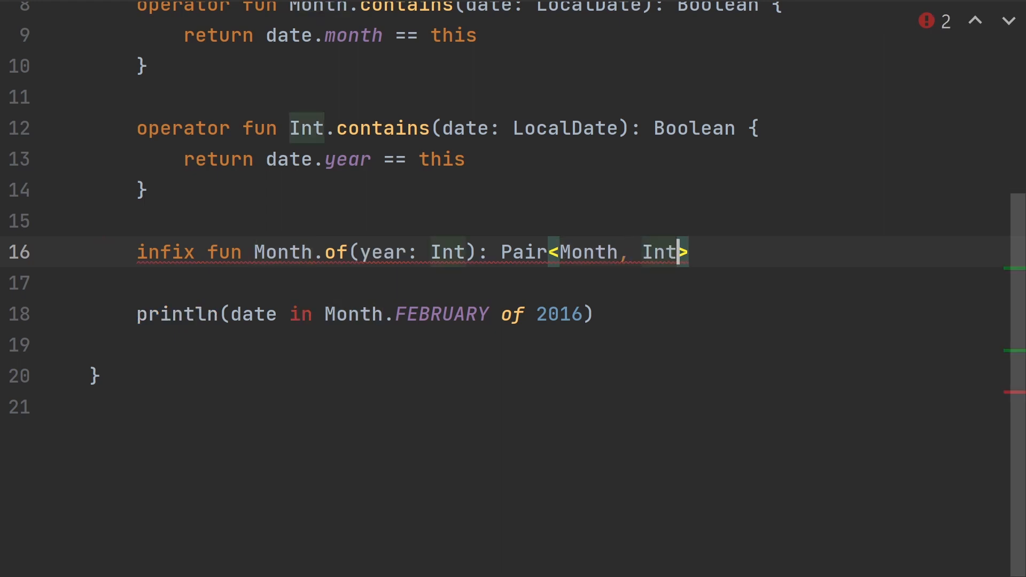
pyautogui.write('= this to year')
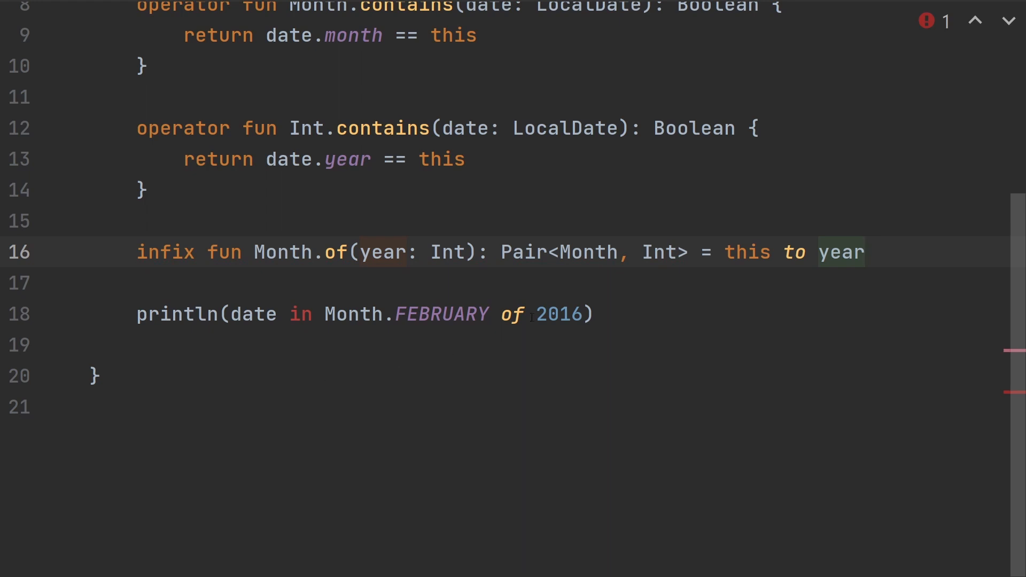
pyautogui.write('opera')
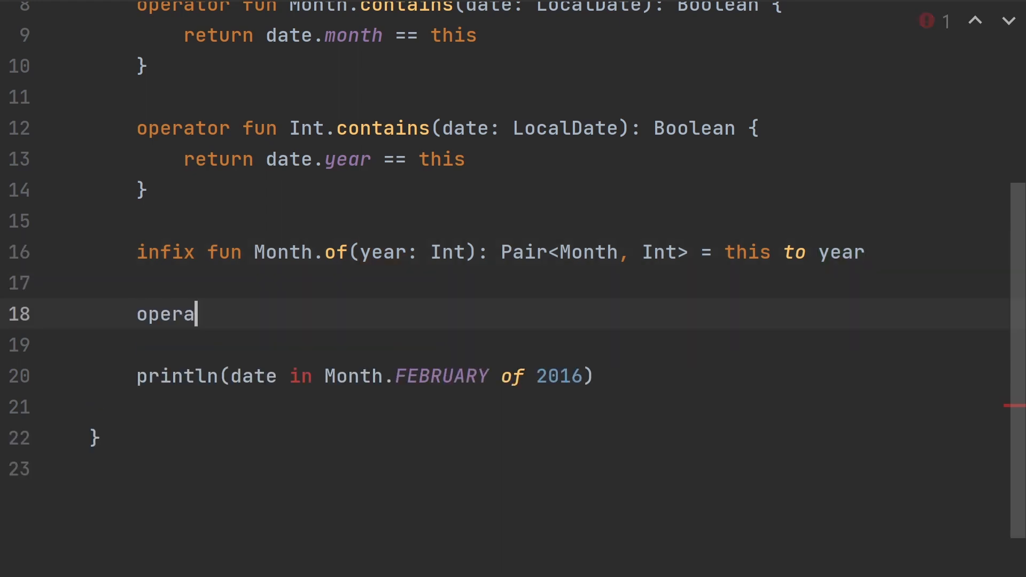
# Step: Write operator fun Pair<Month, Int>.contains(date: LocalDate) returning date in first && date in second
pyautogui.write('tor fun Pair<Month, Int>')
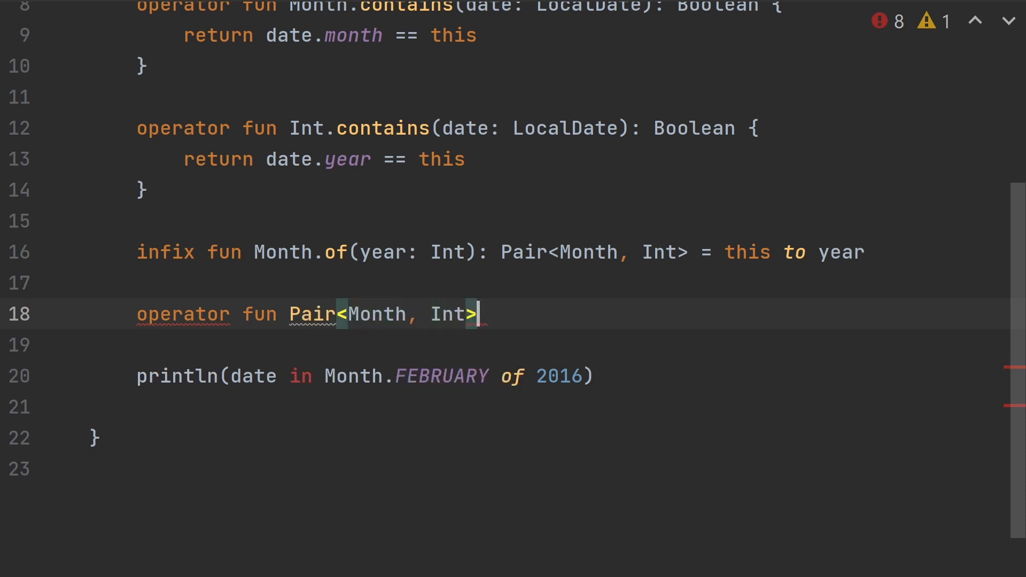
pyautogui.write('.contains(date:')
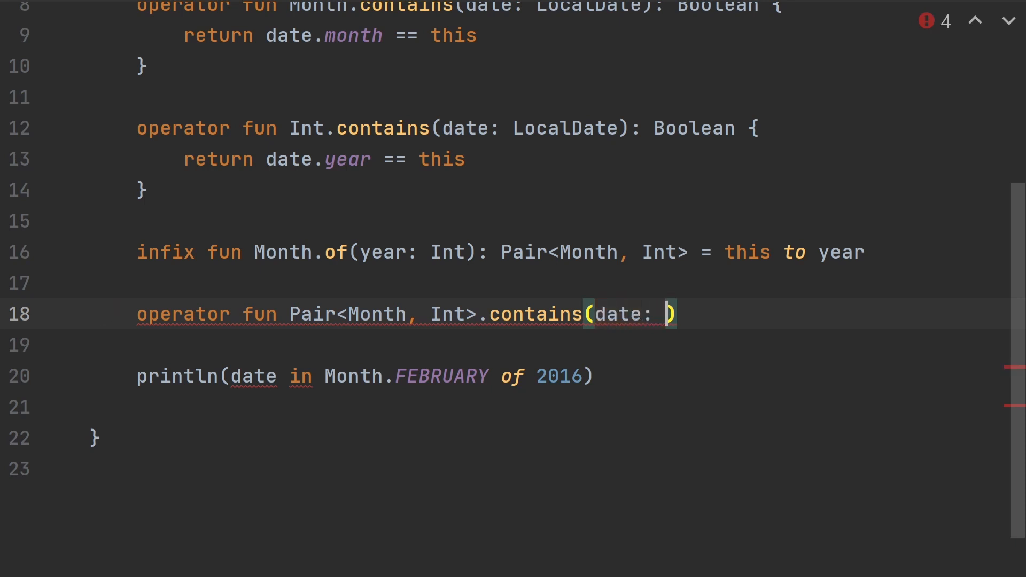
pyautogui.write('LocalDate')
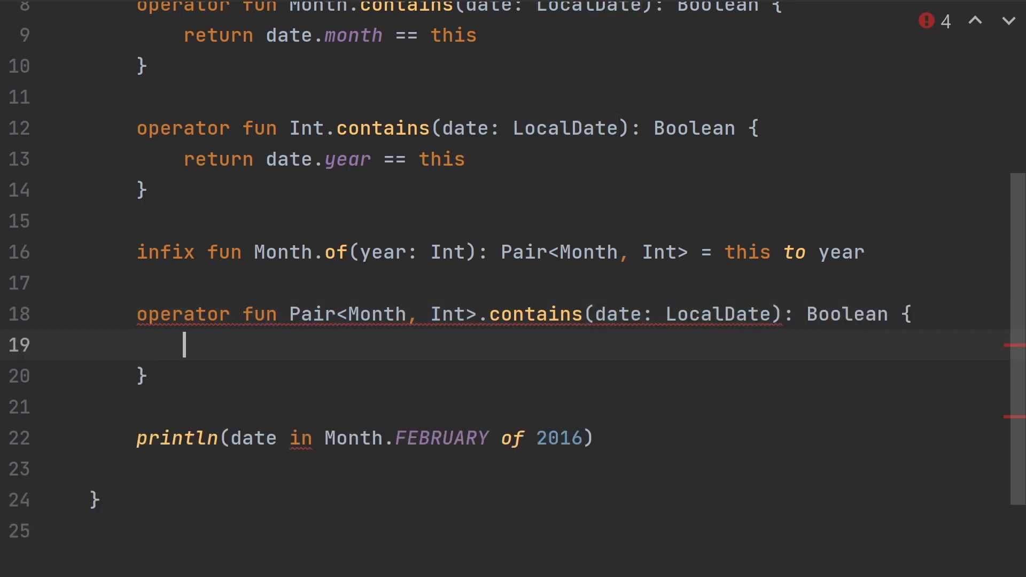
pyautogui.write('return')
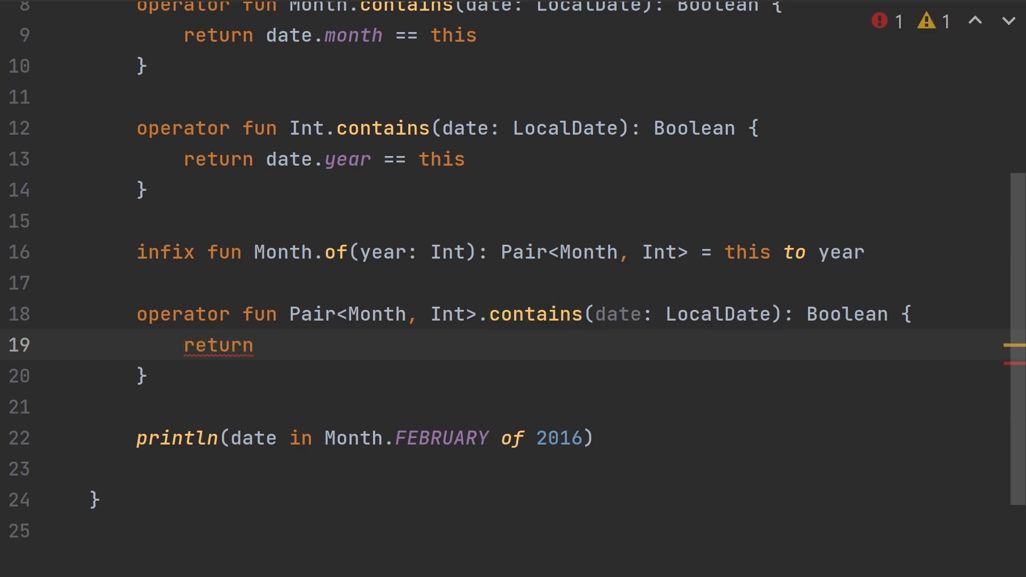
pyautogui.write('date in first &&')
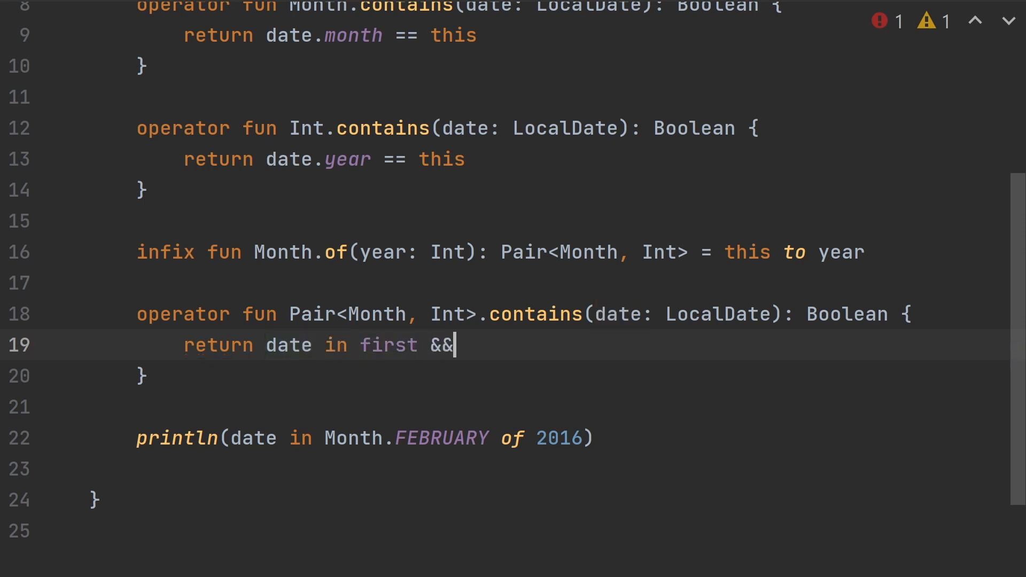
pyautogui.write('date in se')
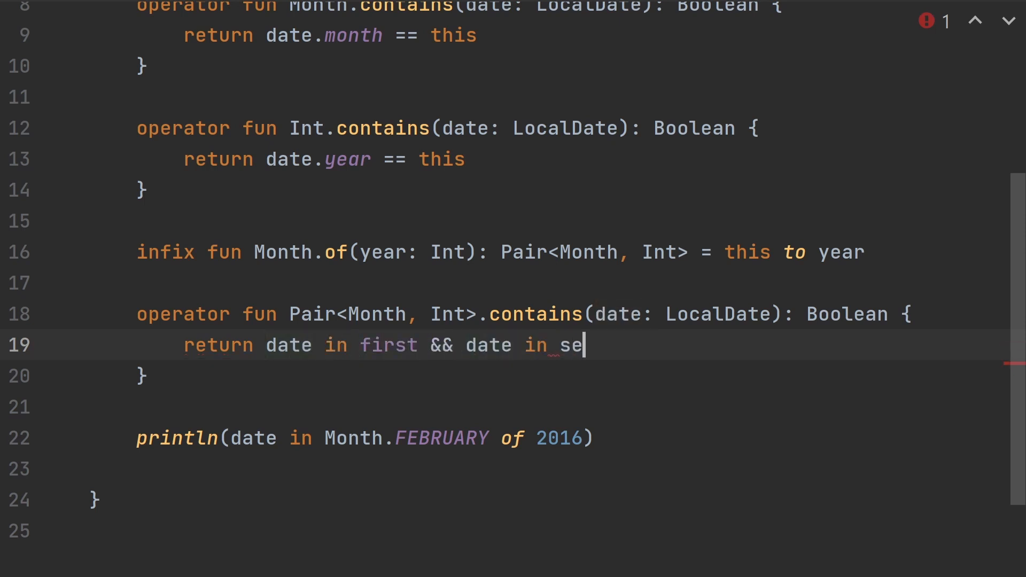
pyautogui.write('cond')
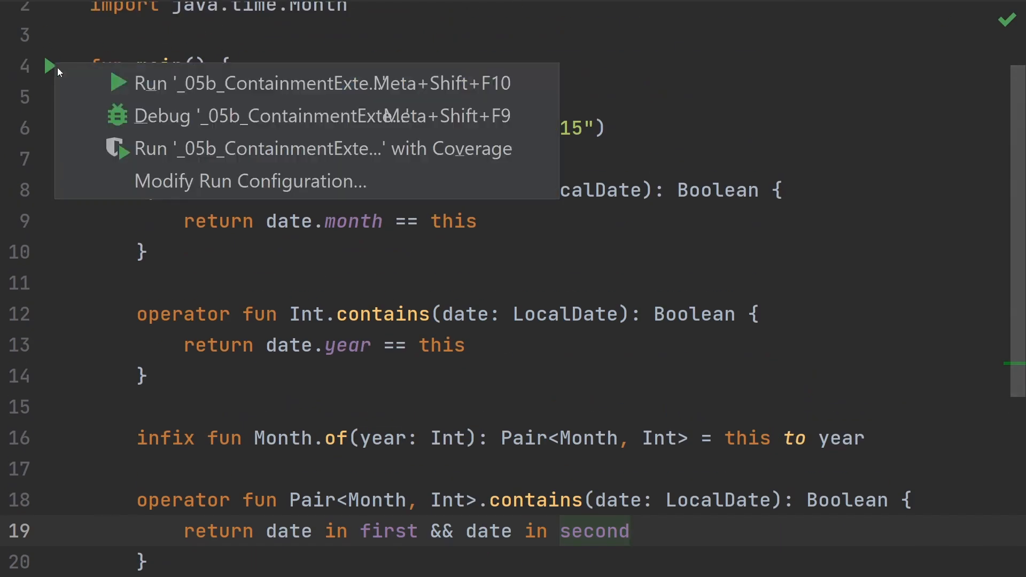
# Step: Run main for true with February 2016, rerun for false with 2017, then change the month to MARCH
pyautogui.click(149, 83)
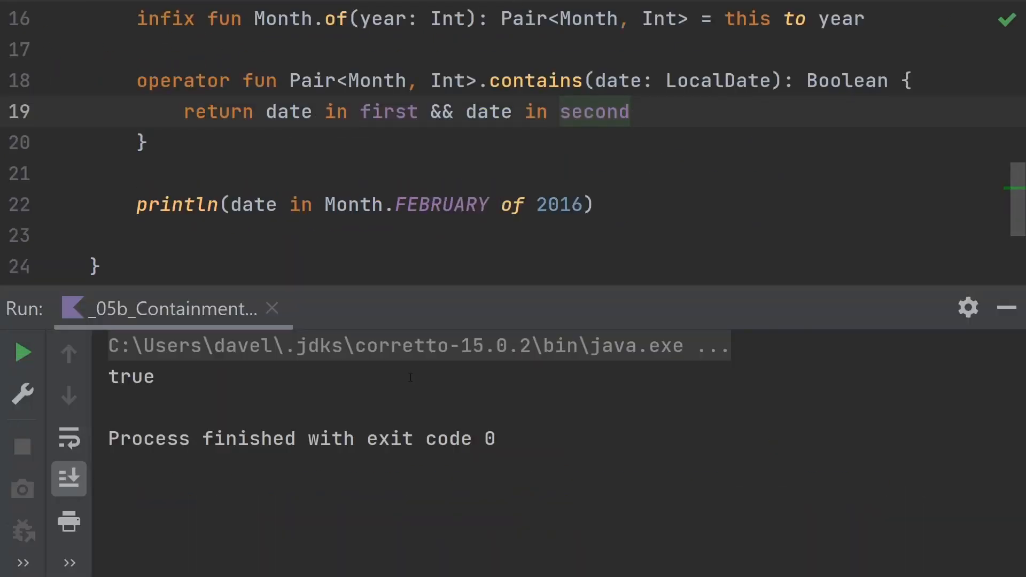
pyautogui.moveTo(177, 204)
pyautogui.write('7')
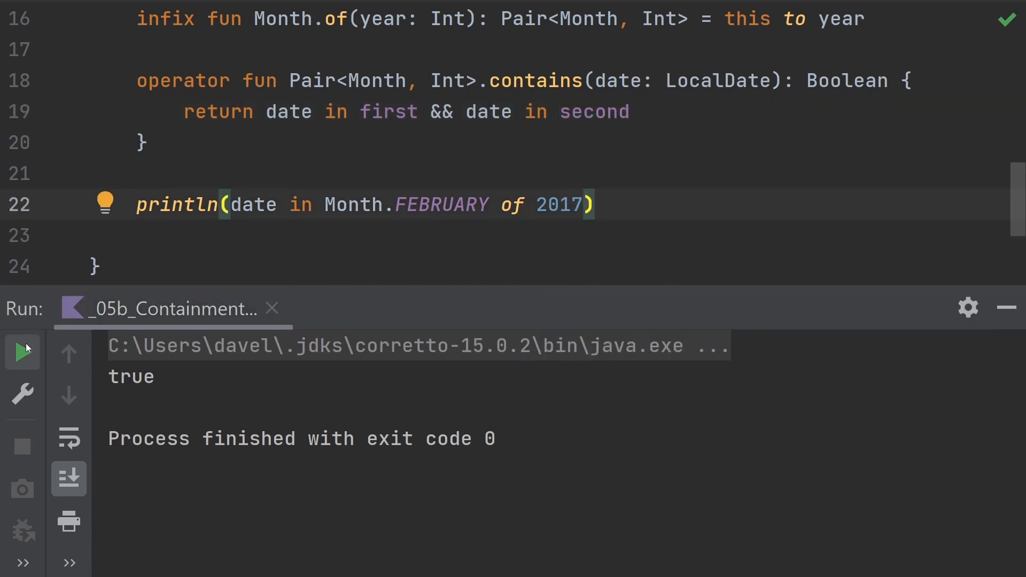
pyautogui.click(23, 352)
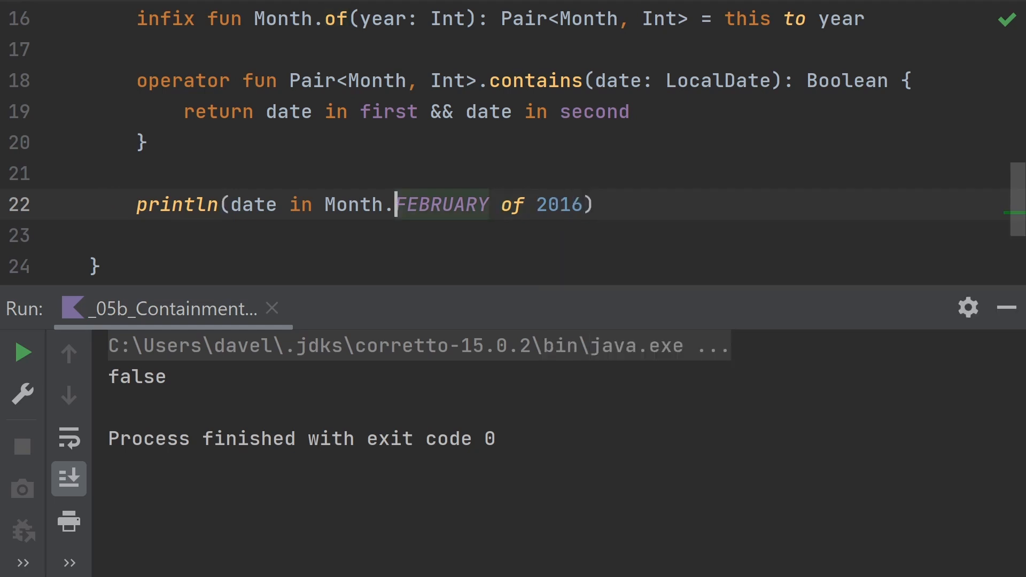
pyautogui.write('MARCH')
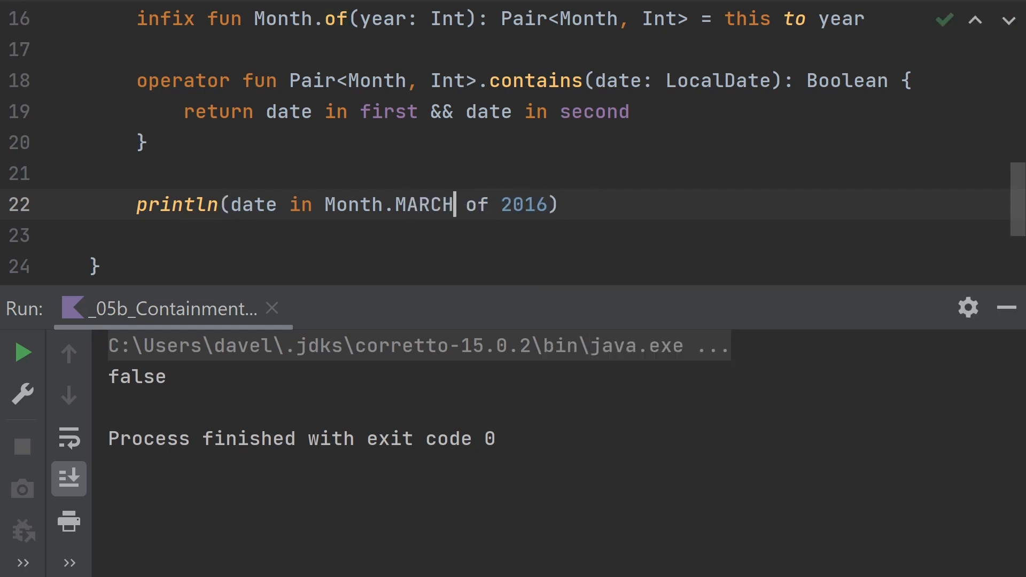
pyautogui.doubleClick(423, 204)
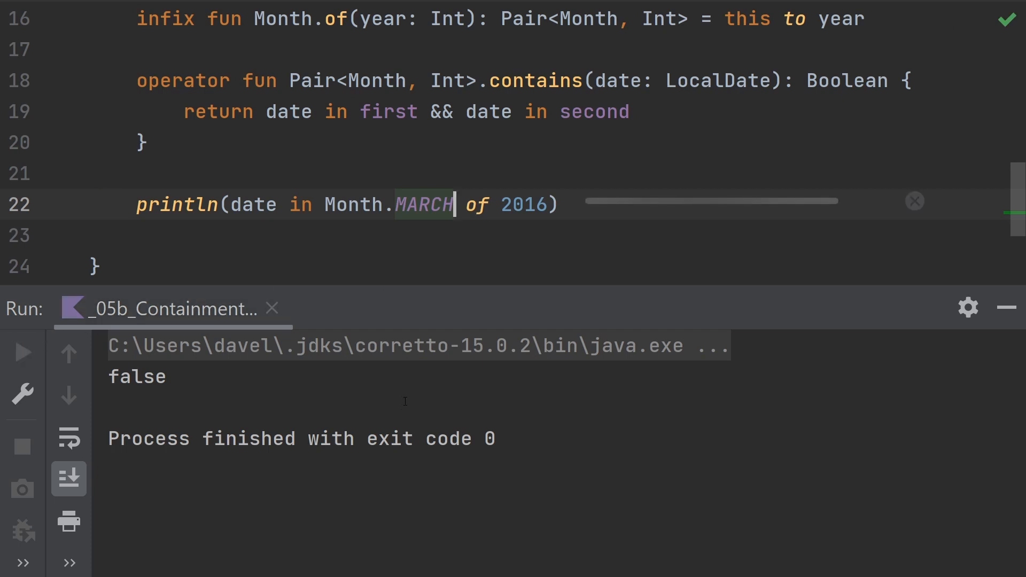